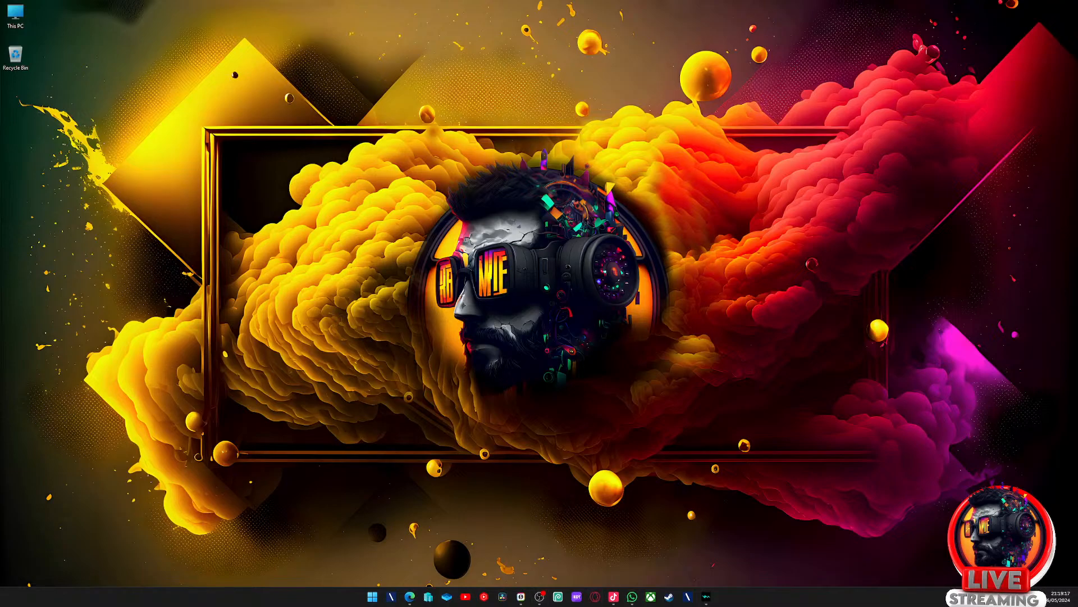
- Search Google for "tiny 11" from the Opera GX Speed Dial search box
click(411, 597)
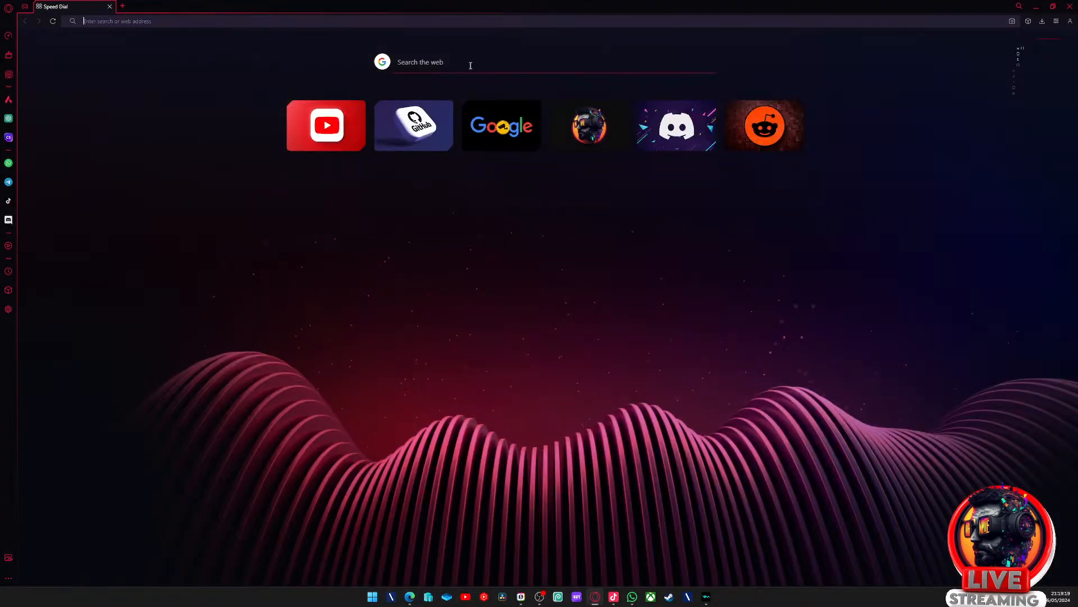
text(t)
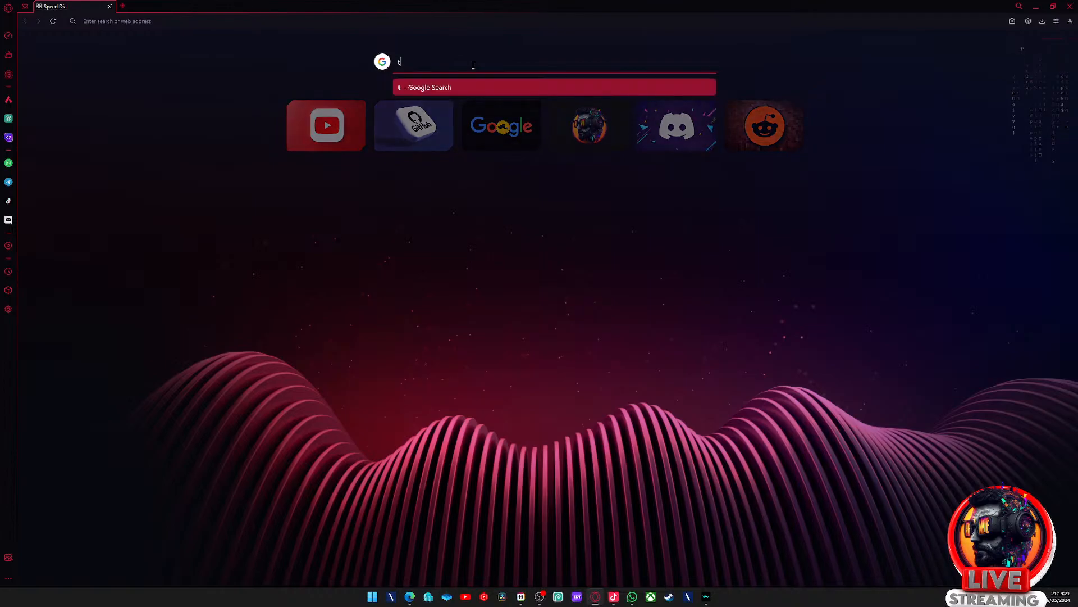
text(iny 11)
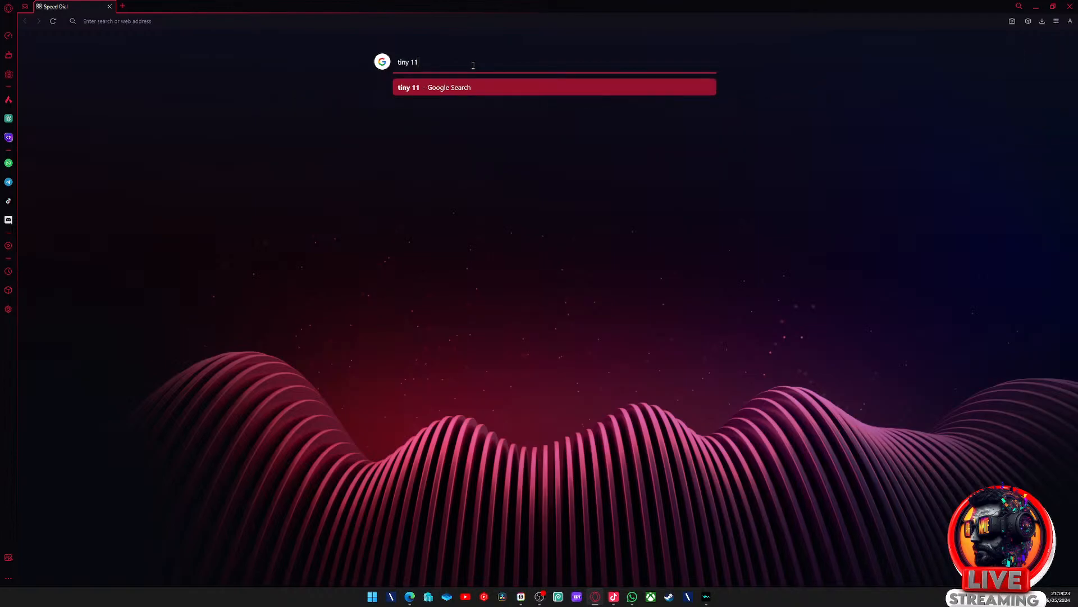
click(554, 86)
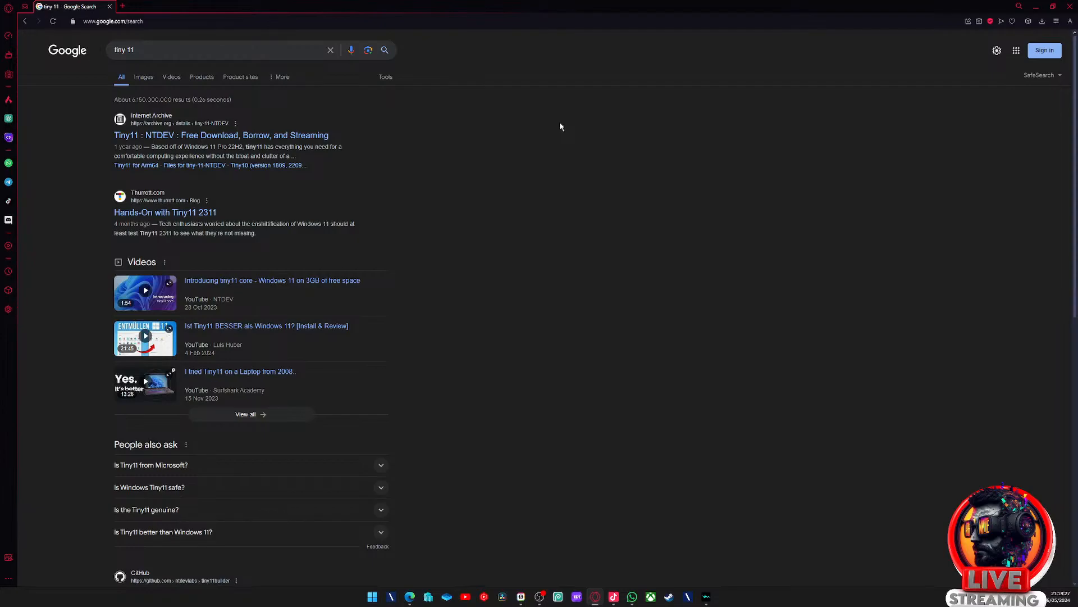
mouse_move(241, 176)
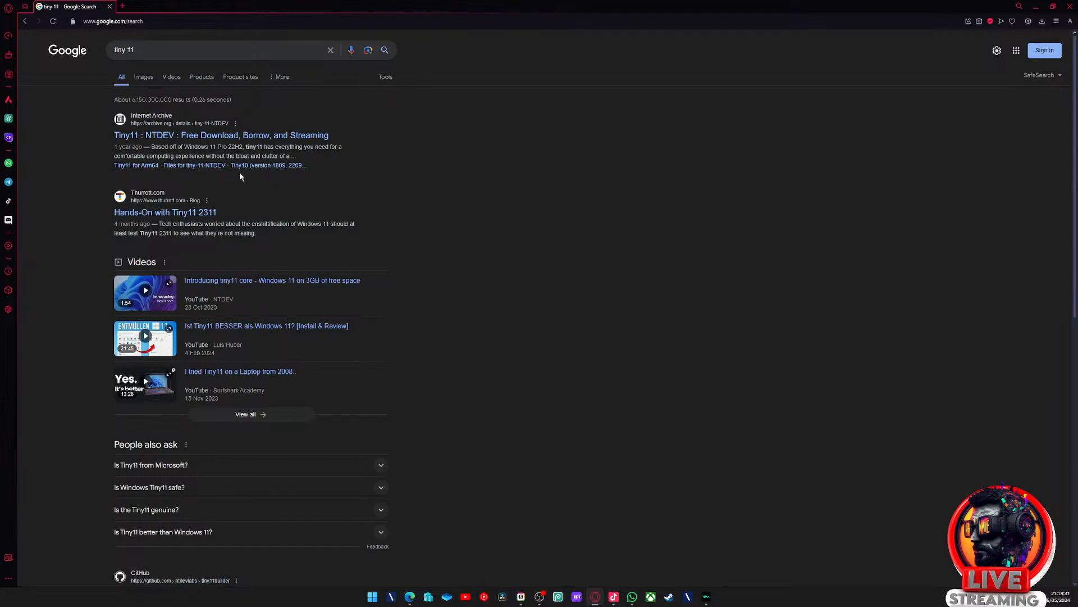
mouse_move(81, 142)
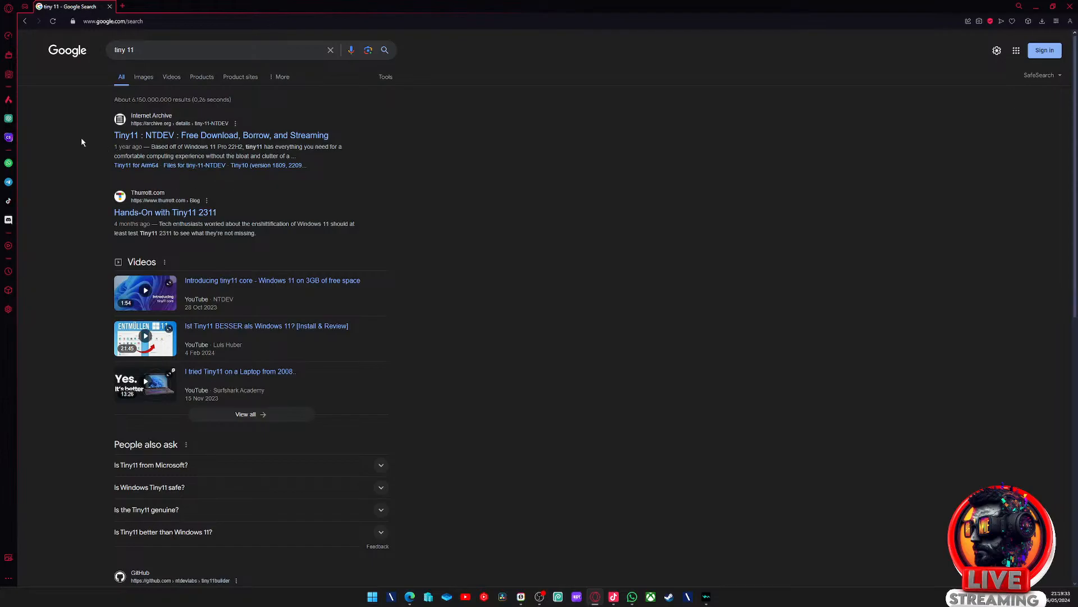
mouse_move(174, 142)
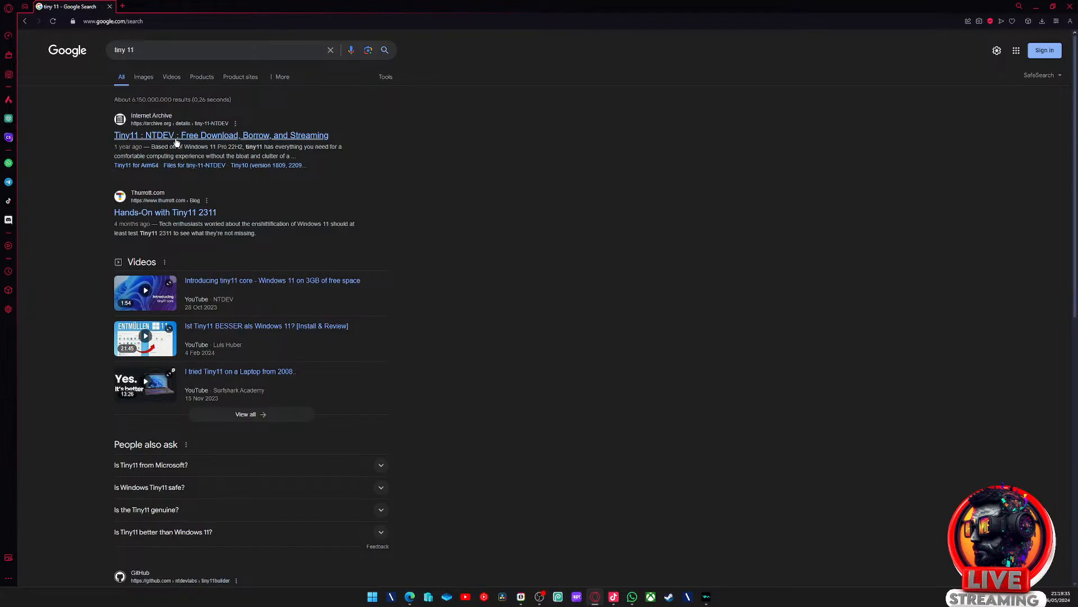
mouse_move(210, 142)
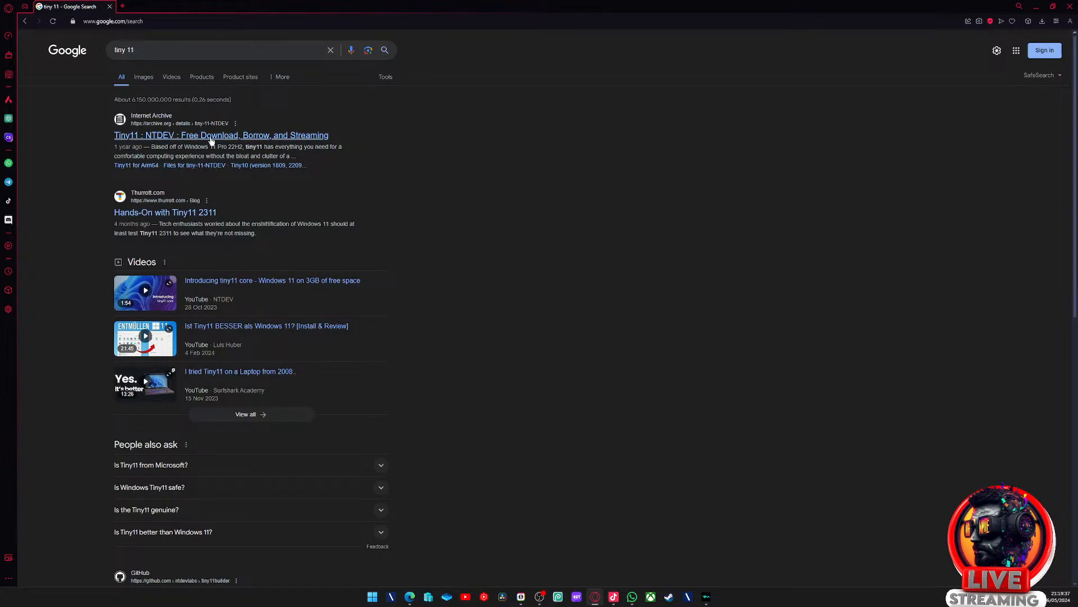
mouse_move(220, 117)
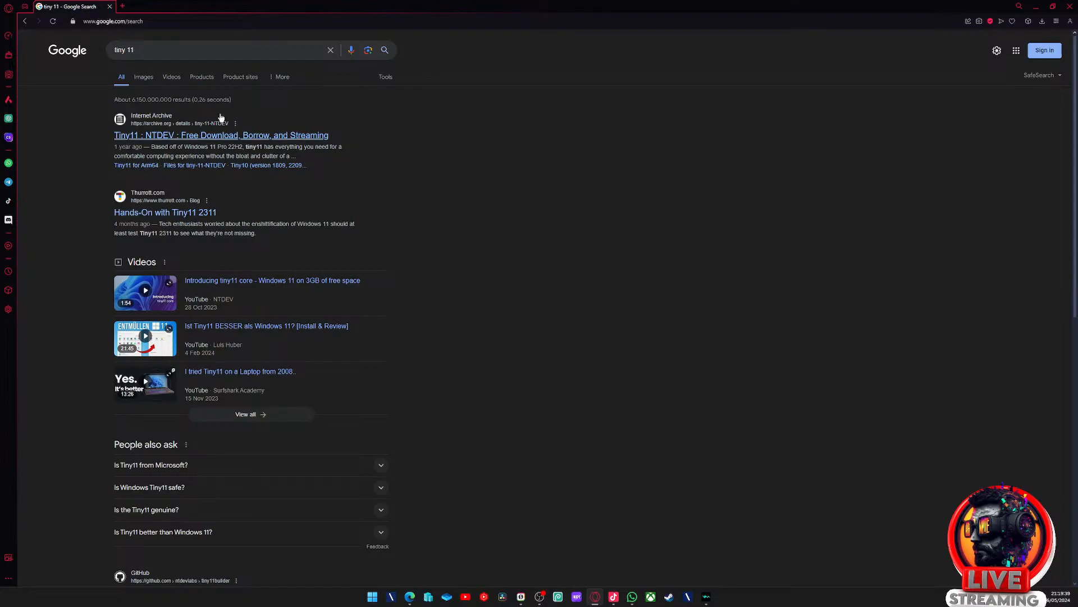
mouse_move(227, 137)
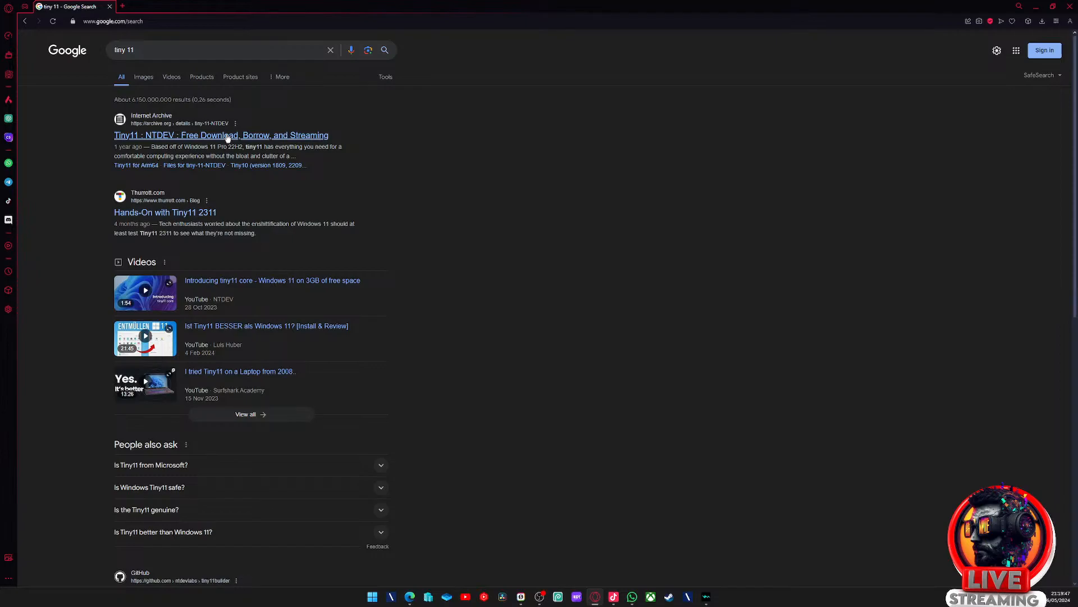
- Go to the NTDEV Tiny11 Internet Archive result and scroll to its Download Options box
click(220, 135)
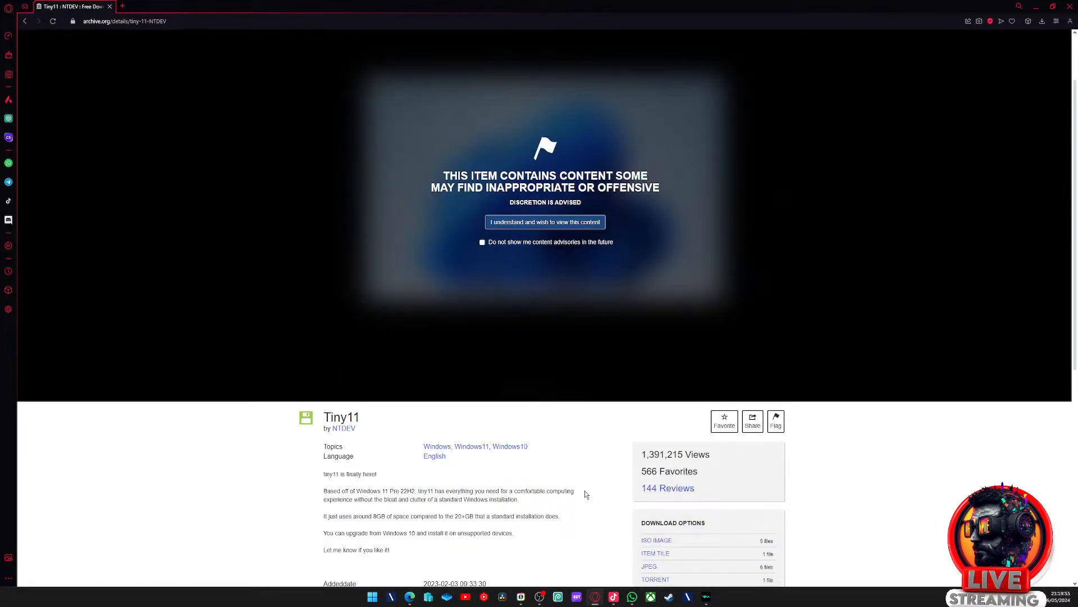
double_click(344, 428)
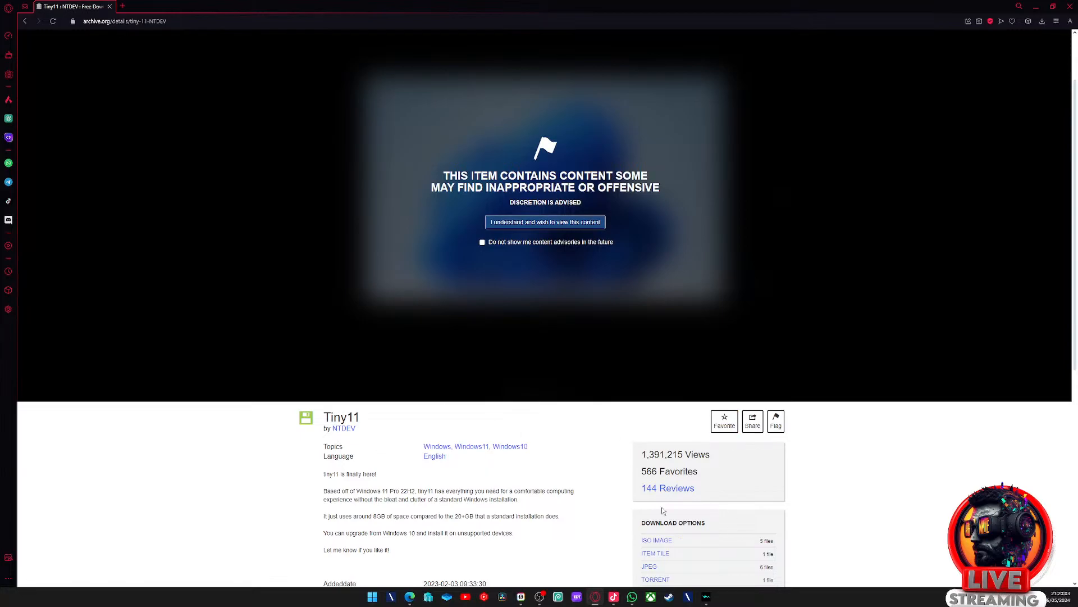
mouse_move(659, 521)
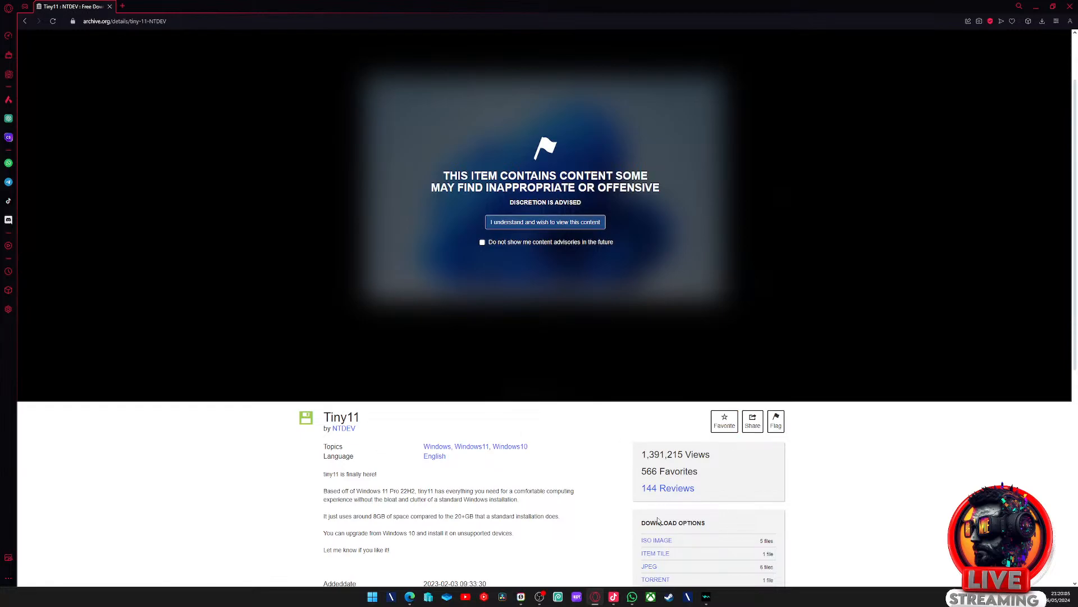
mouse_move(684, 508)
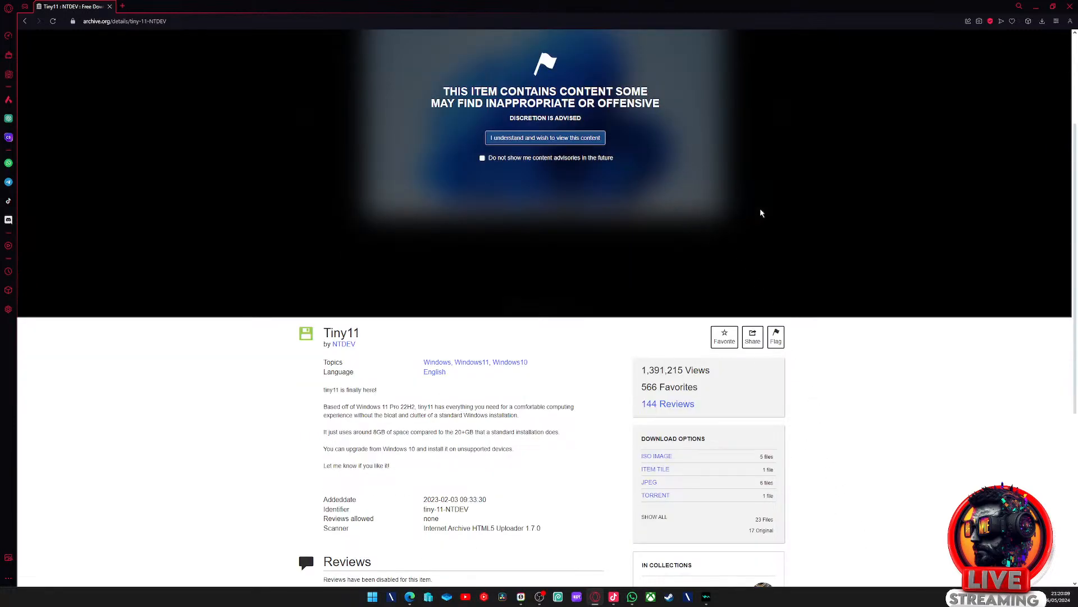
mouse_move(567, 315)
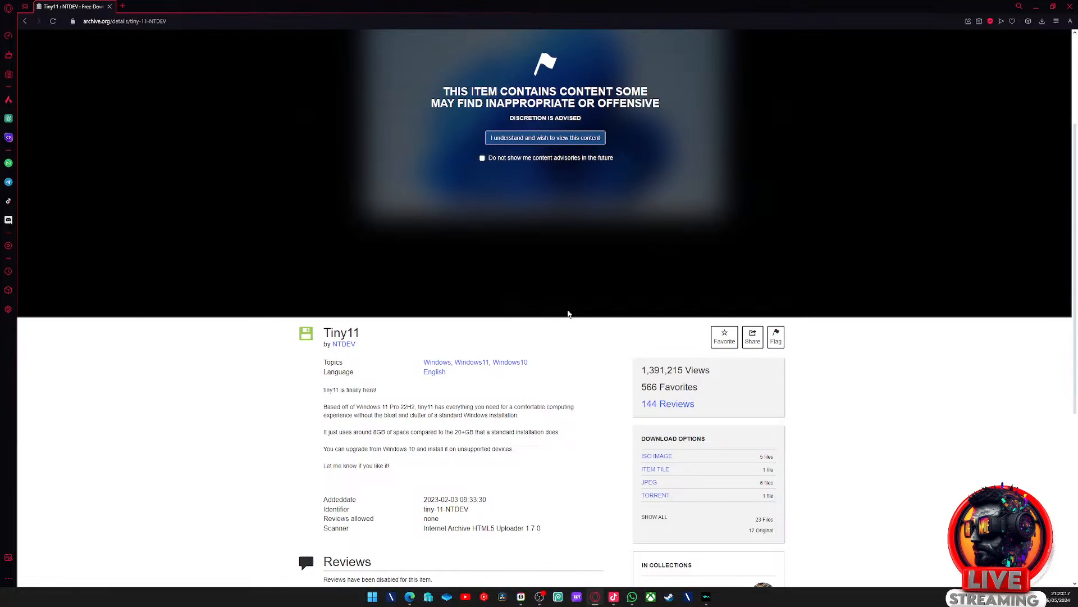
mouse_move(788, 441)
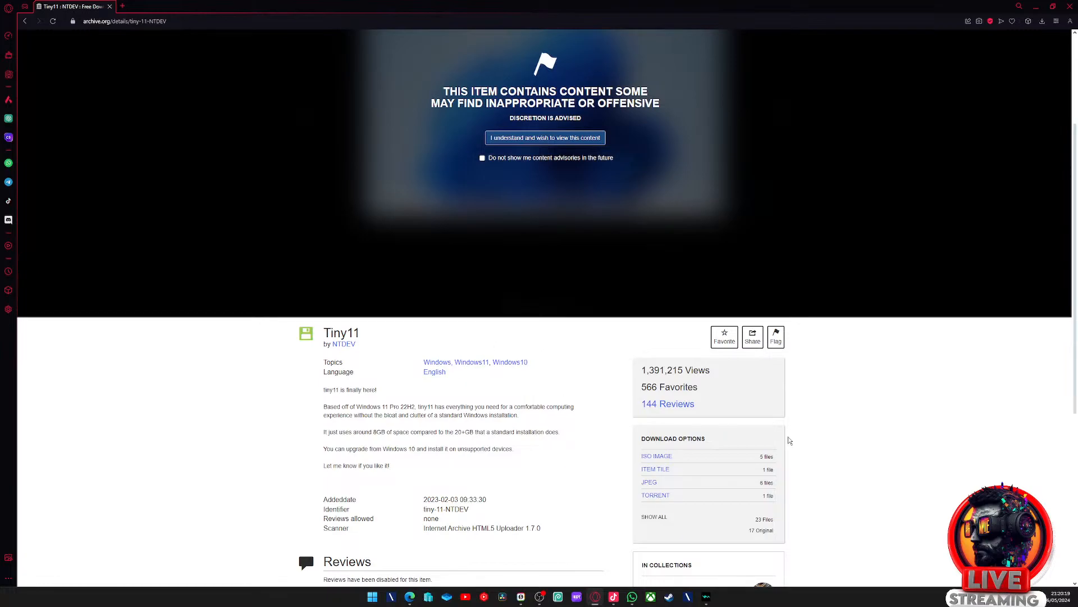
mouse_move(809, 453)
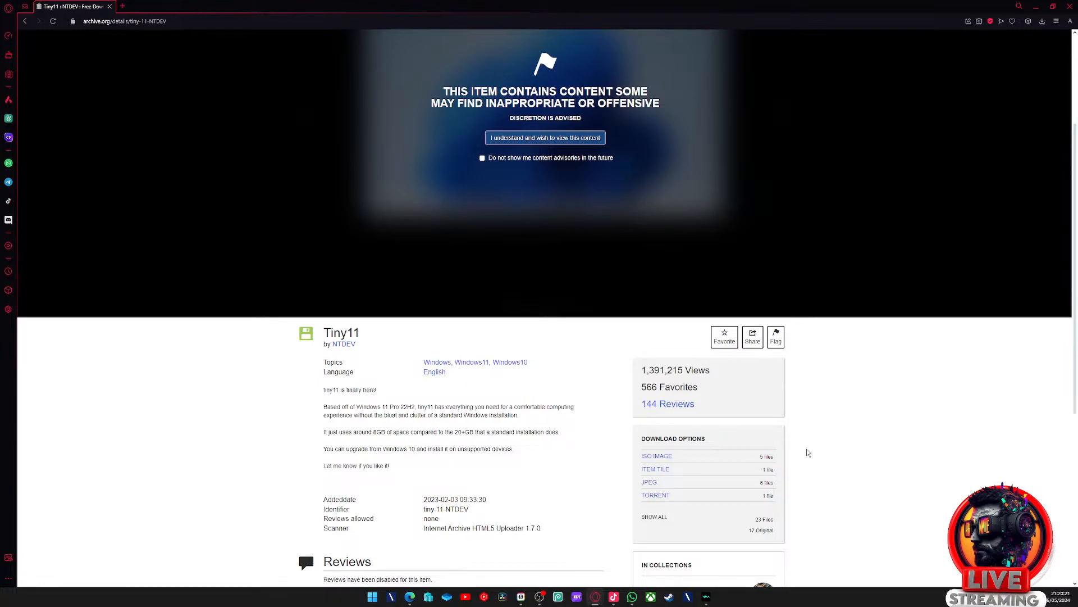
scroll(down, 3)
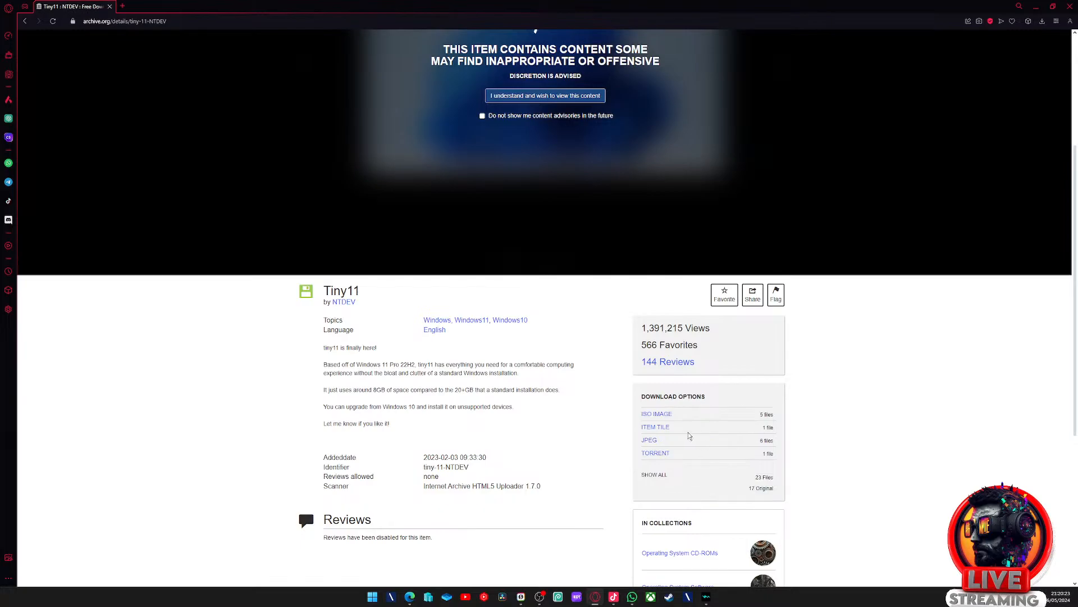
mouse_move(679, 417)
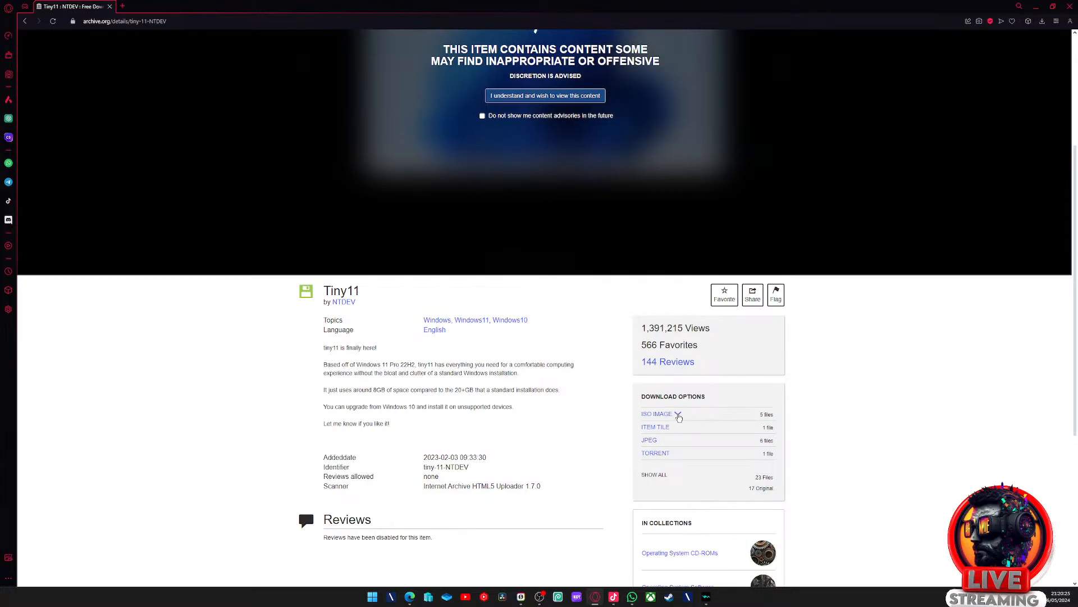
- Download the 4.2 GB Tiny11 23H2 x64 ISO from the ISO IMAGE list and dismiss the downloads panel
click(656, 414)
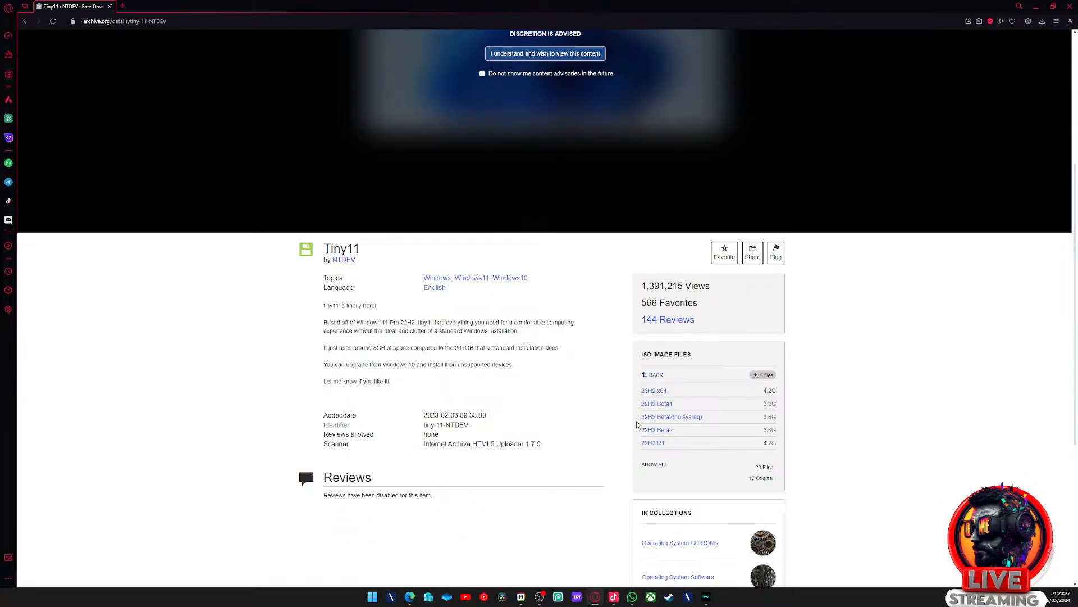
mouse_move(843, 387)
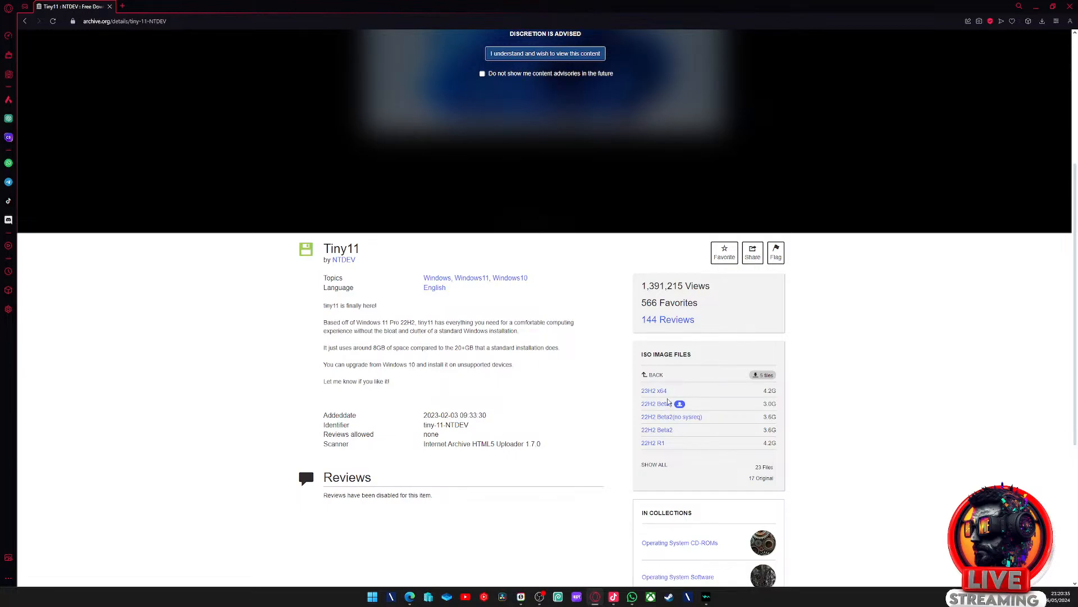
mouse_move(653, 389)
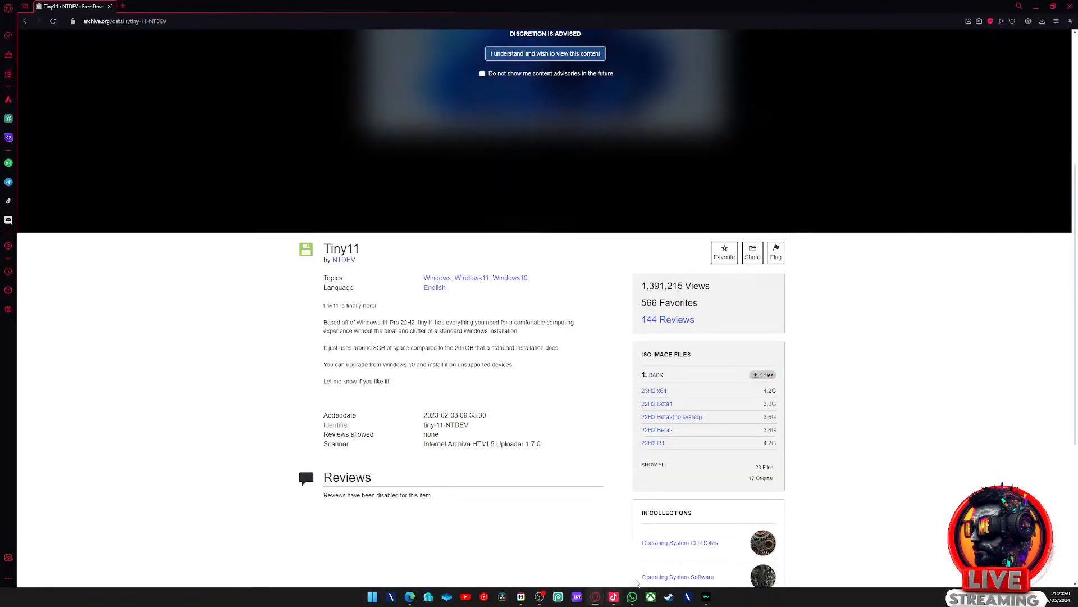
mouse_move(829, 384)
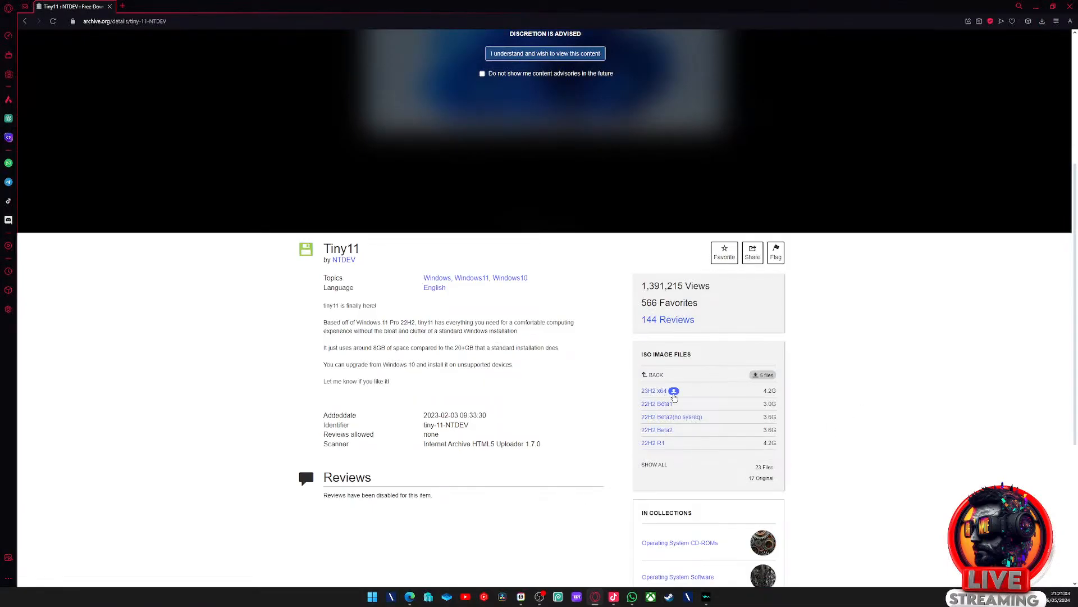
mouse_move(659, 397)
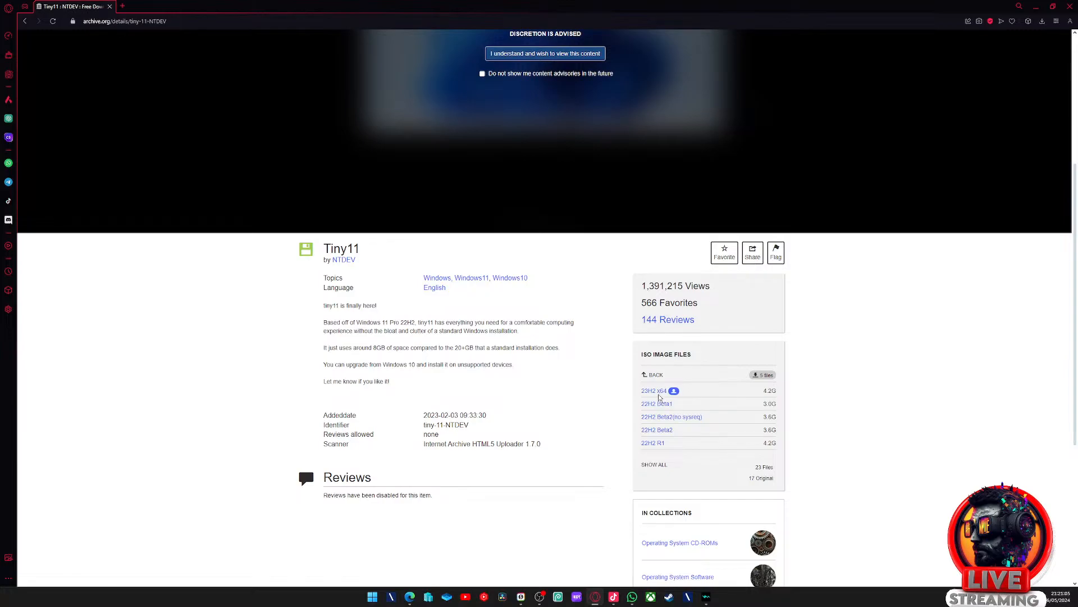
click(652, 391)
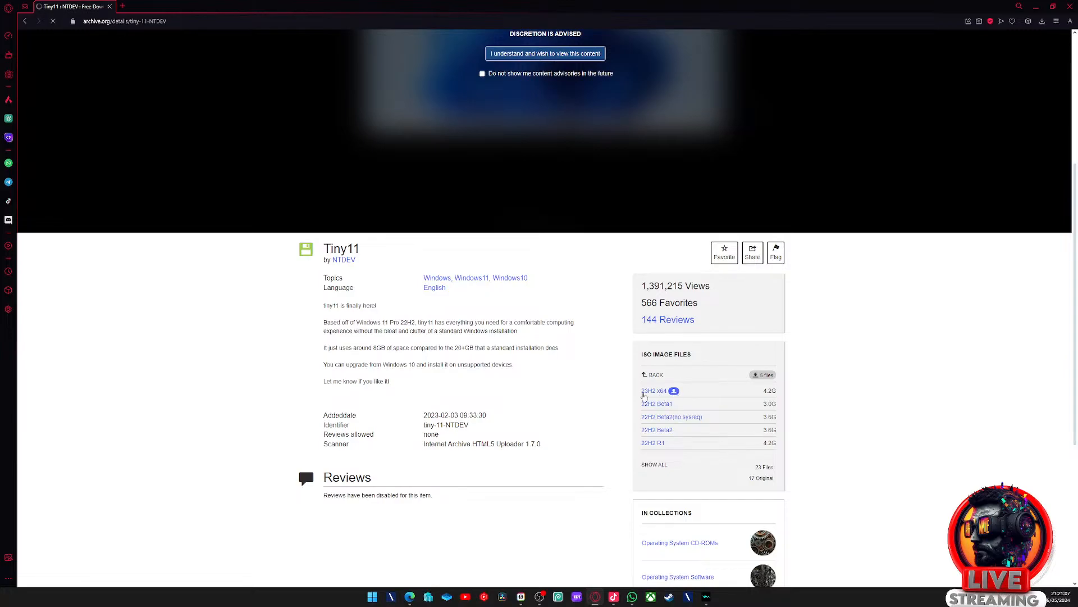
click(653, 389)
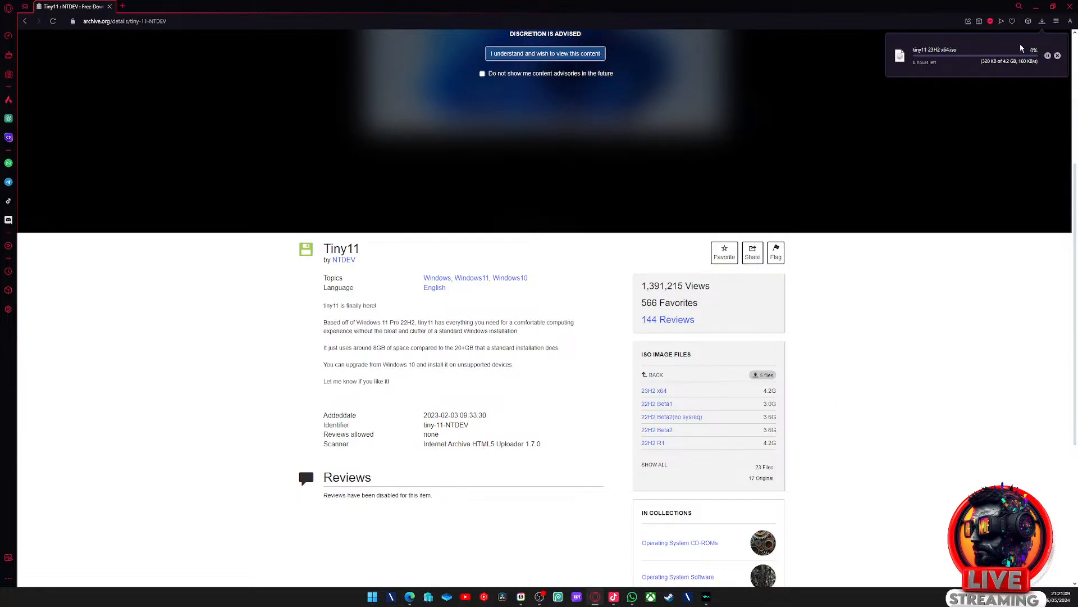
mouse_move(982, 83)
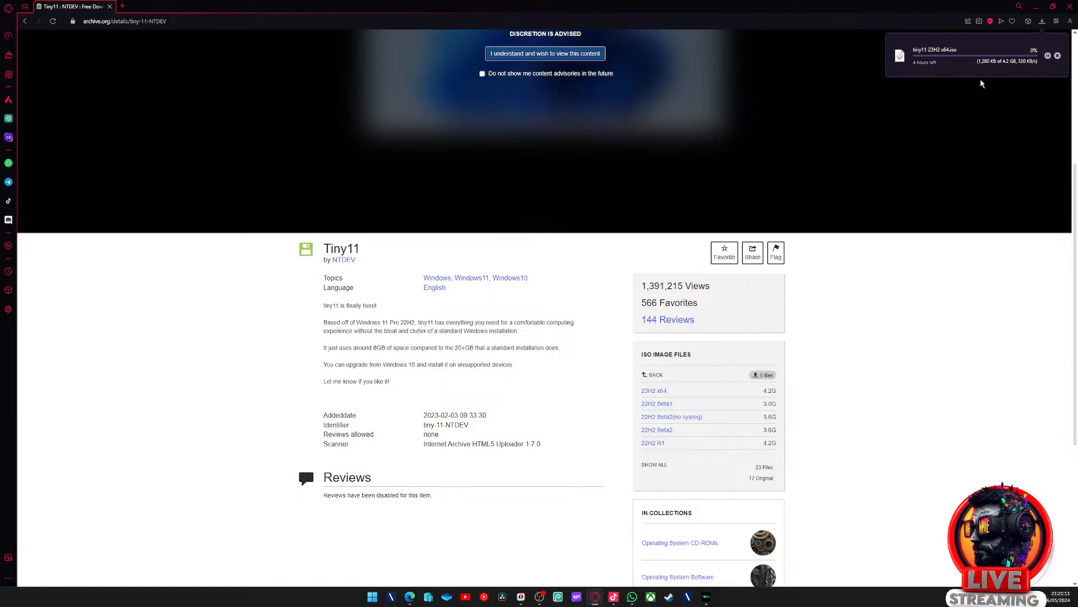
click(1057, 56)
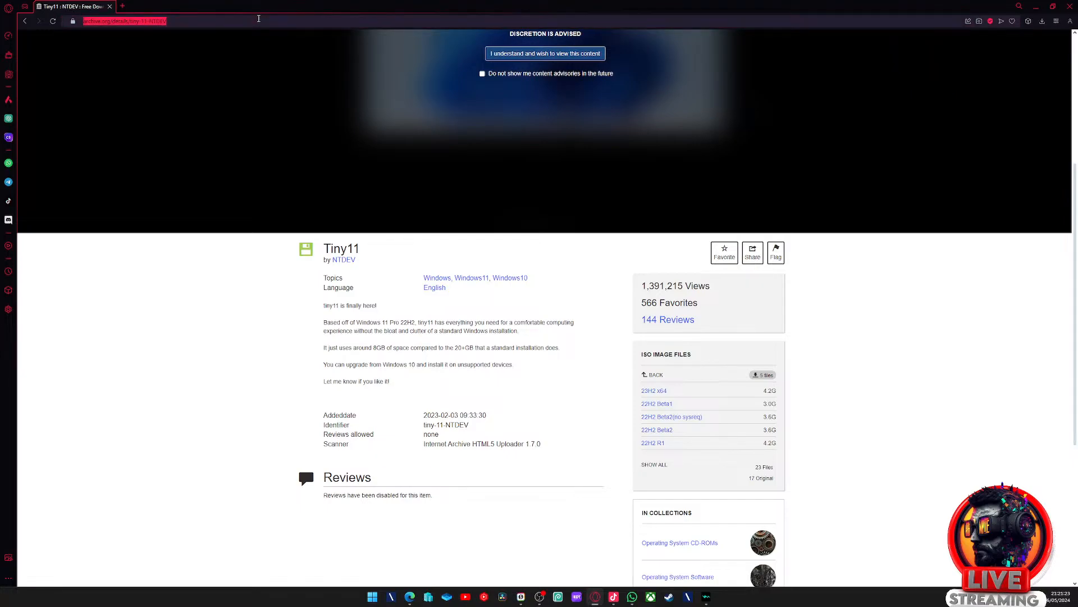
- Search for 'ruf', go to rufus.ie and bring the latest releases download table into view
text(ruf)
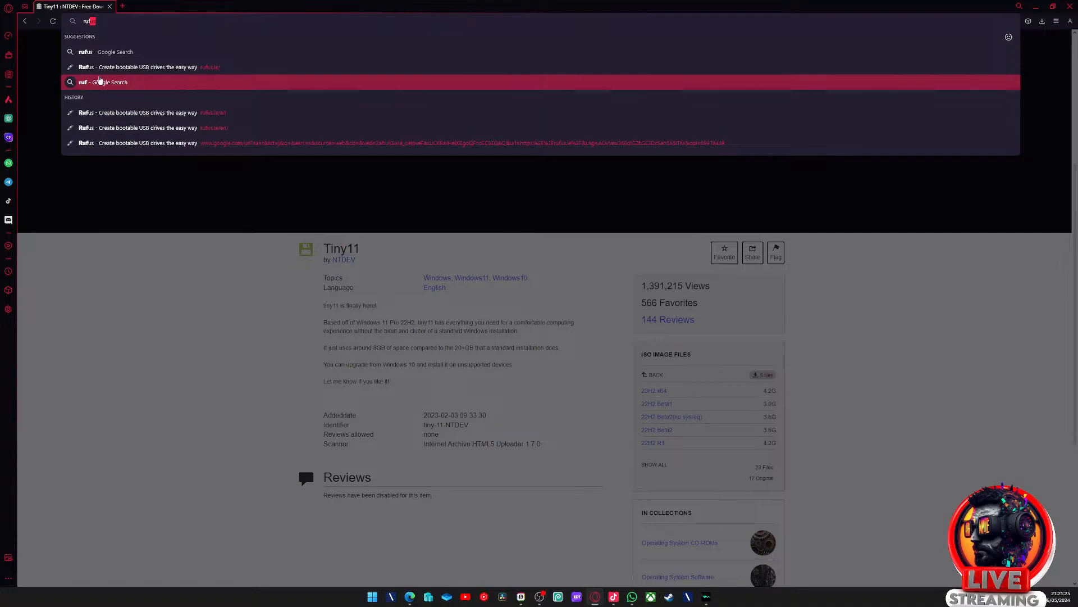
click(105, 52)
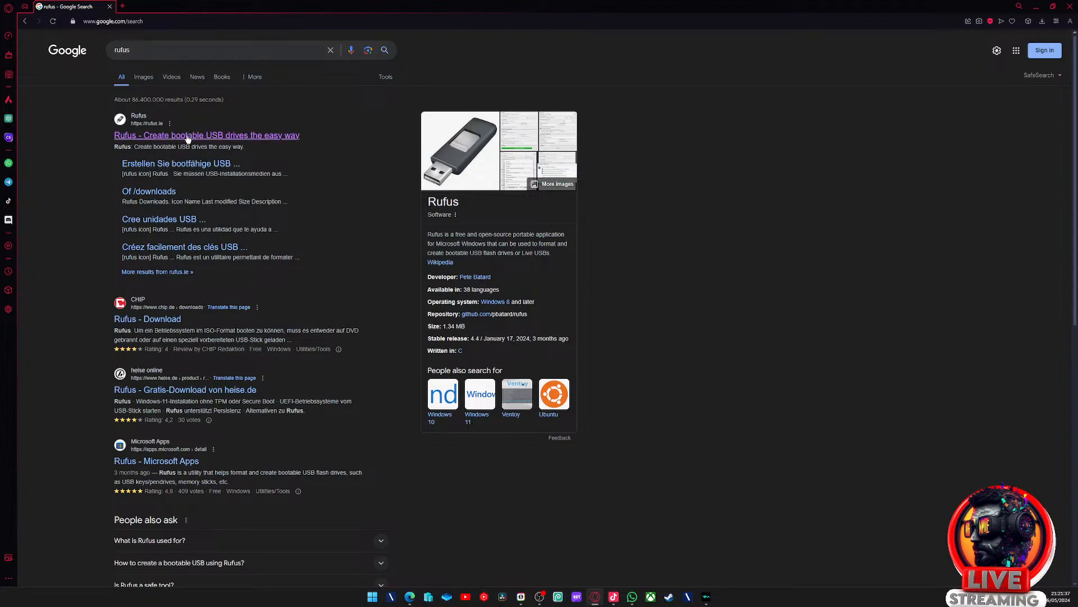
mouse_move(226, 128)
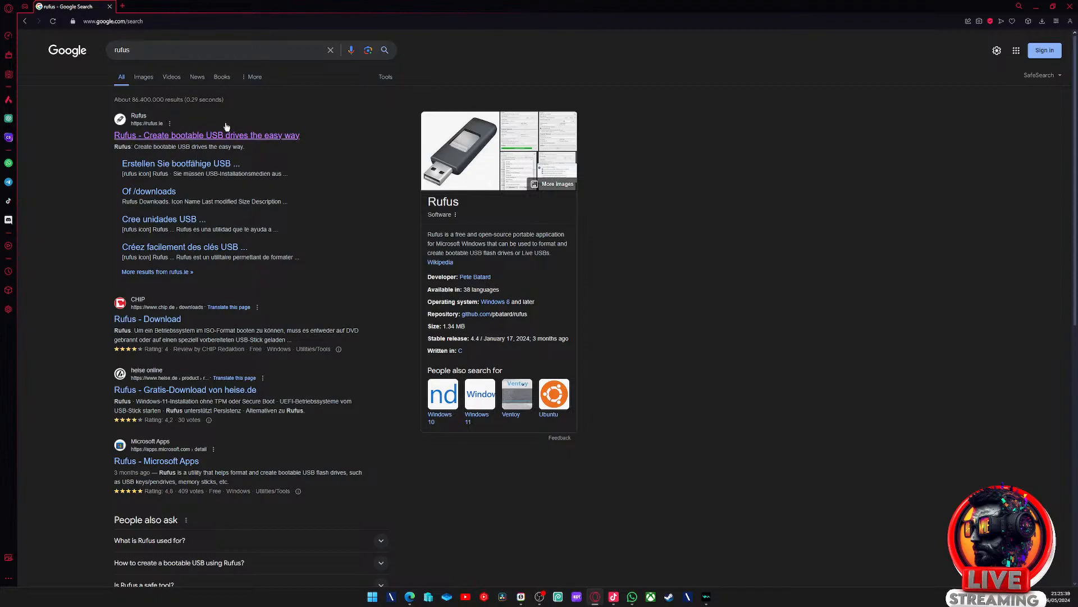
click(206, 135)
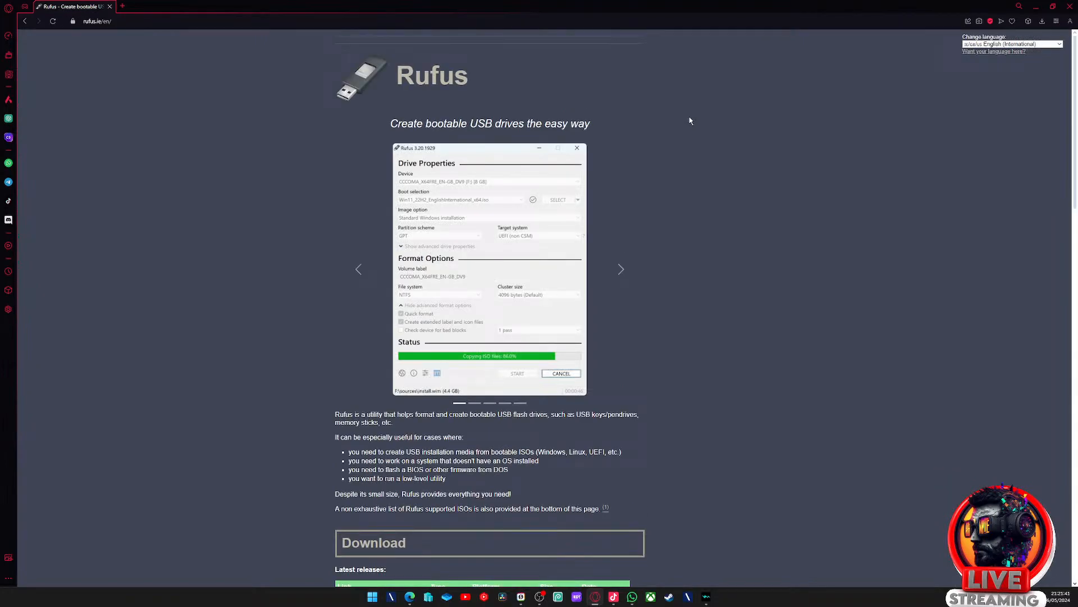
scroll(down, 3)
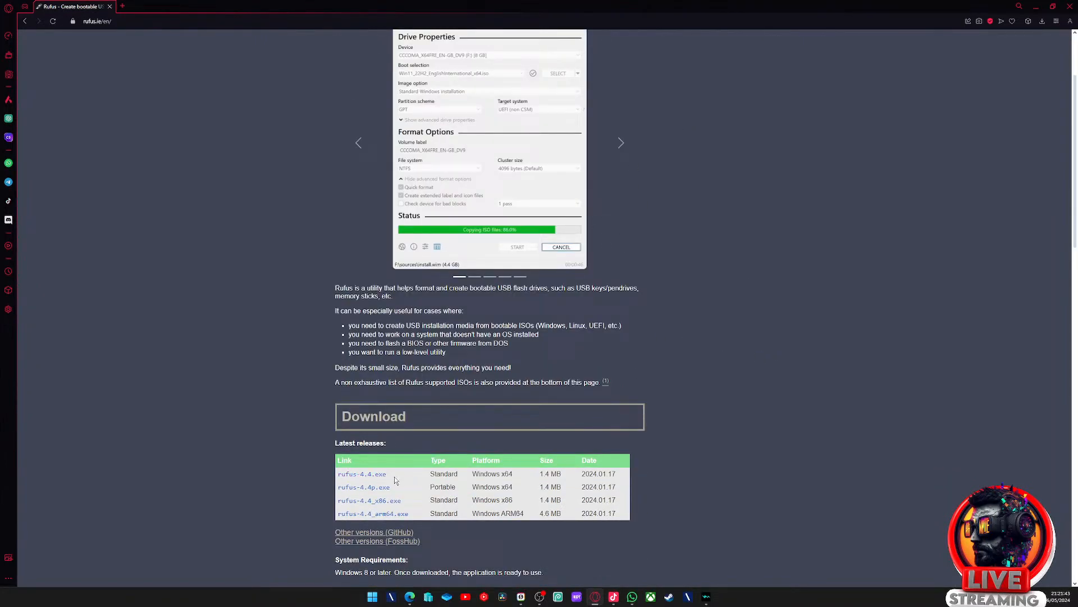
mouse_move(1065, 68)
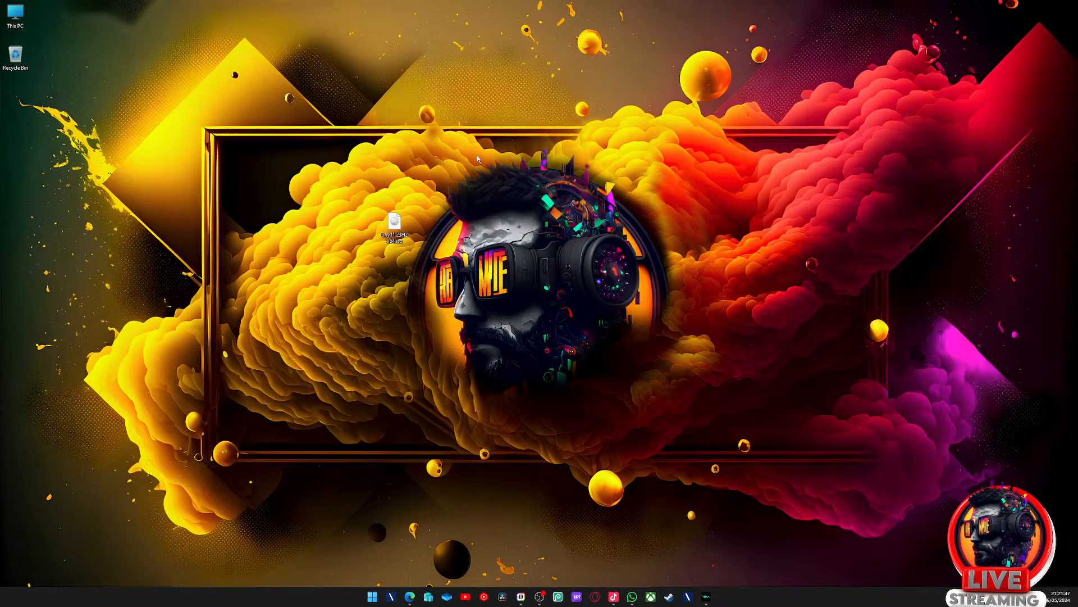
- Move the downloaded file into the left icon column beside the other desktop icons
drag(392, 224, 18, 96)
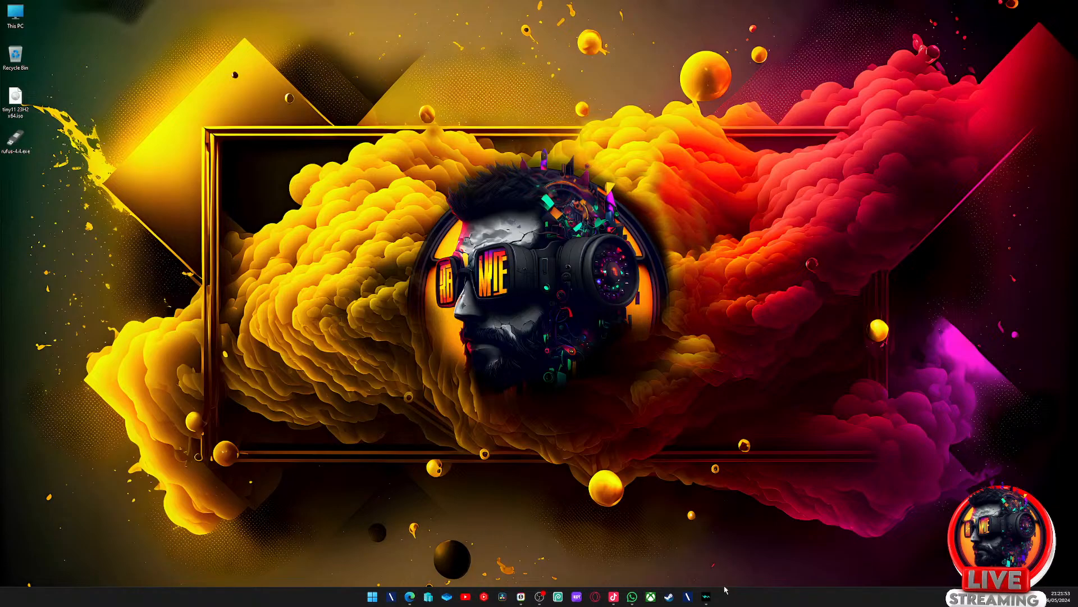
mouse_move(695, 567)
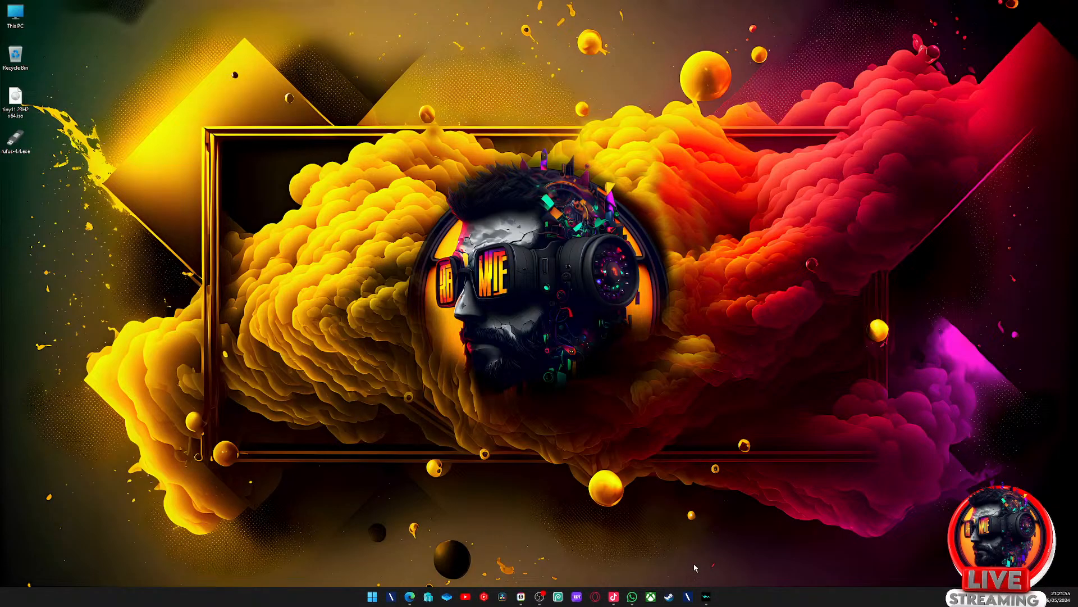
mouse_move(610, 563)
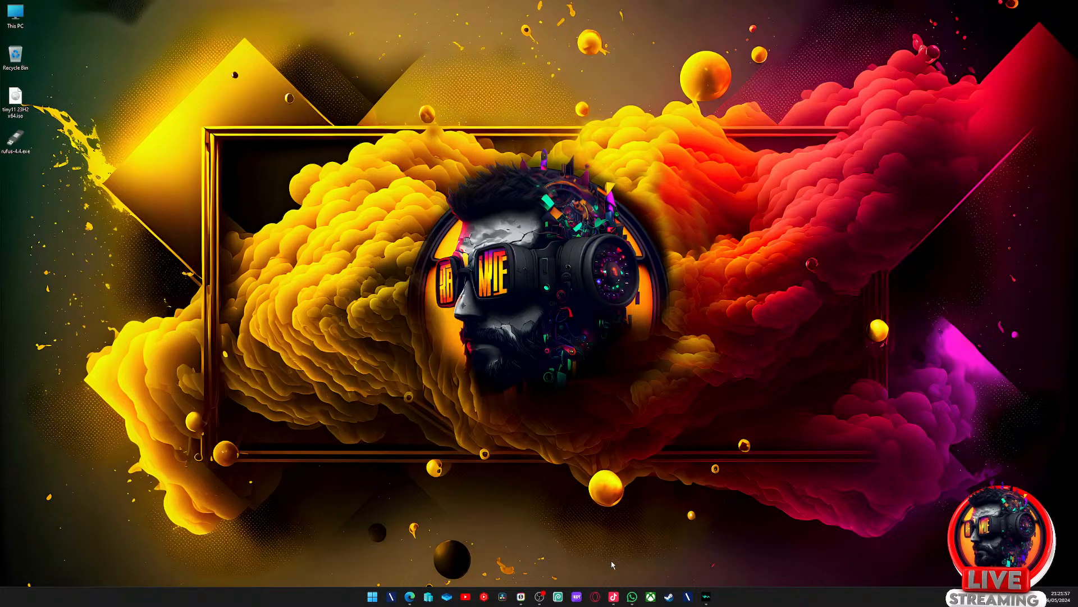
mouse_move(600, 562)
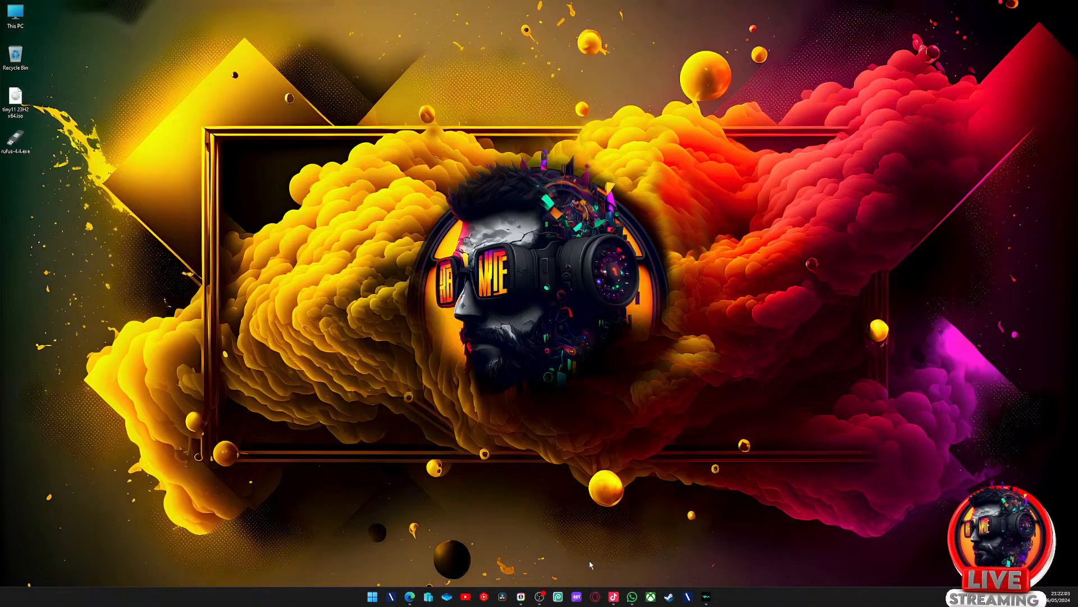
mouse_move(699, 536)
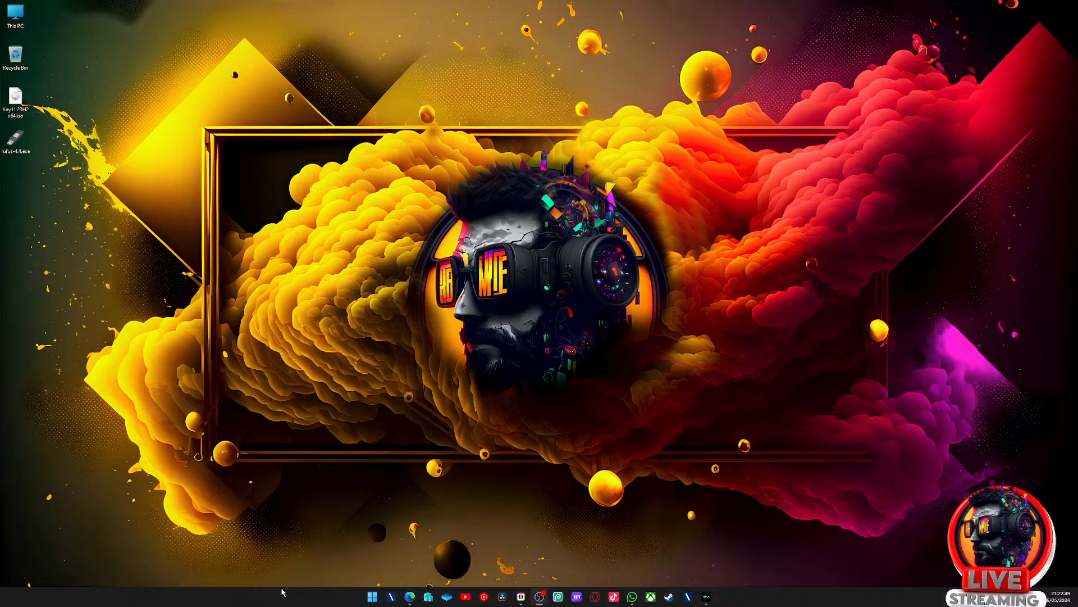
- Check drives in This PC, launch rufus-4.4.exe and choose NO_LABEL (E:) [64 GB] as the device
click(715, 596)
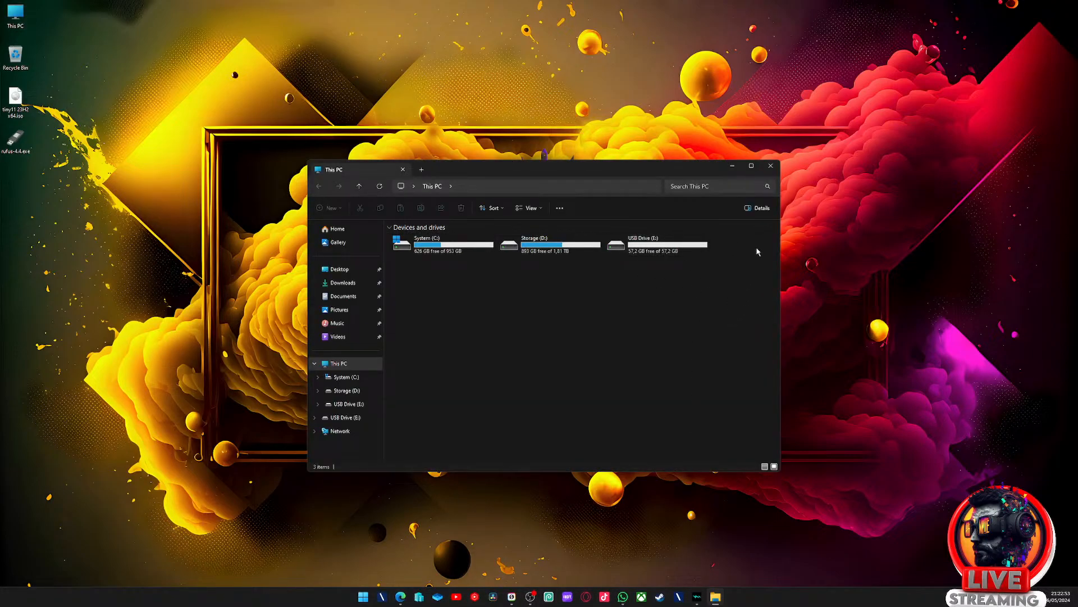
click(770, 166)
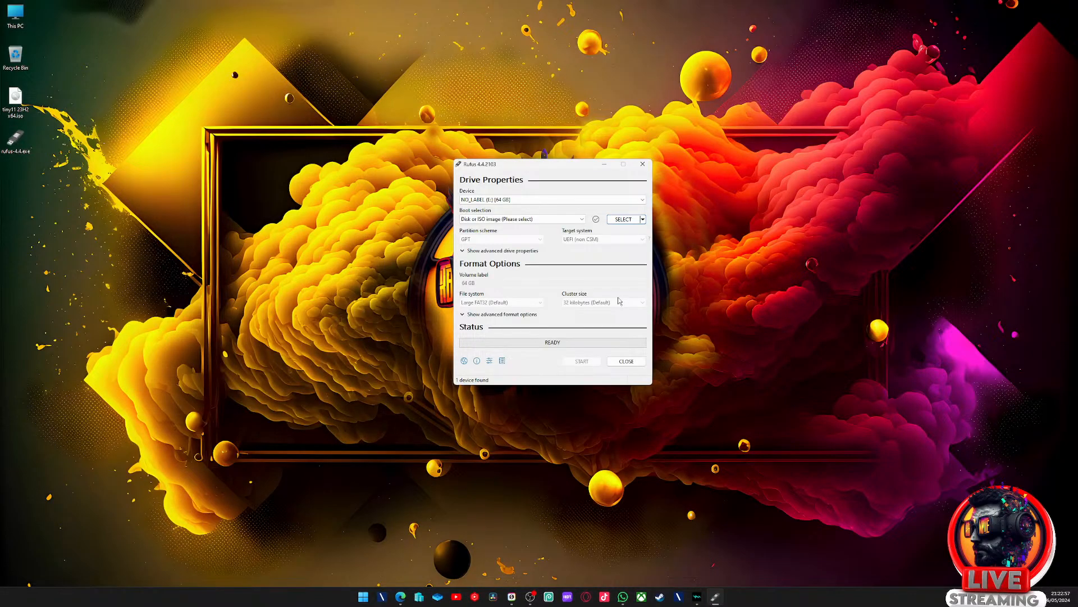
mouse_move(608, 258)
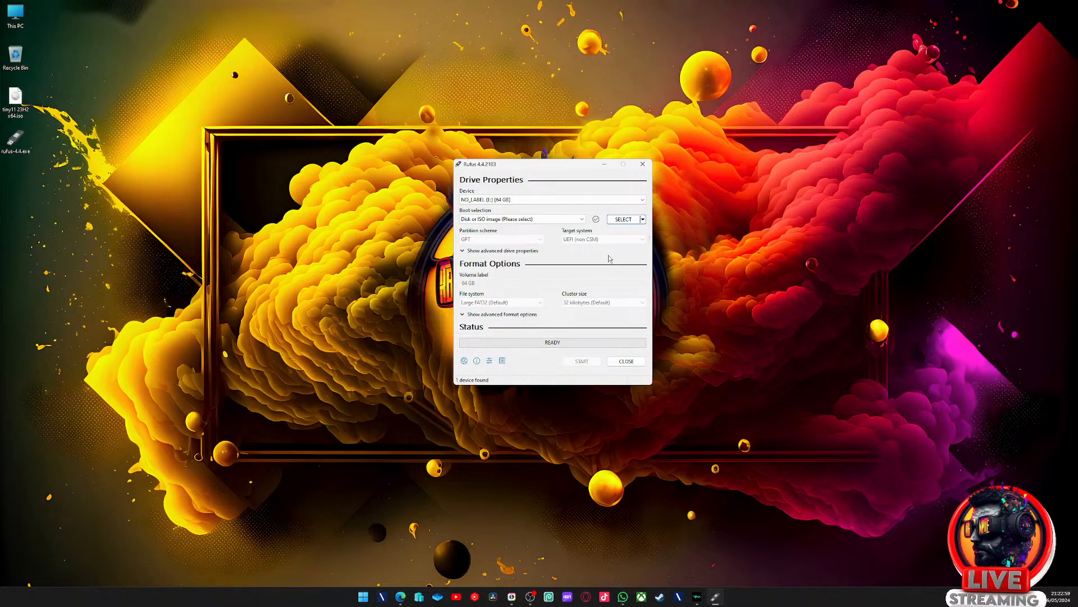
mouse_move(558, 283)
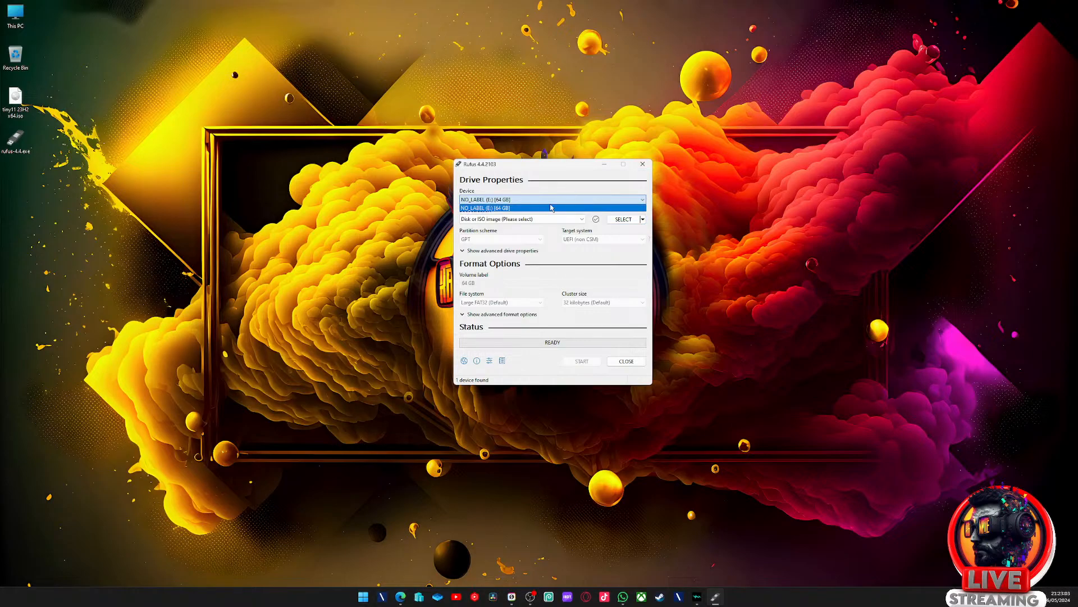
click(550, 207)
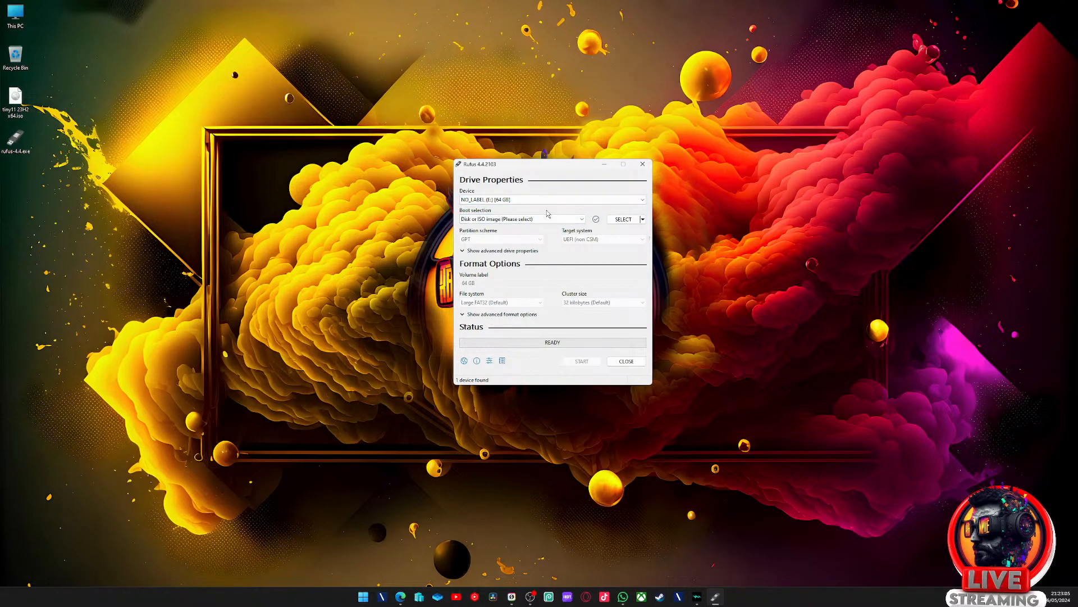
mouse_move(553, 232)
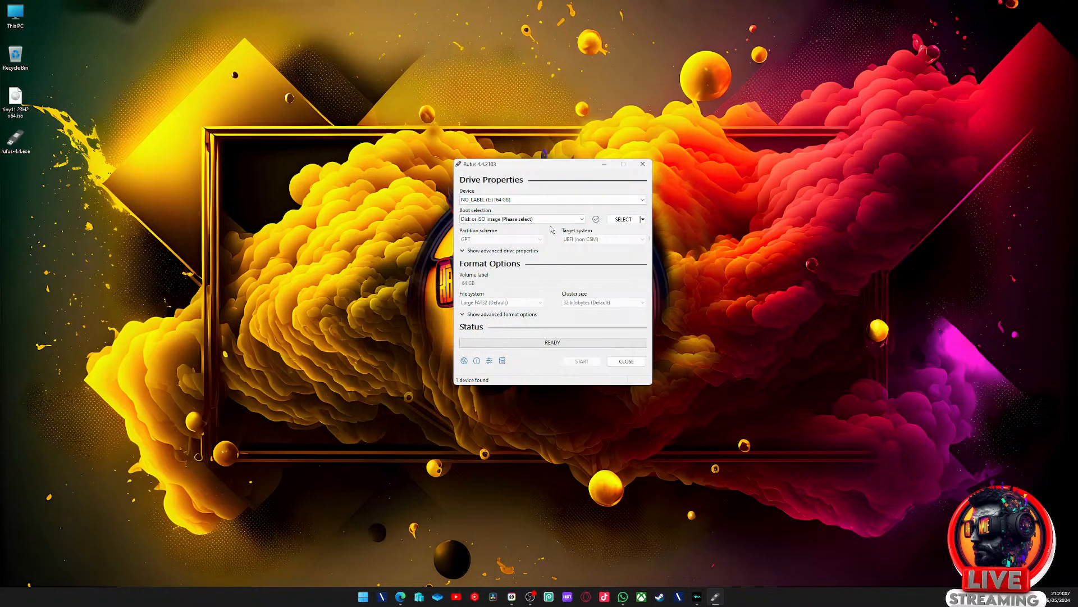
mouse_move(523, 219)
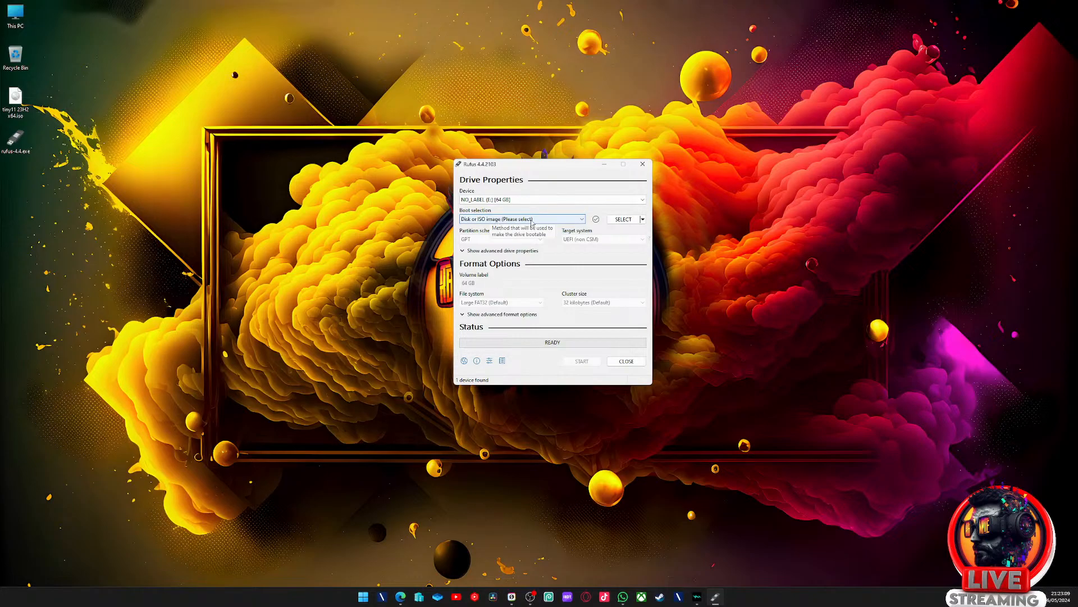
- Load tiny11 23H2 x64.iso from the Desktop as the boot image, keeping Standard Windows installation
click(622, 218)
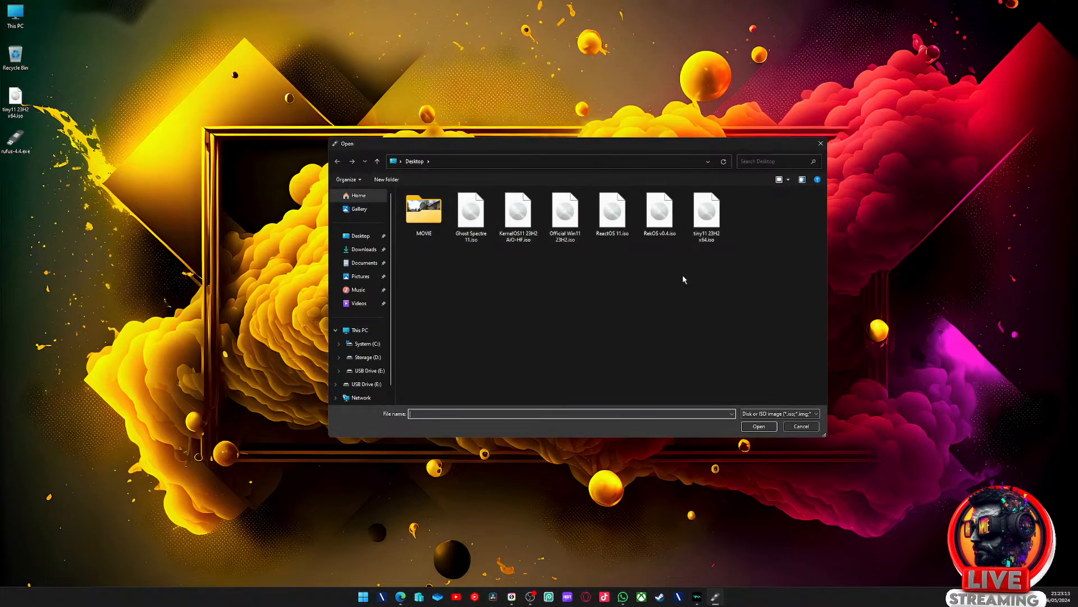
click(707, 211)
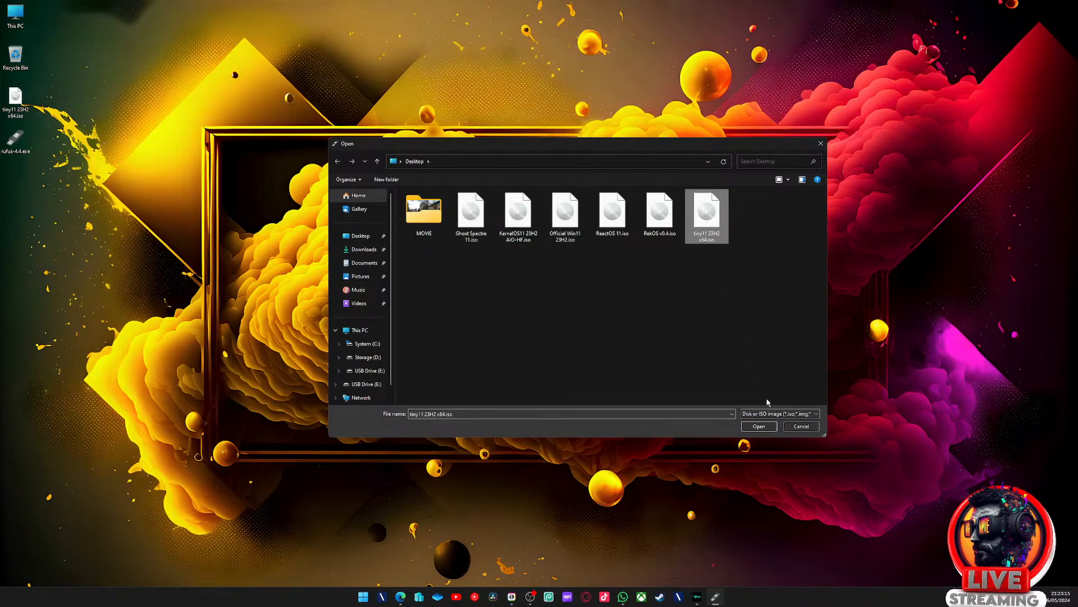
mouse_move(775, 382)
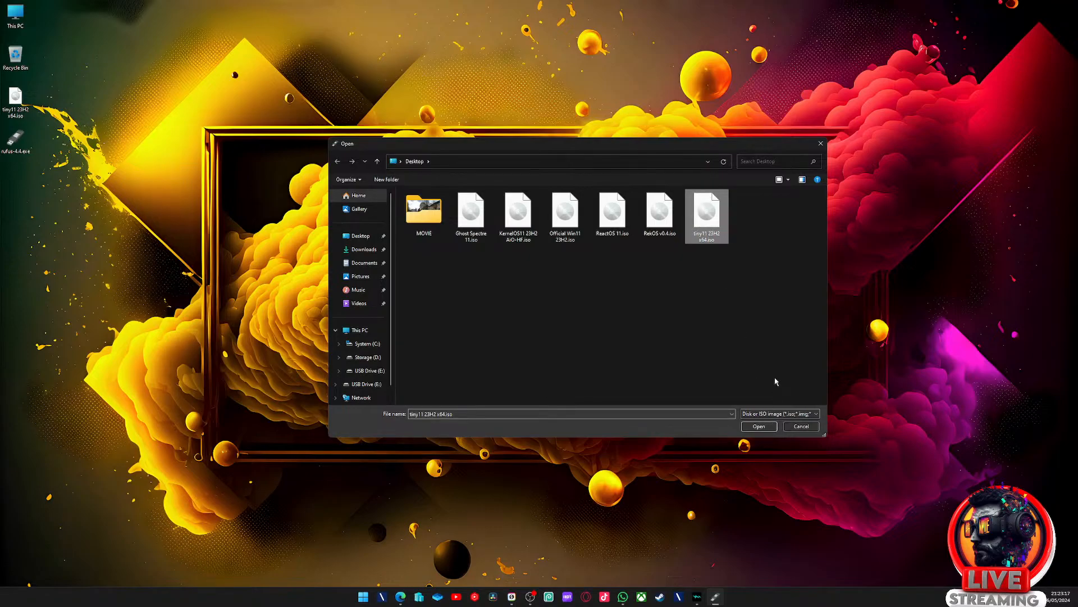
click(758, 425)
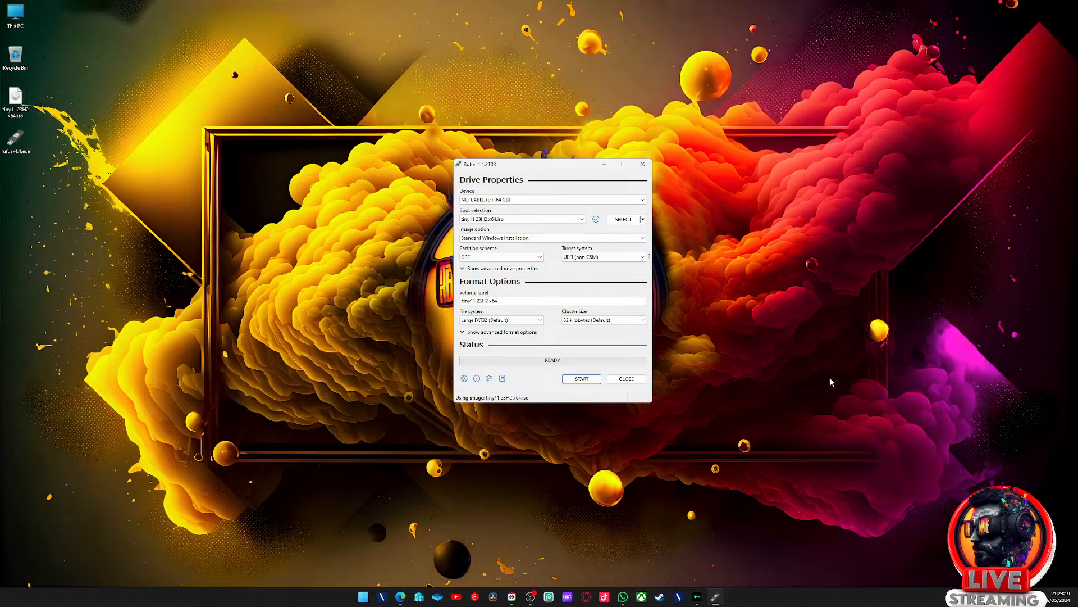
mouse_move(845, 380)
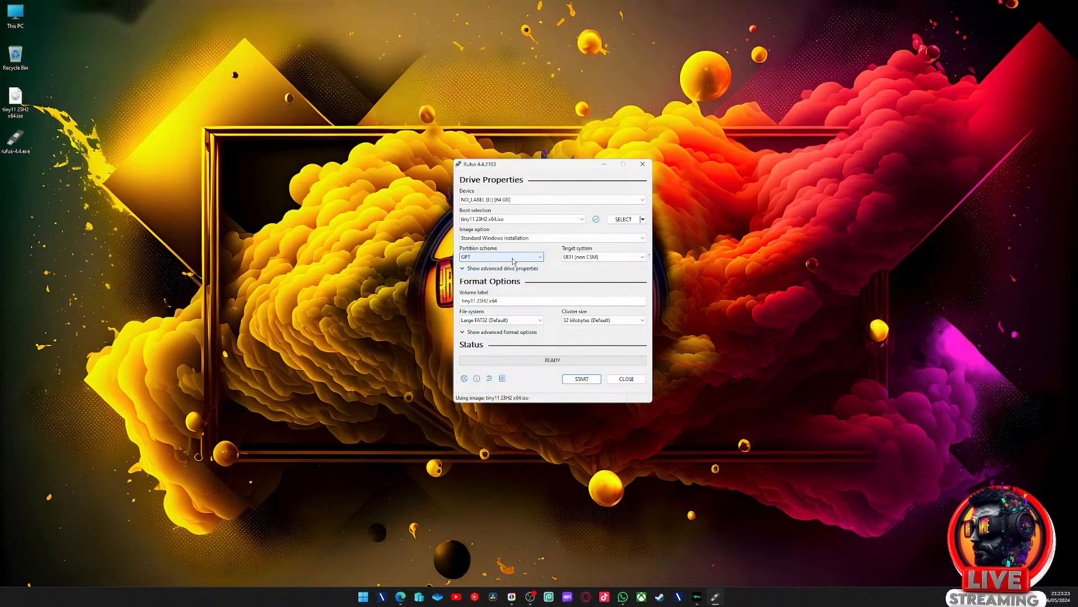
mouse_move(674, 296)
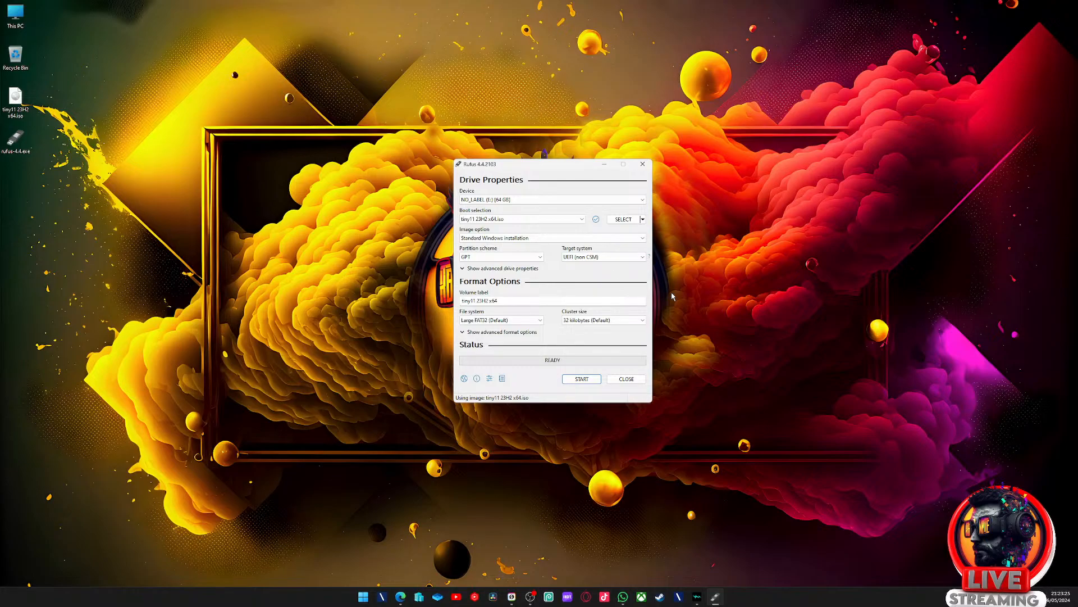
mouse_move(659, 323)
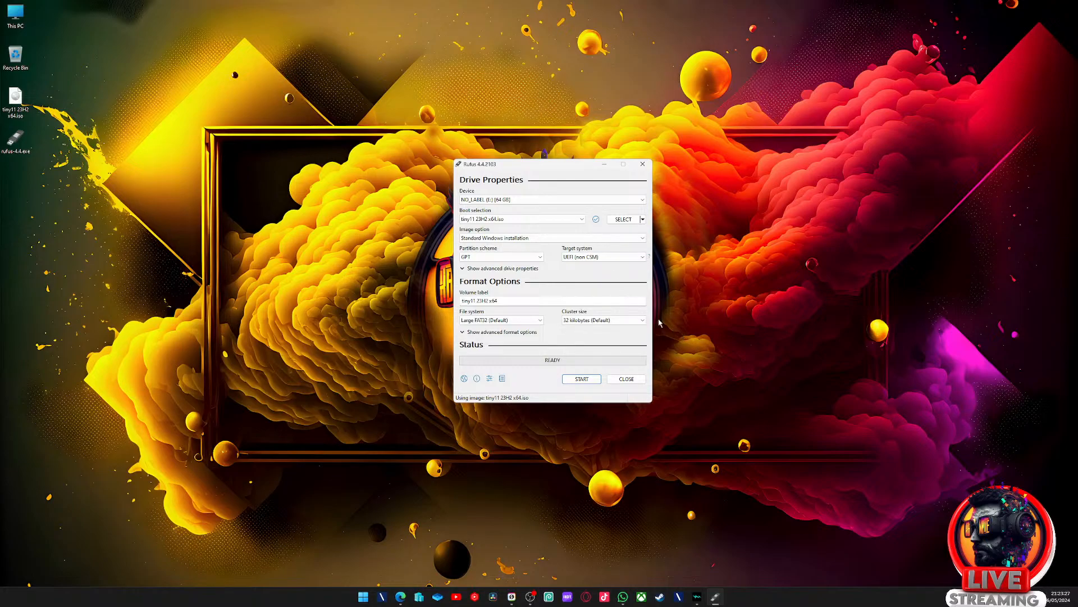
mouse_move(599, 358)
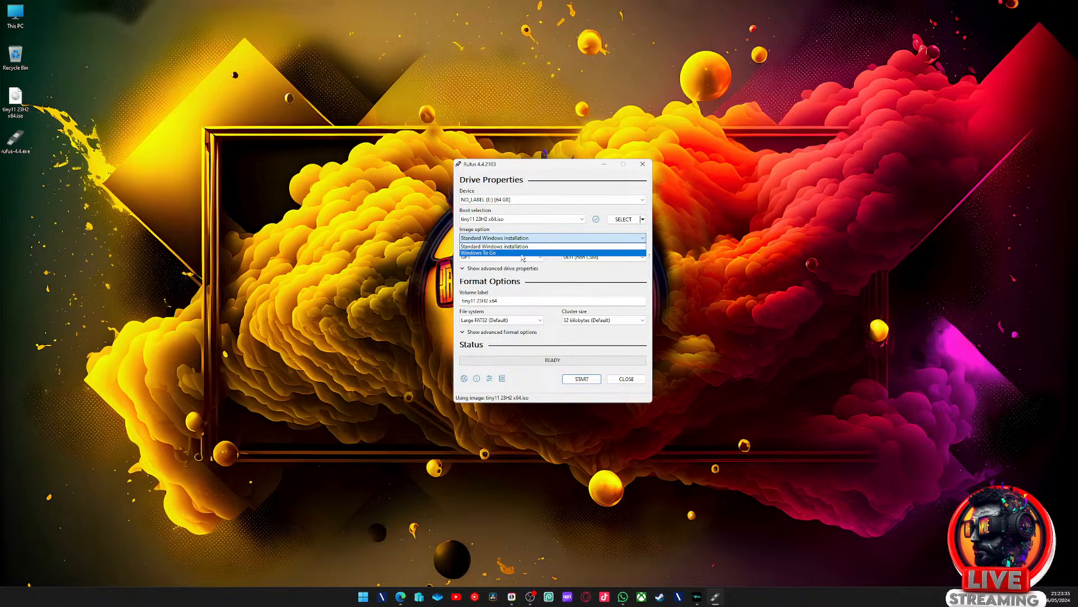
mouse_move(521, 265)
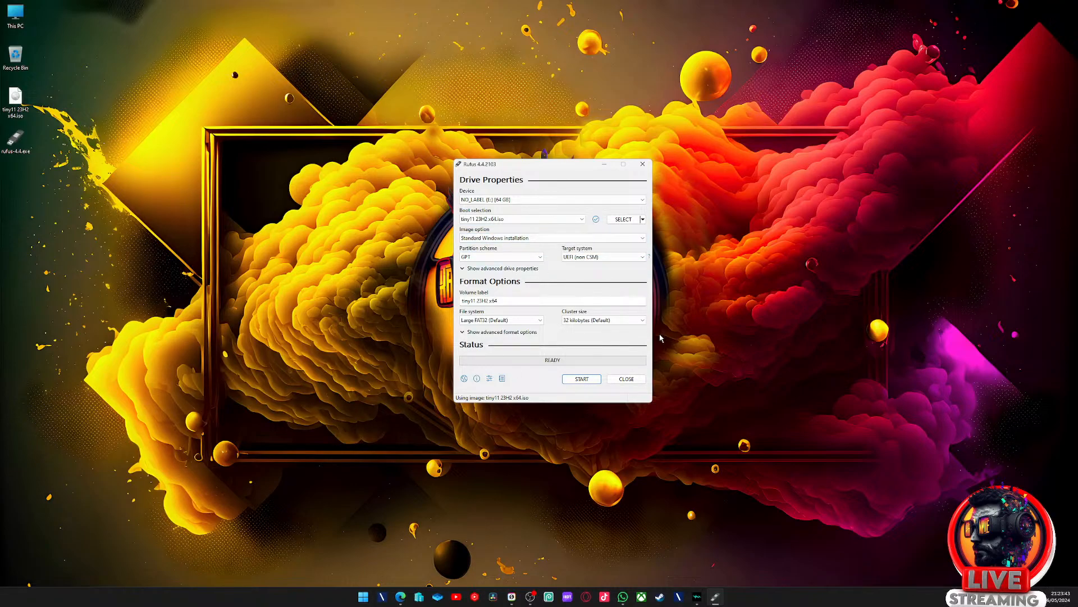
- Start the write and accept the default Windows User Experience options, reaching the data-destruction warning
click(580, 379)
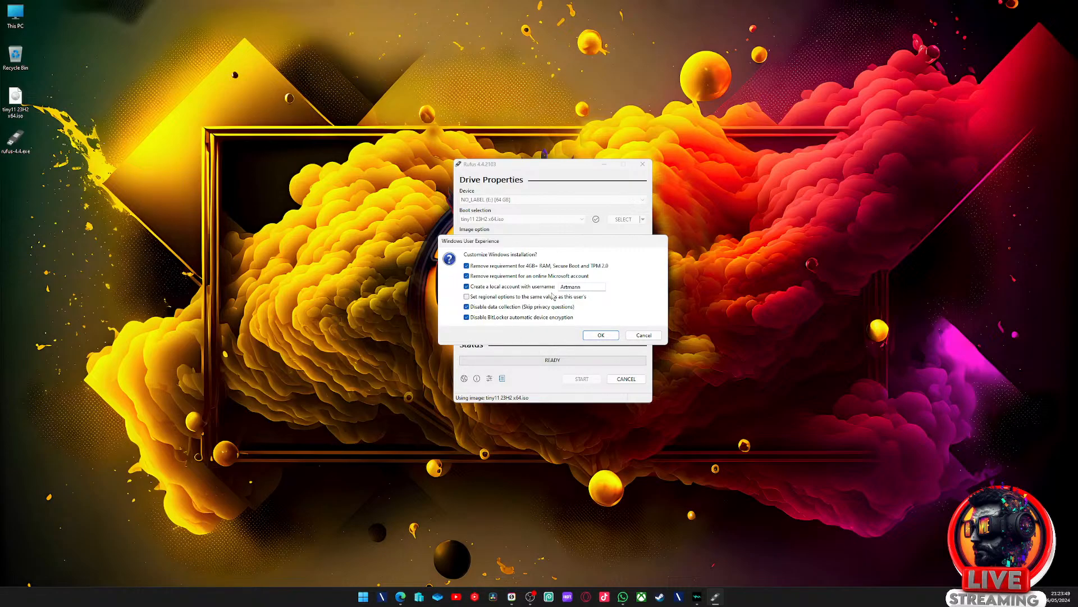
mouse_move(512, 263)
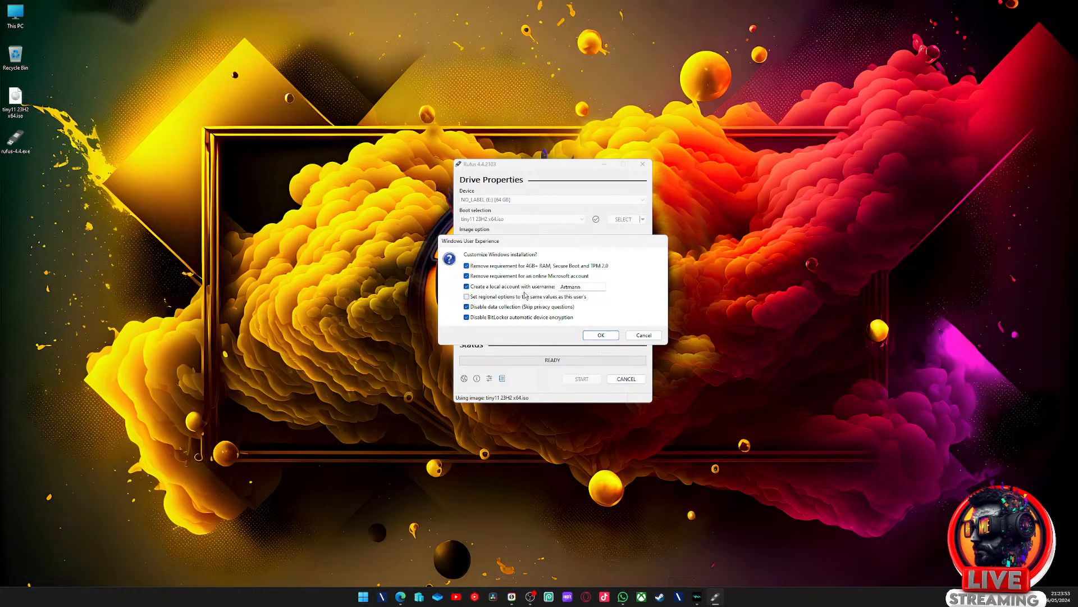
mouse_move(500, 285)
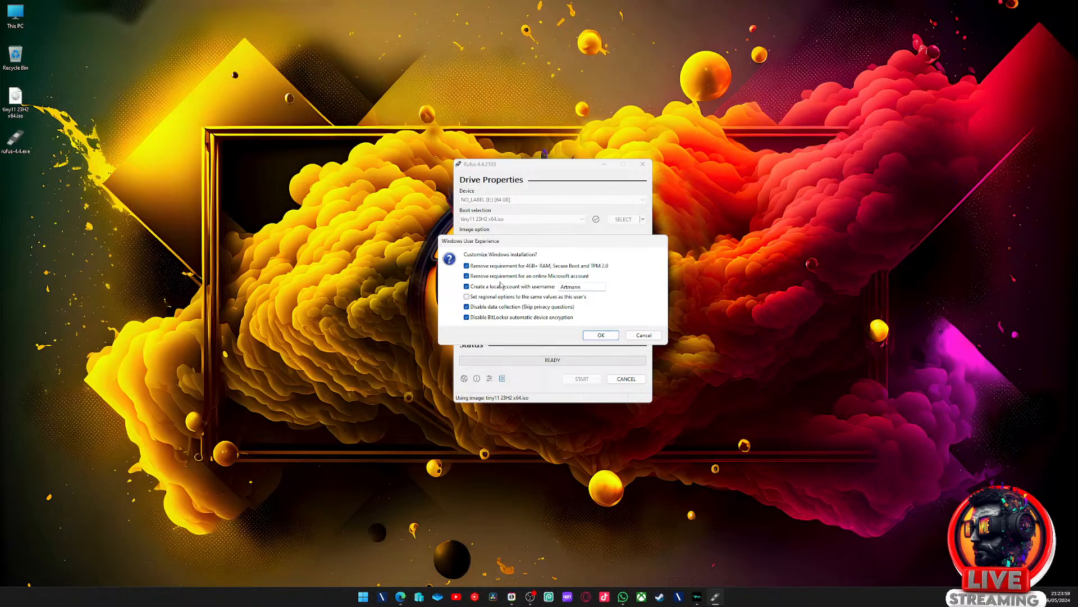
mouse_move(443, 342)
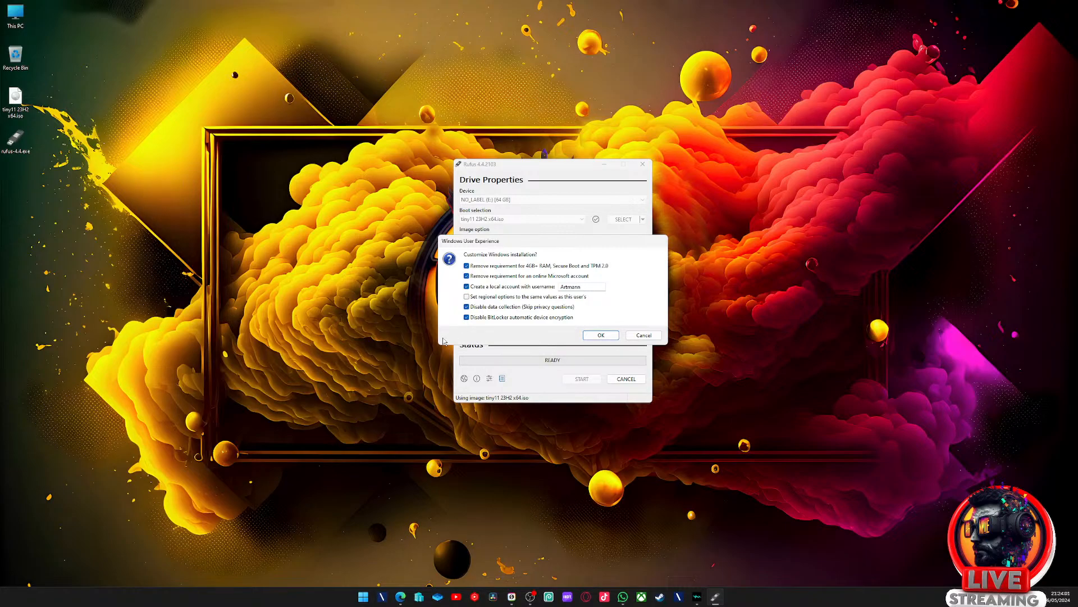
mouse_move(466, 390)
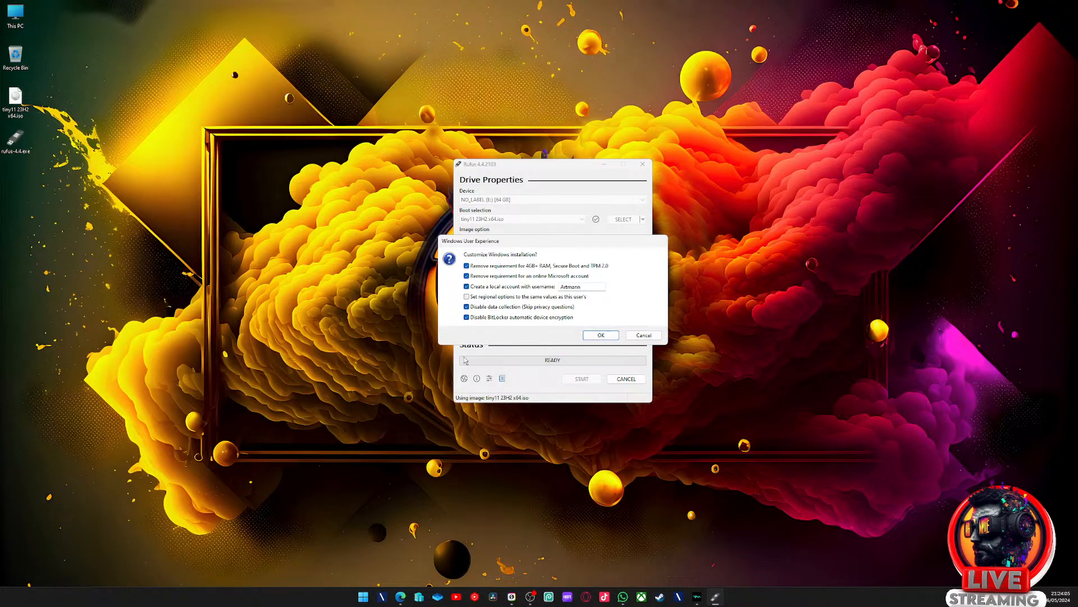
mouse_move(599, 319)
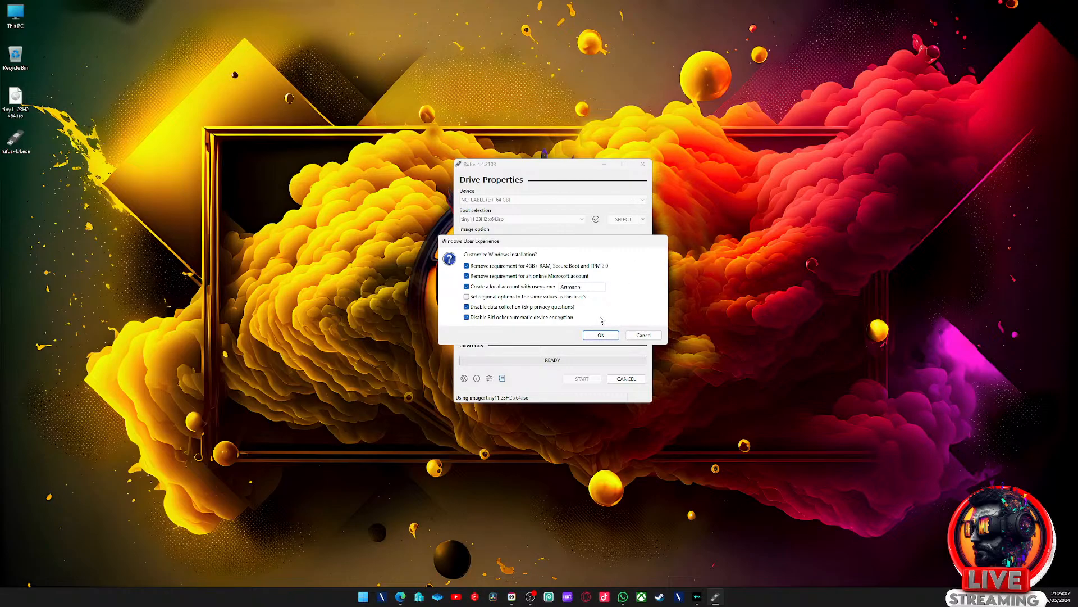
mouse_move(587, 347)
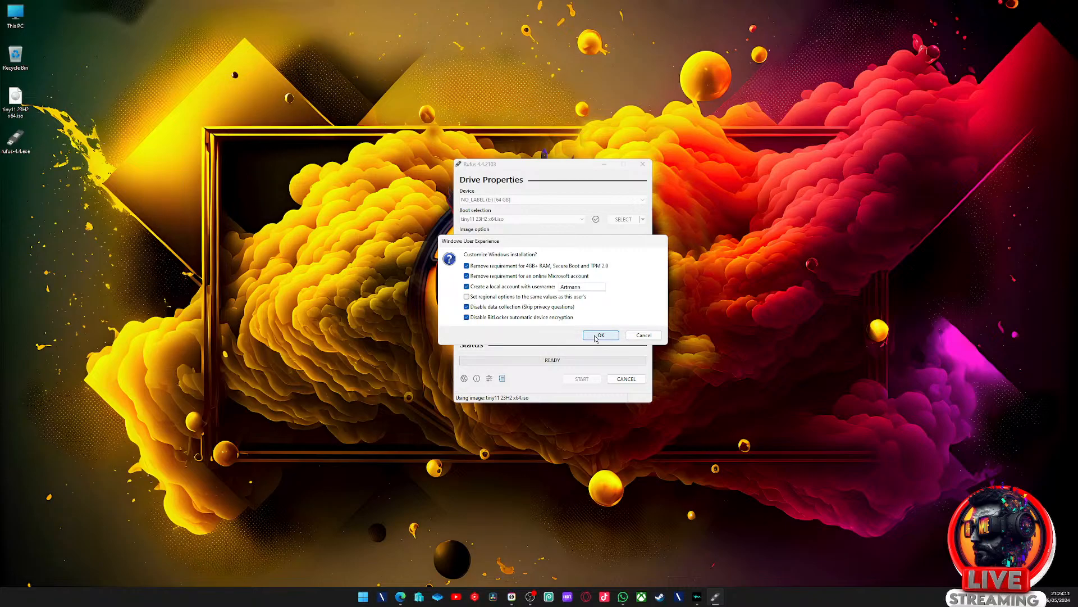
click(599, 335)
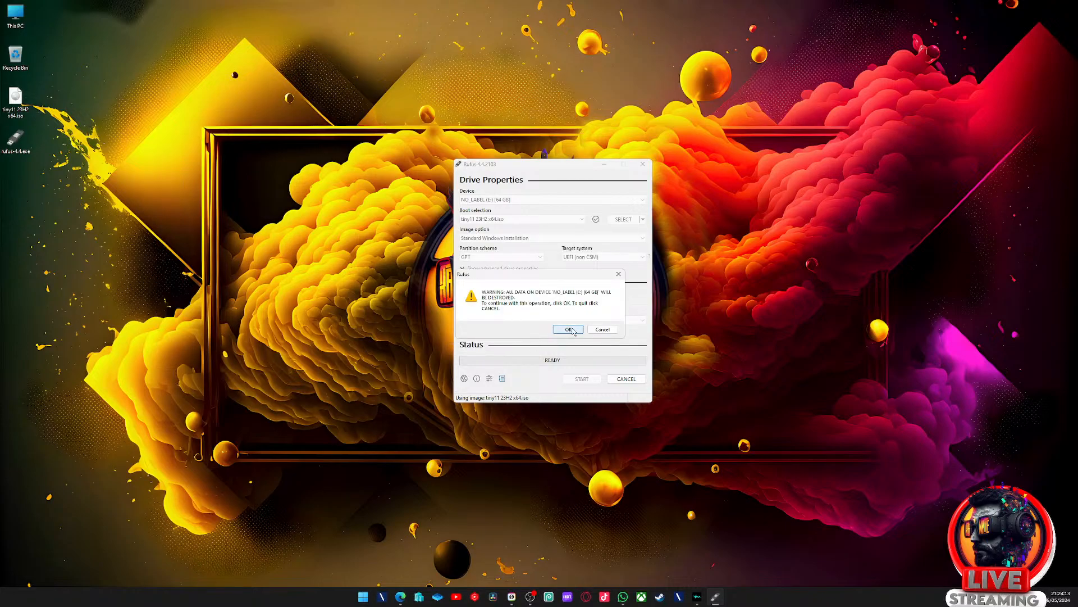
- Agree to erase the drive, let the write finish to READY, and close Rufus
click(567, 330)
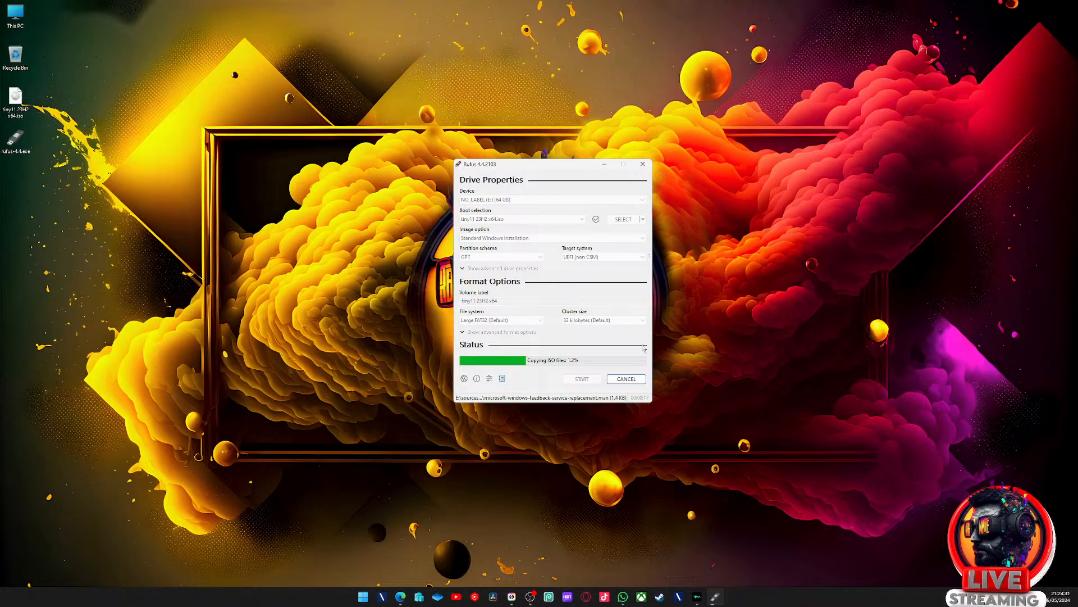
mouse_move(674, 209)
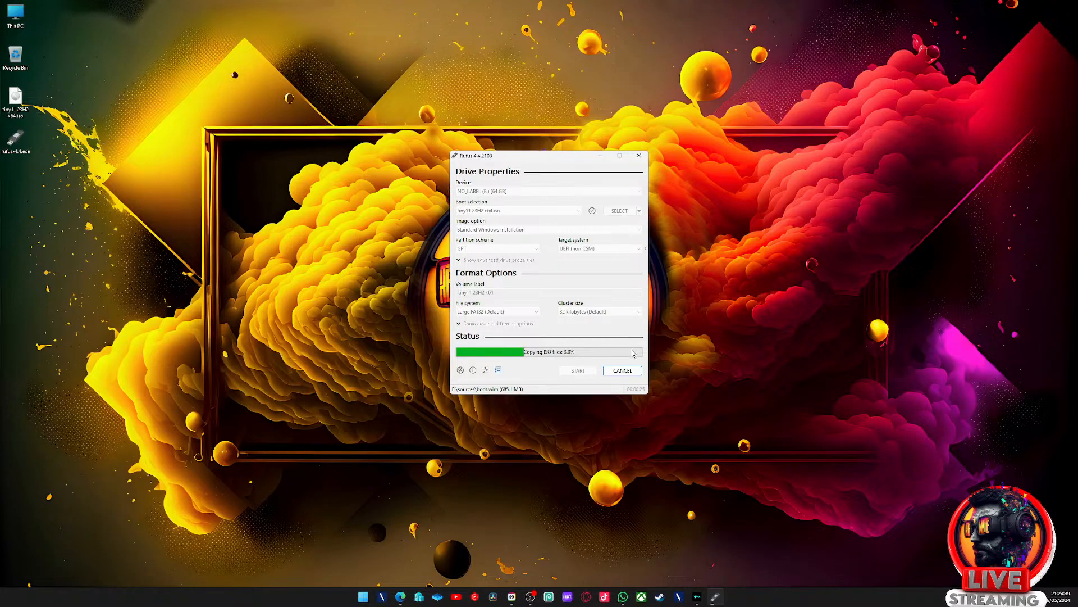
mouse_move(569, 156)
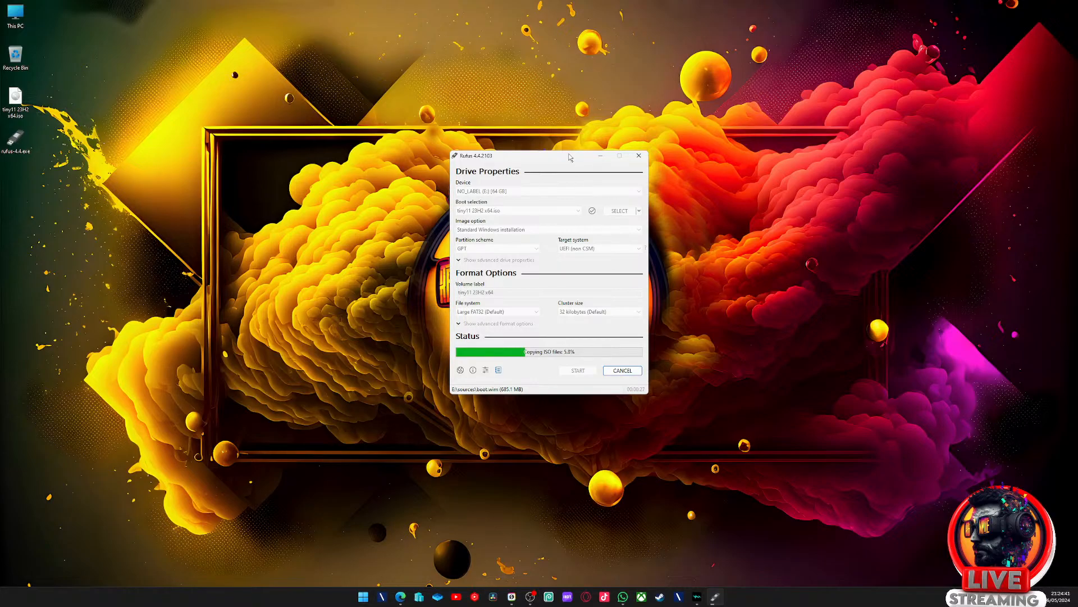
mouse_move(569, 169)
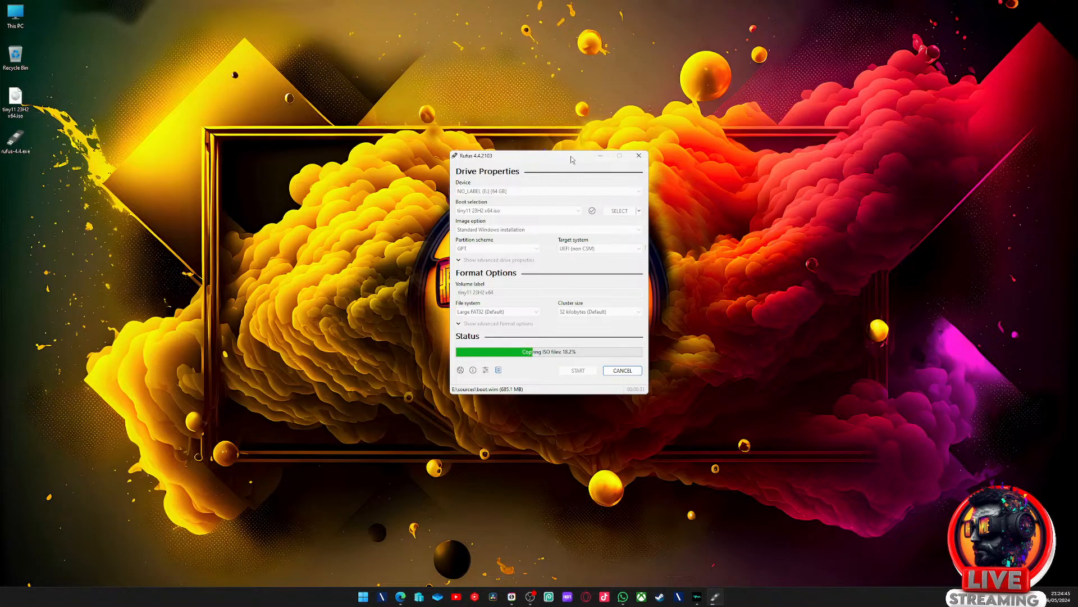
mouse_move(585, 200)
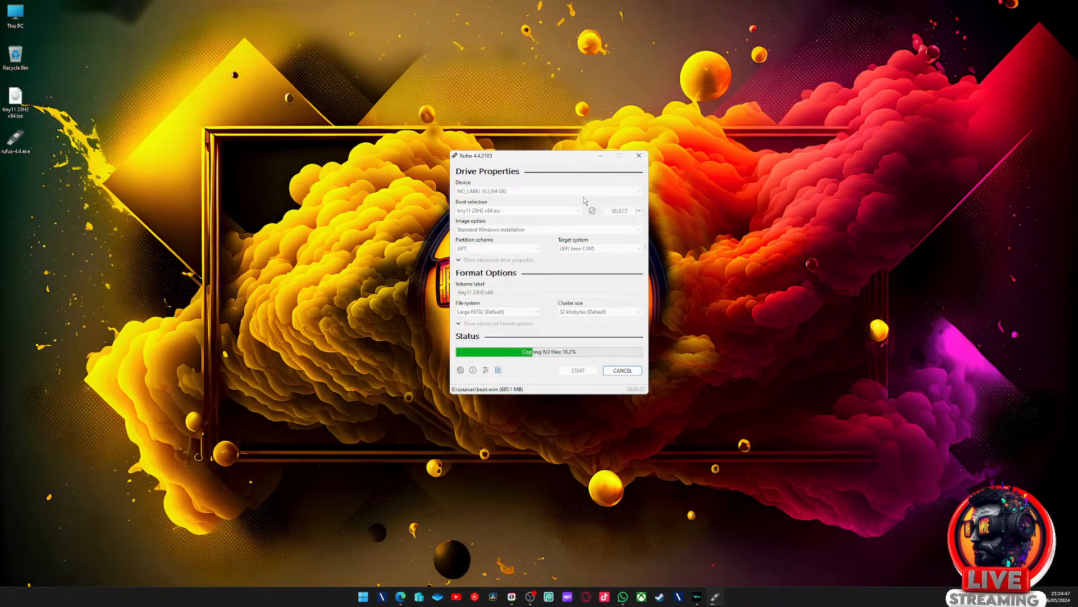
mouse_move(582, 162)
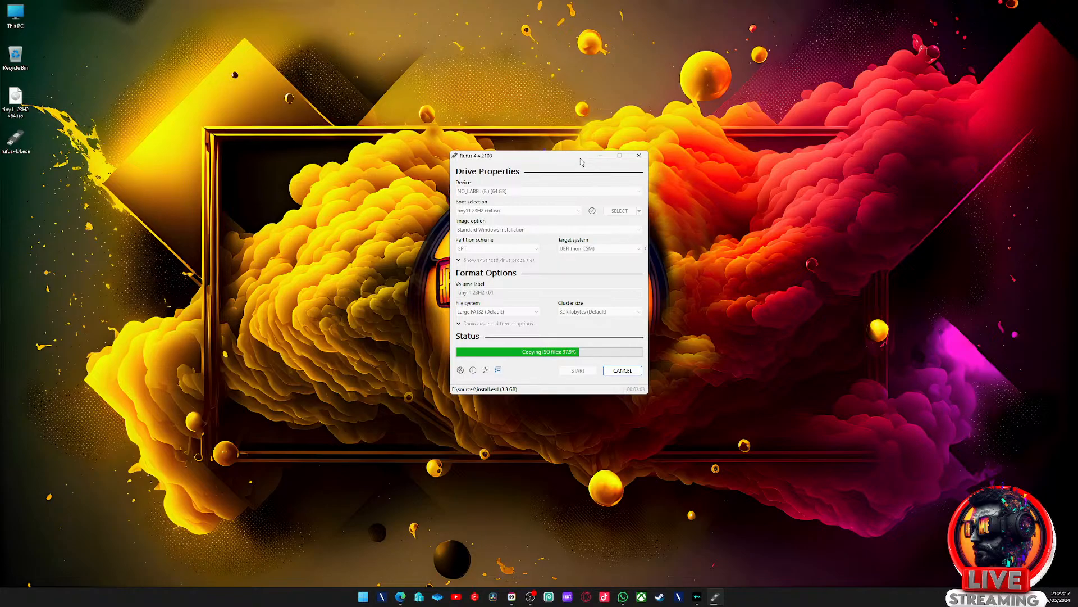
mouse_move(555, 370)
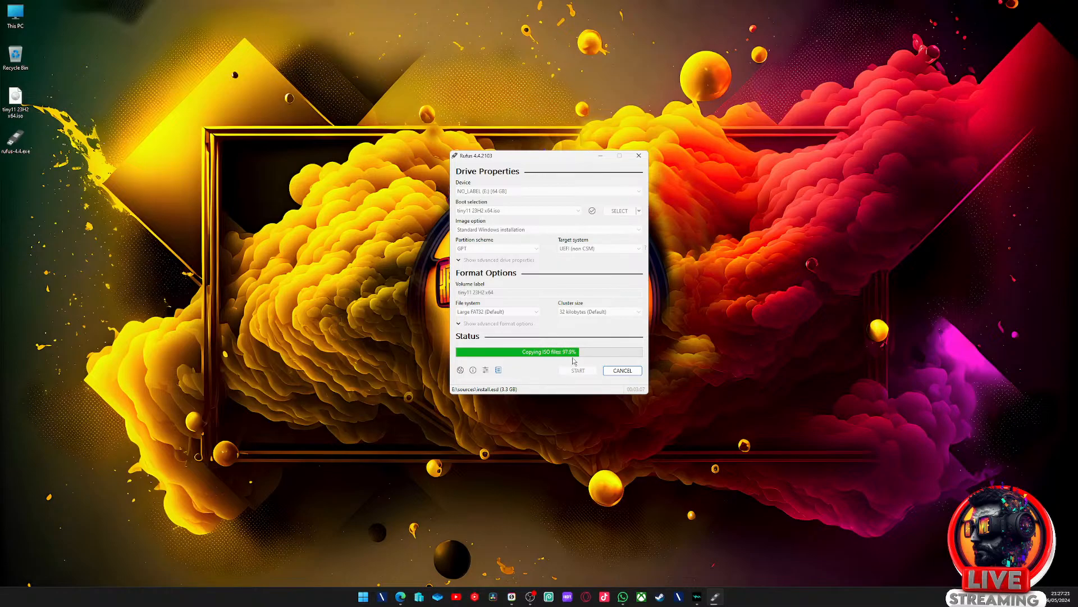
mouse_move(575, 361)
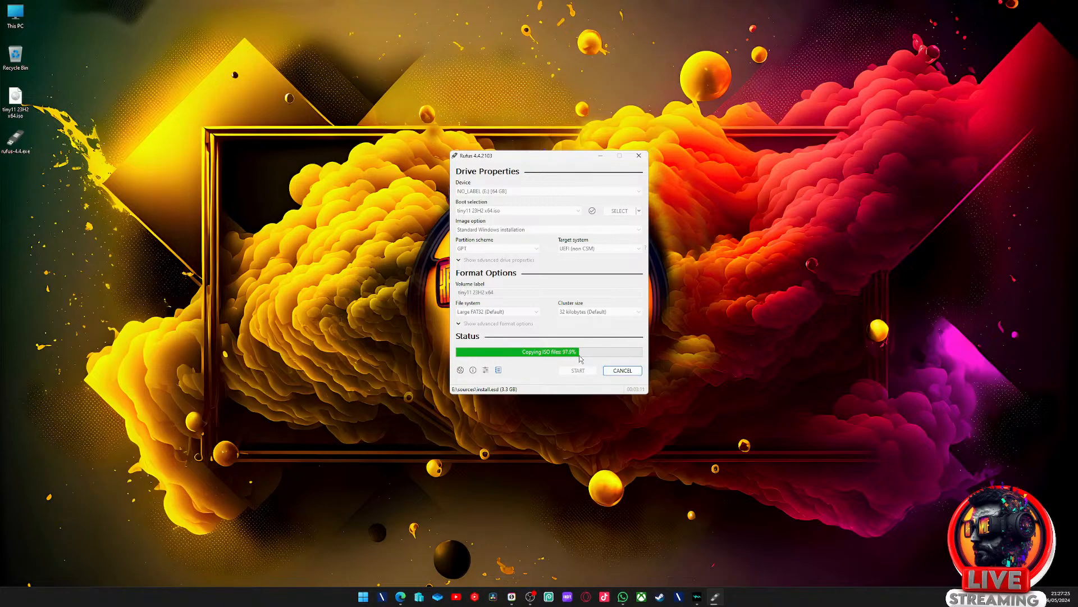
mouse_move(656, 350)
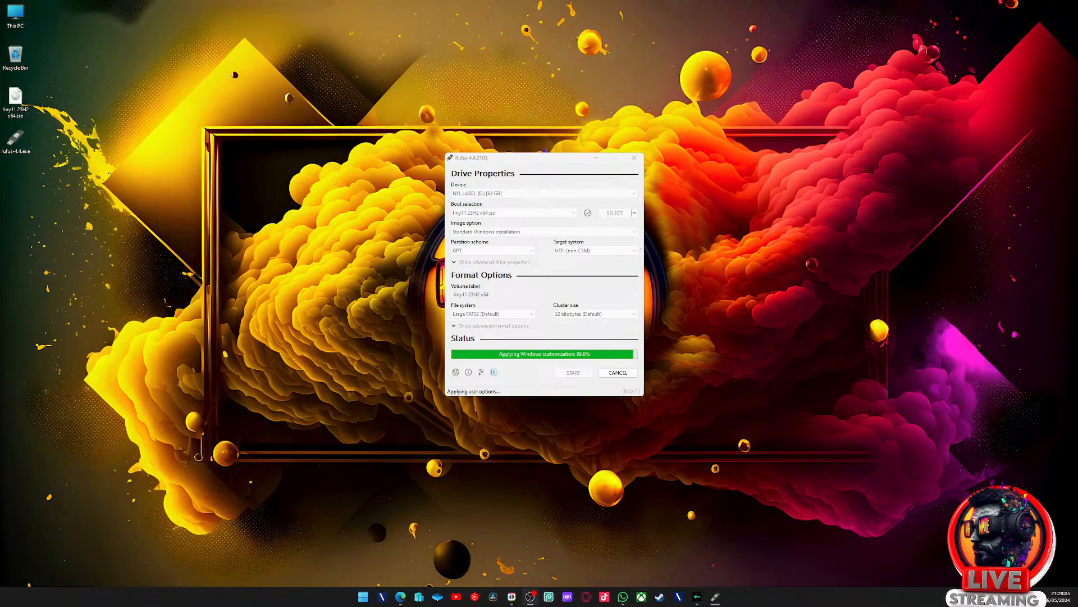
mouse_move(555, 421)
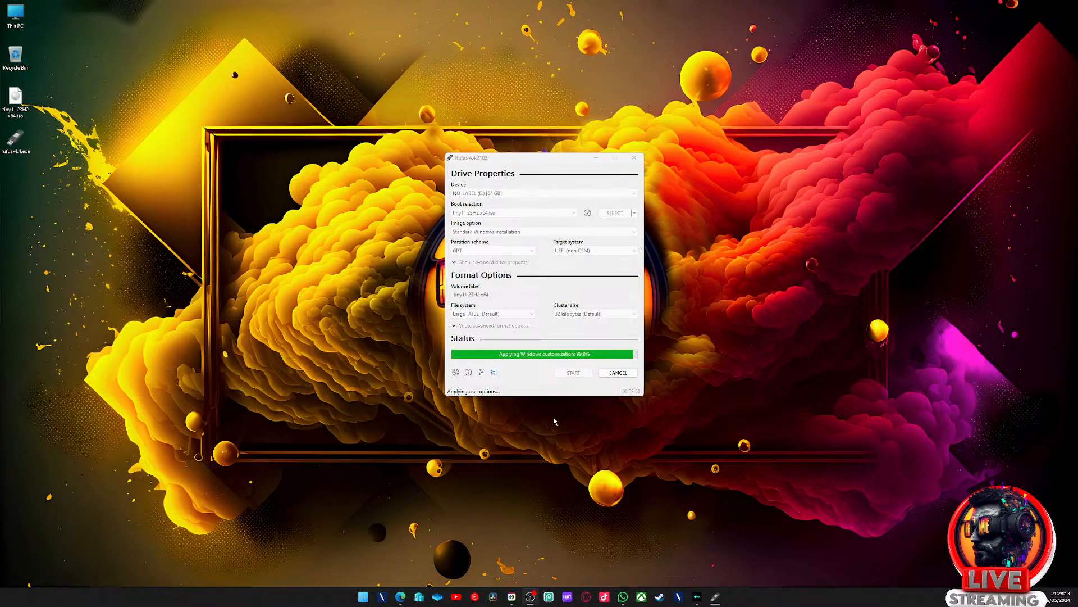
mouse_move(555, 367)
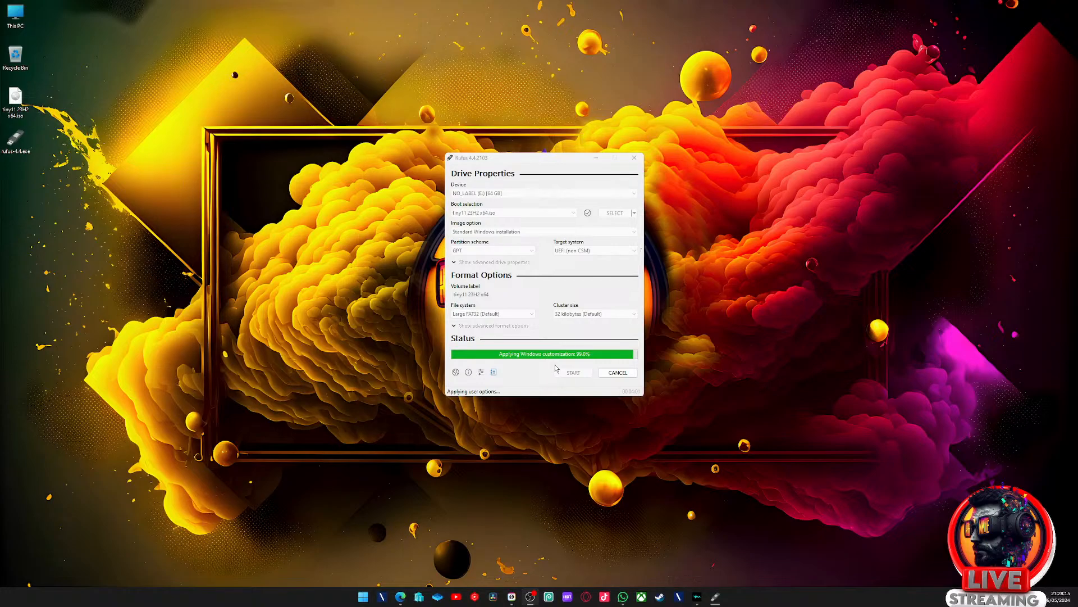
mouse_move(622, 597)
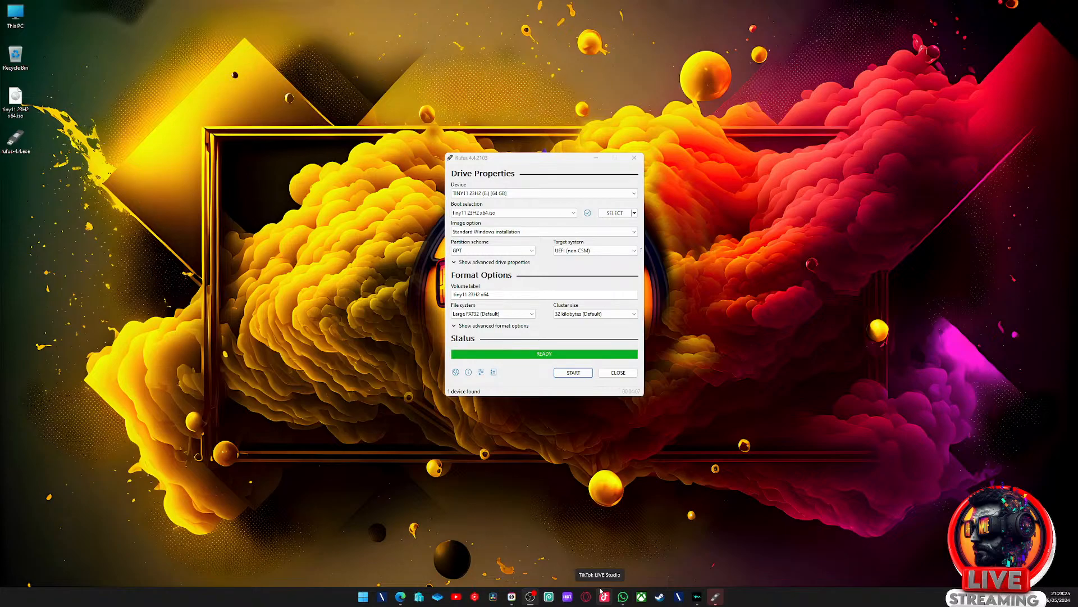
mouse_move(748, 466)
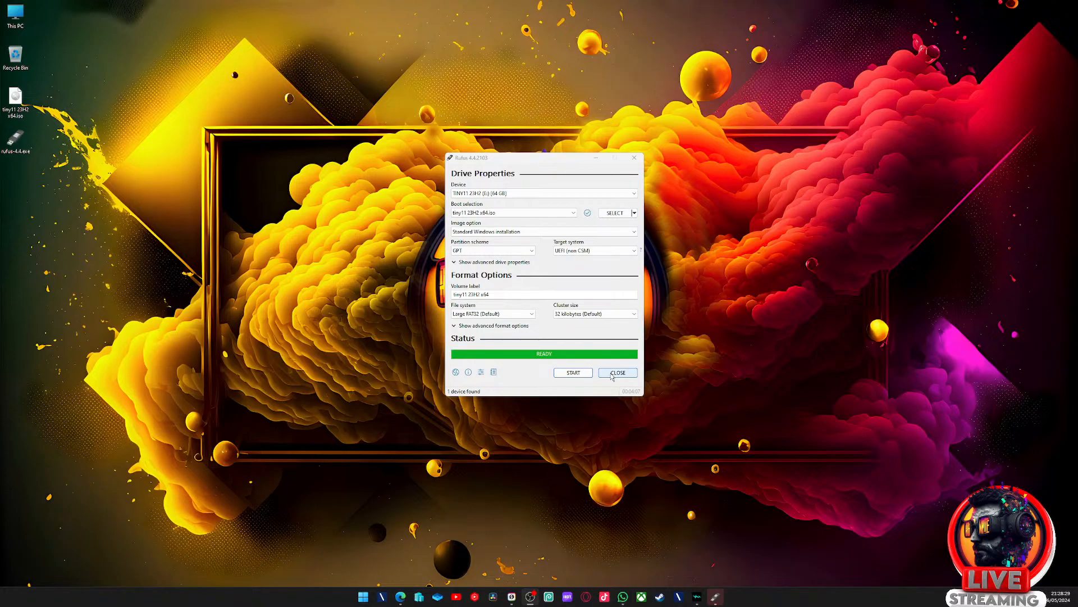
click(617, 371)
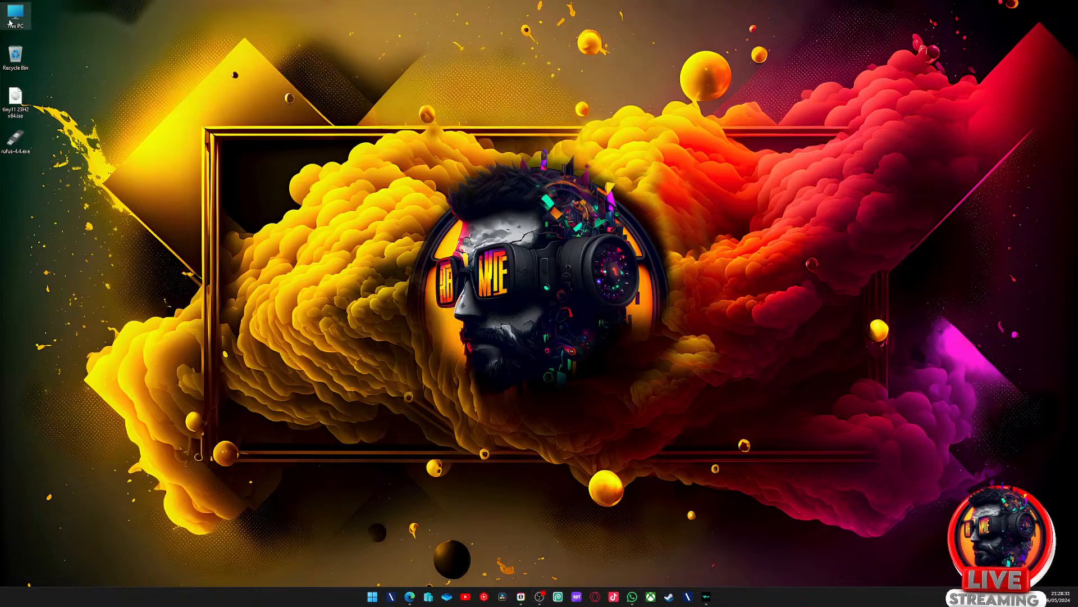
double_click(15, 15)
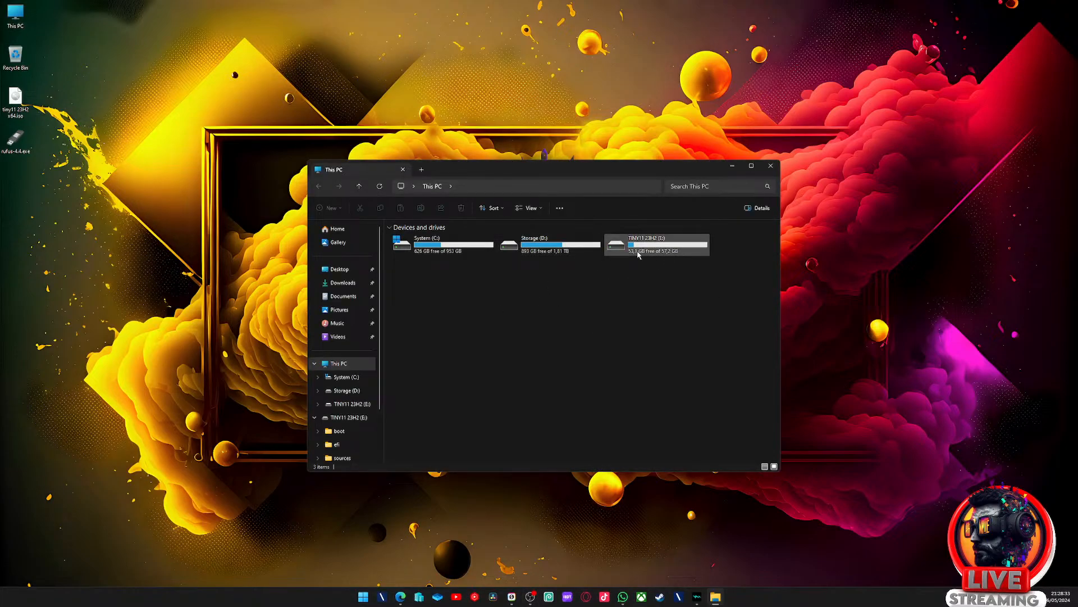
mouse_move(657, 246)
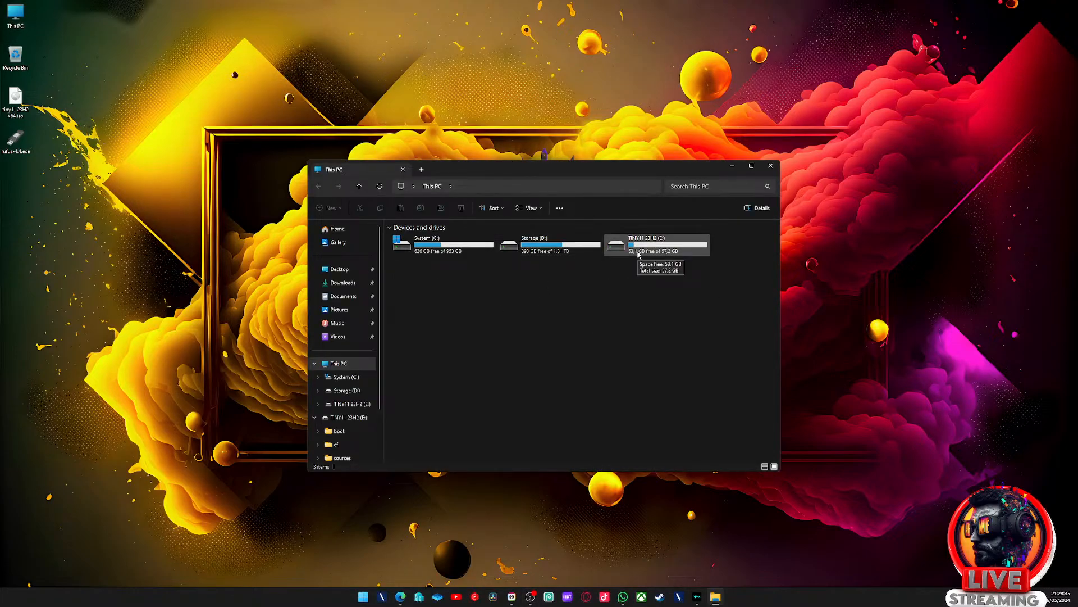
mouse_move(481, 344)
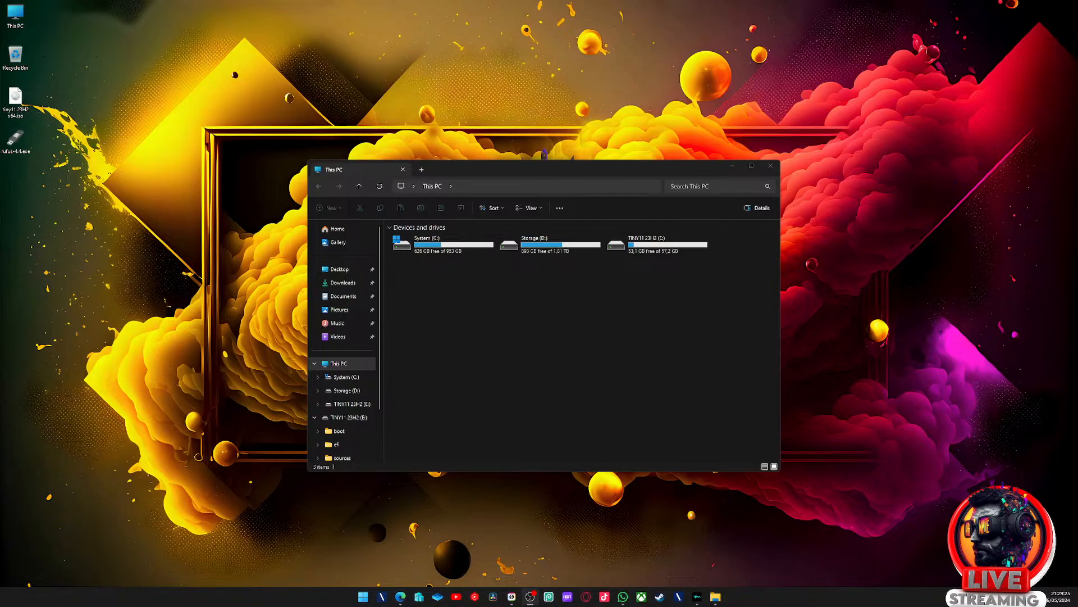
mouse_move(576, 592)
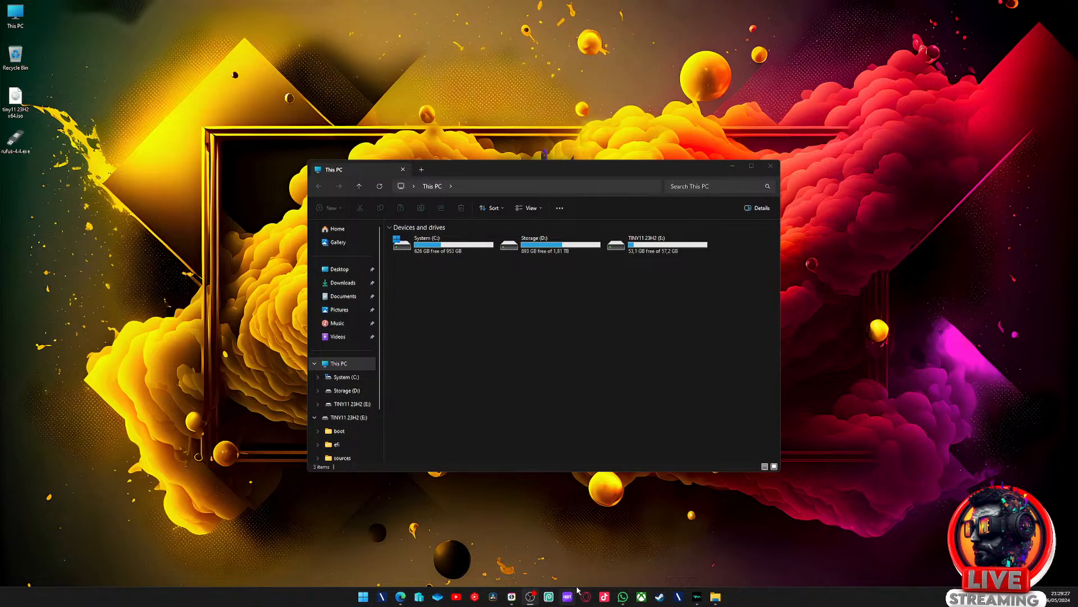
mouse_move(680, 293)
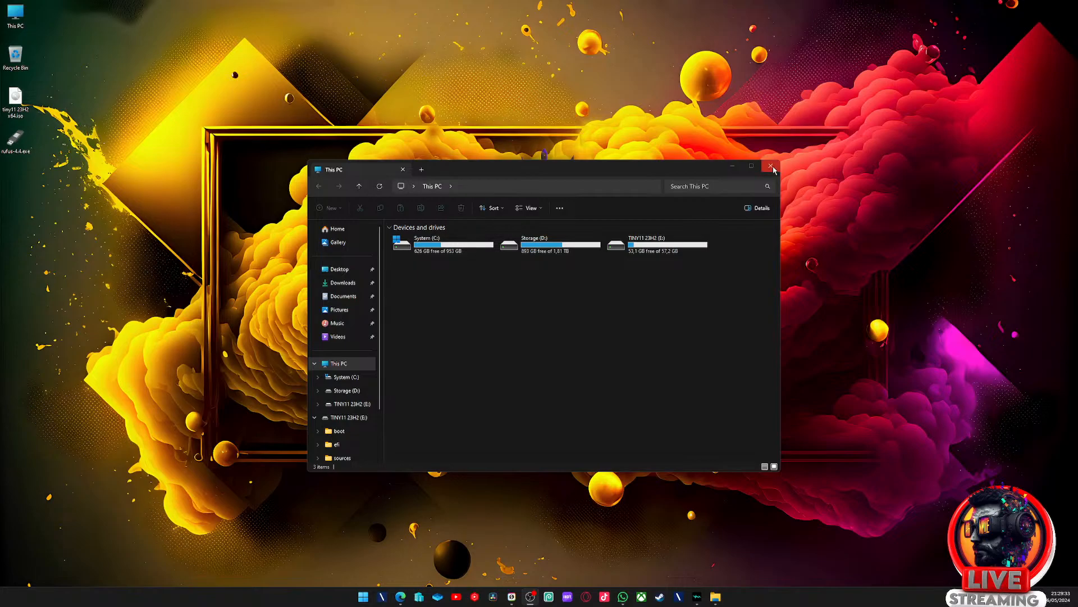
click(772, 167)
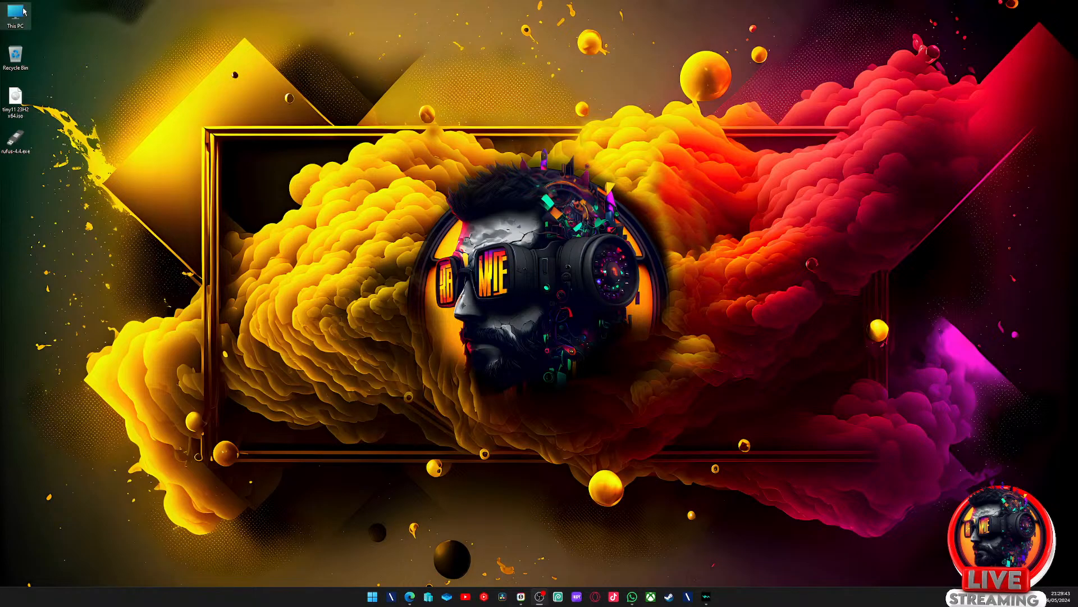
mouse_move(582, 278)
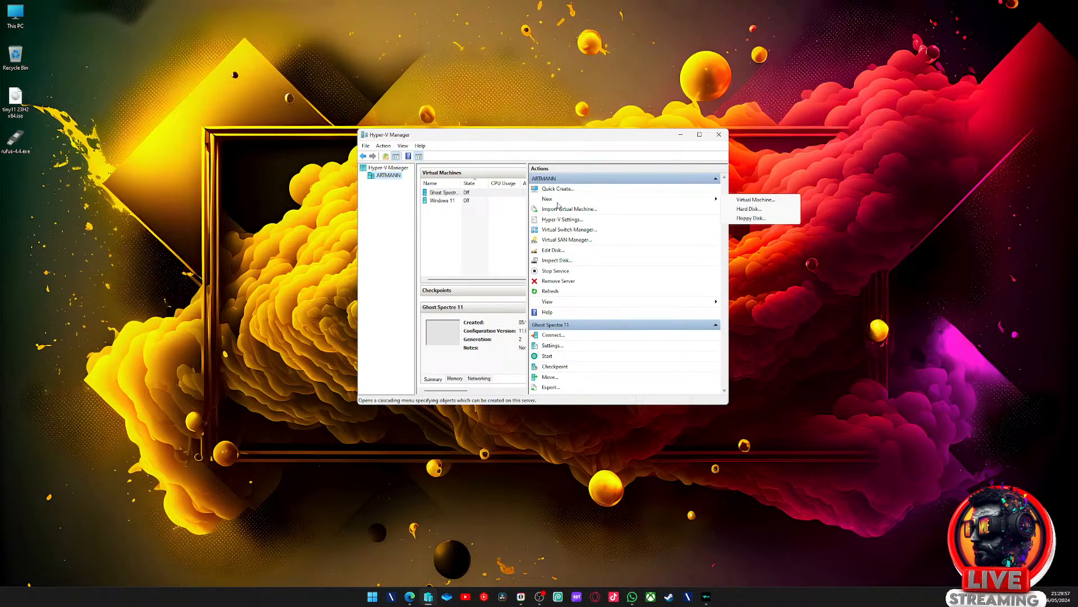
mouse_move(780, 243)
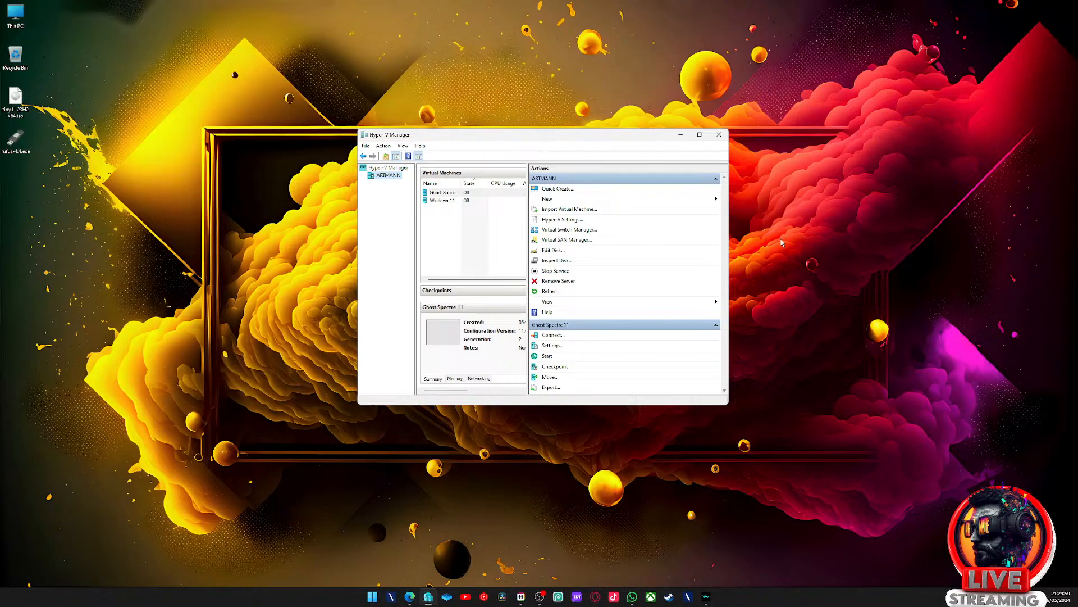
- Start the New Virtual Machine Wizard with name Tiny 11, Generation 2 and 4096 MB memory
click(546, 199)
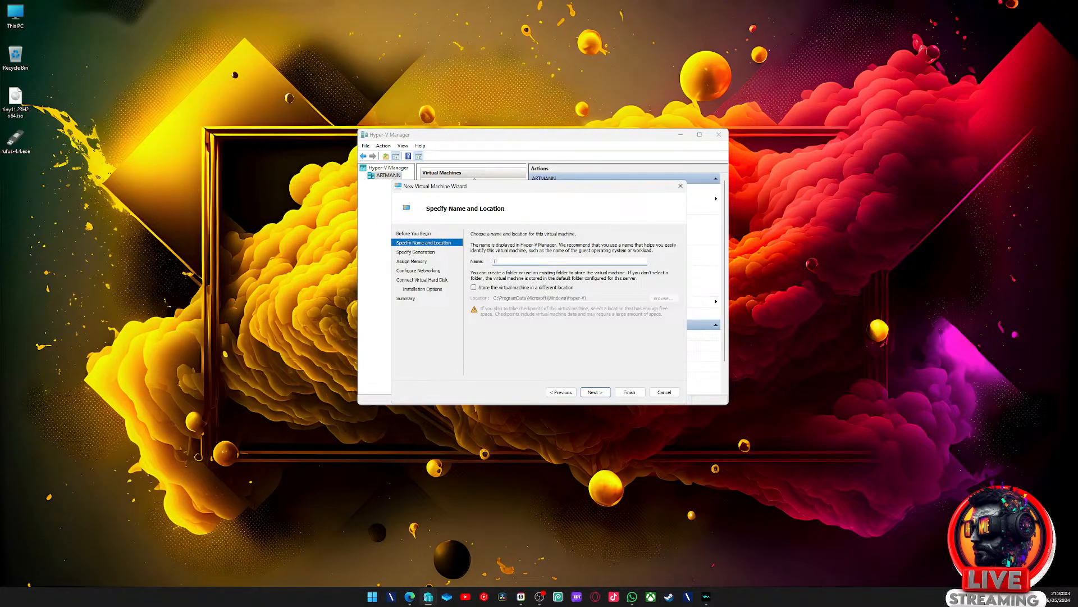
text(Tiny 11)
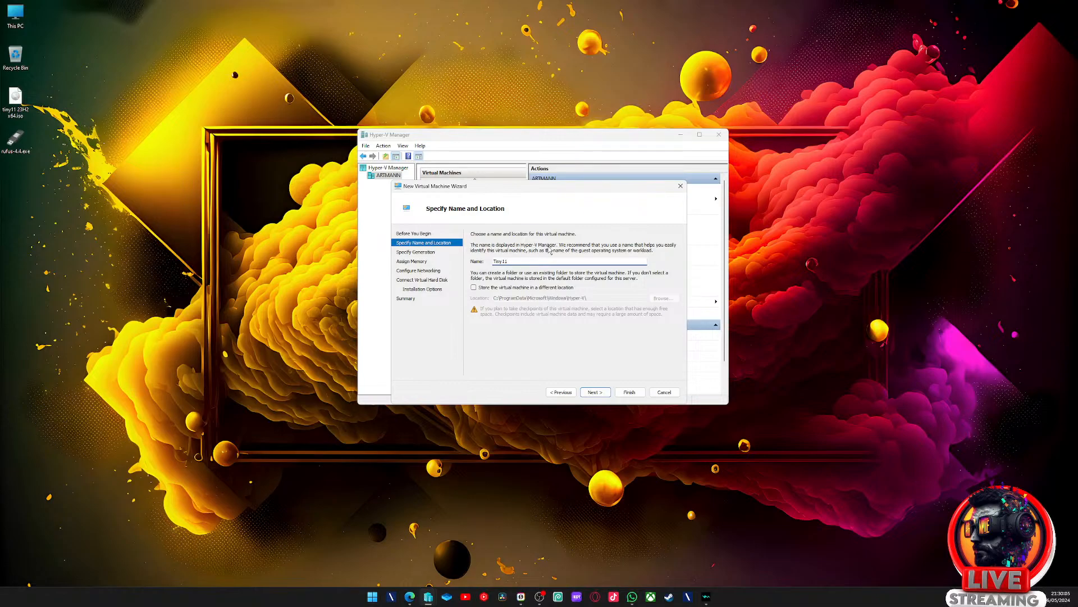
mouse_move(538, 355)
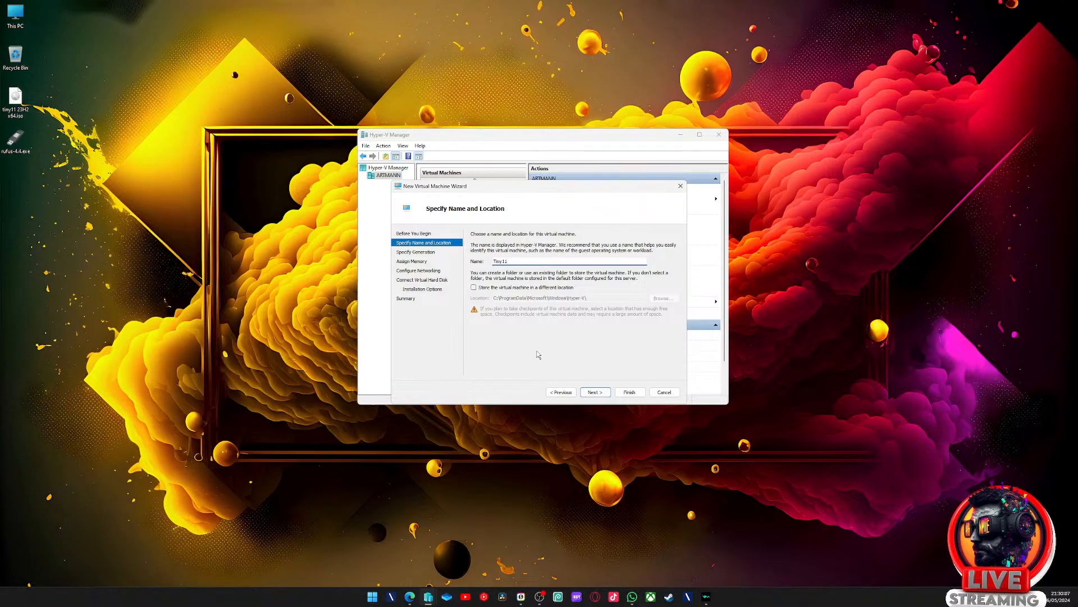
mouse_move(579, 383)
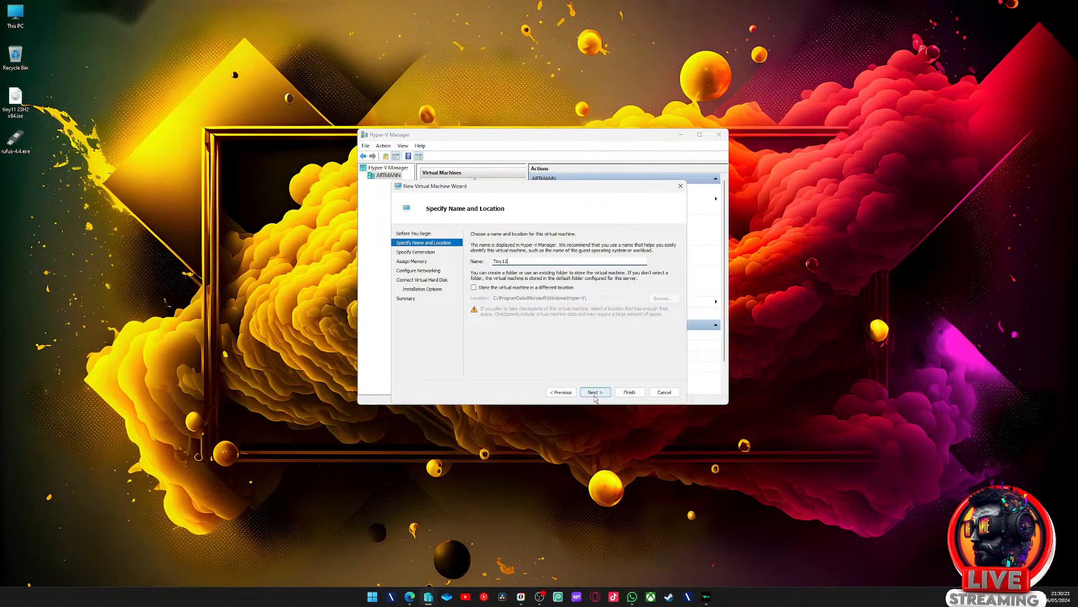
click(594, 392)
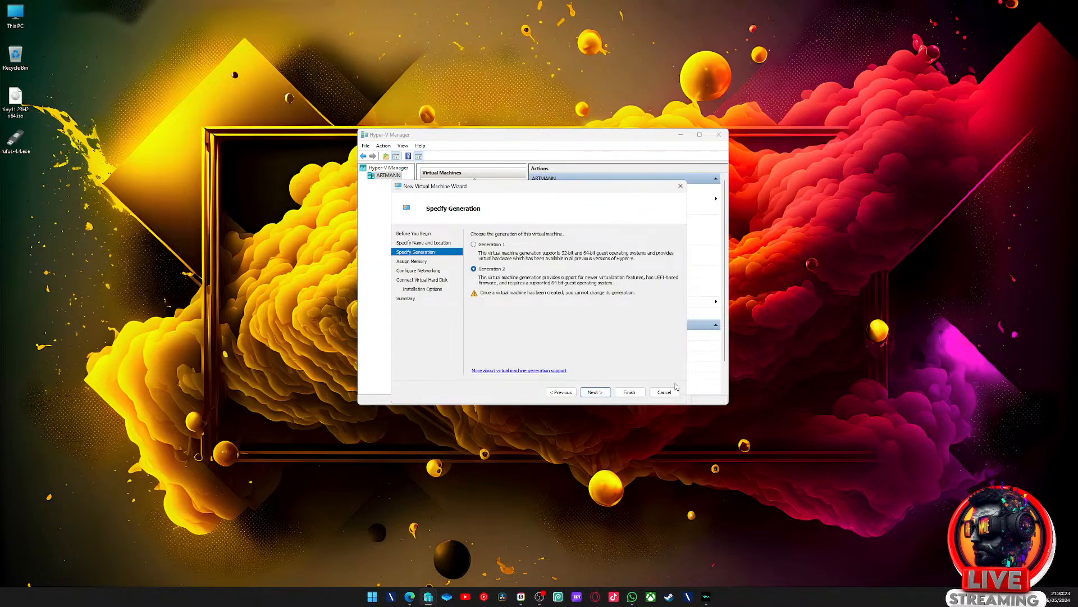
click(594, 392)
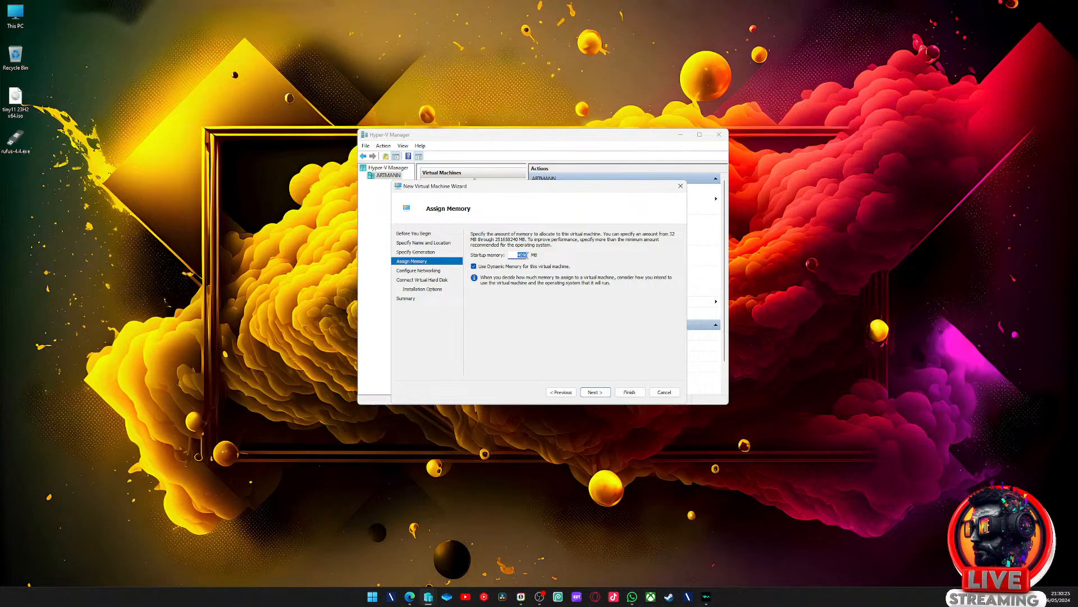
text(4096)
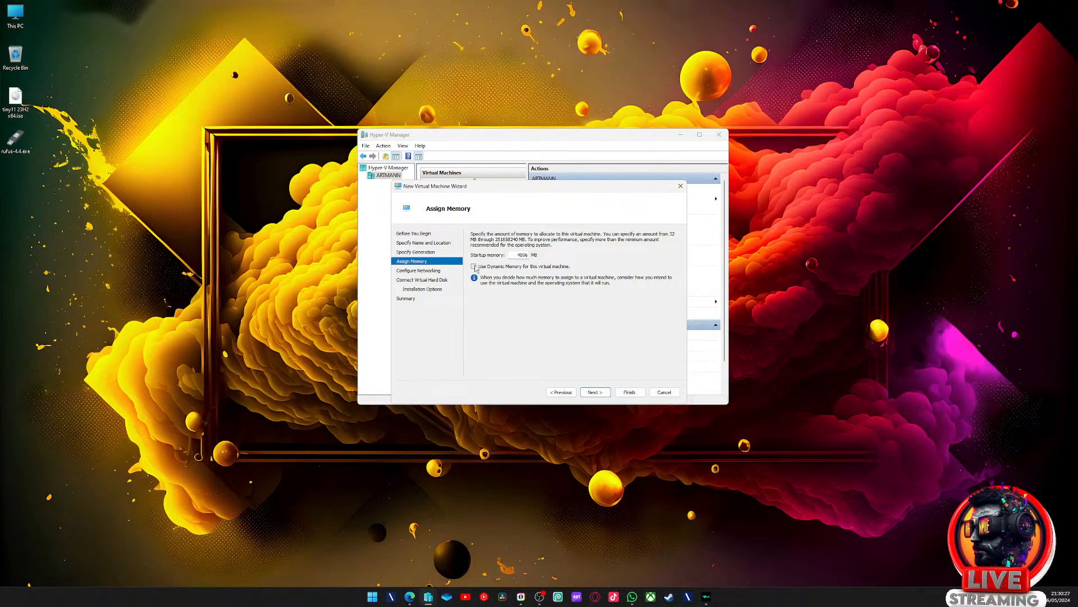
- Keep the network and new VHDX, set the tiny11 ISO as install media and finish creating the VM
click(594, 392)
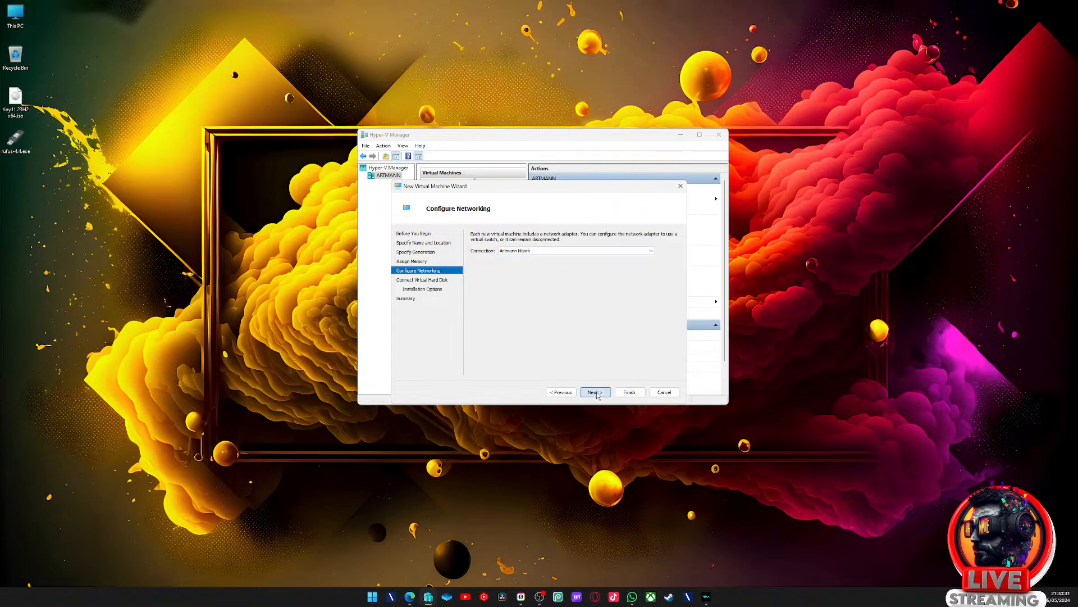
click(593, 392)
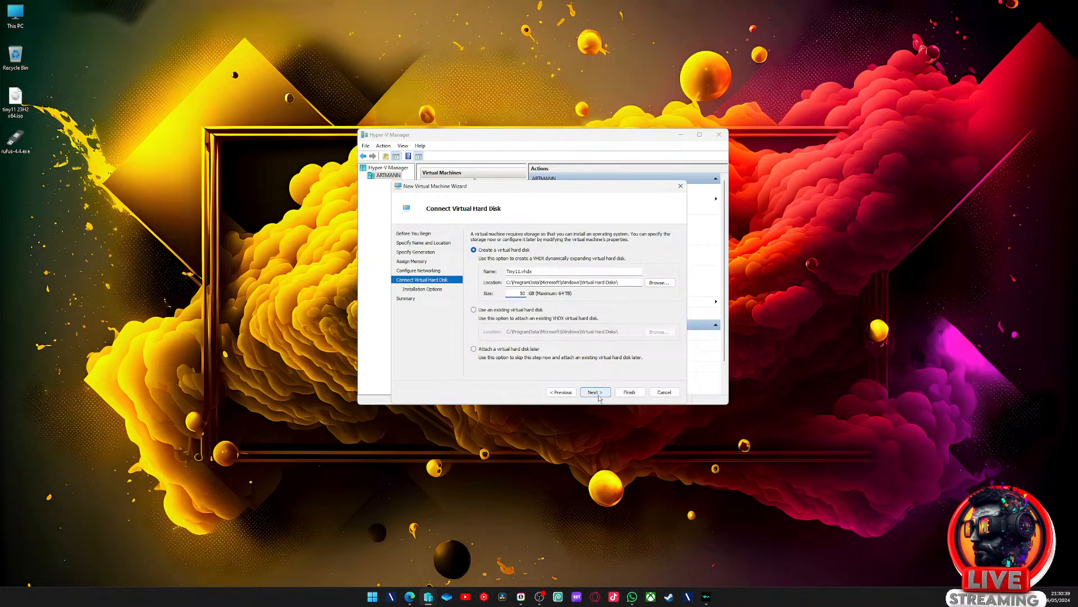
click(594, 392)
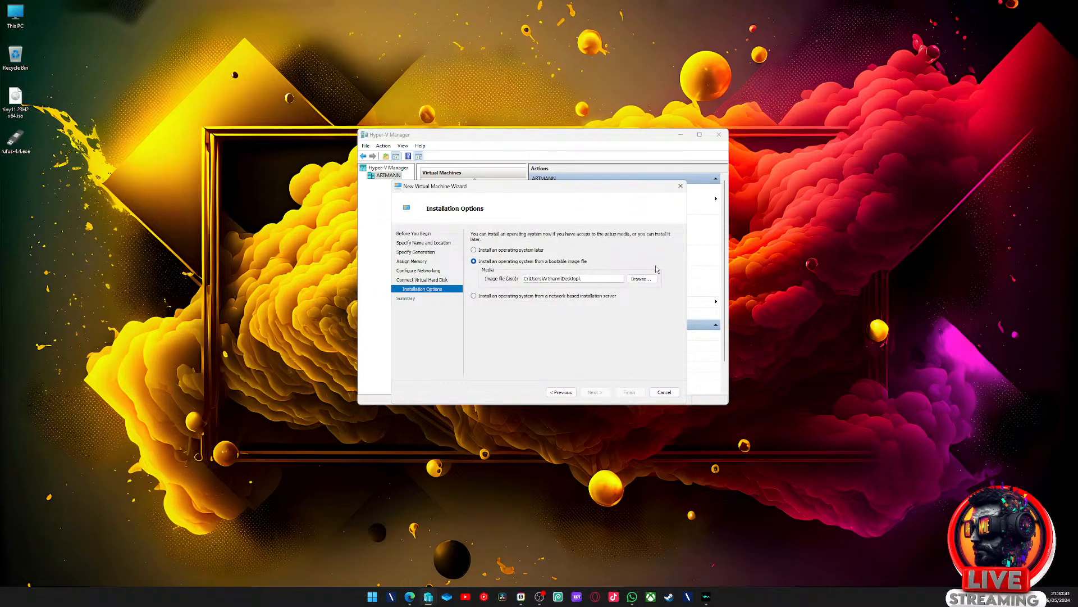
click(640, 279)
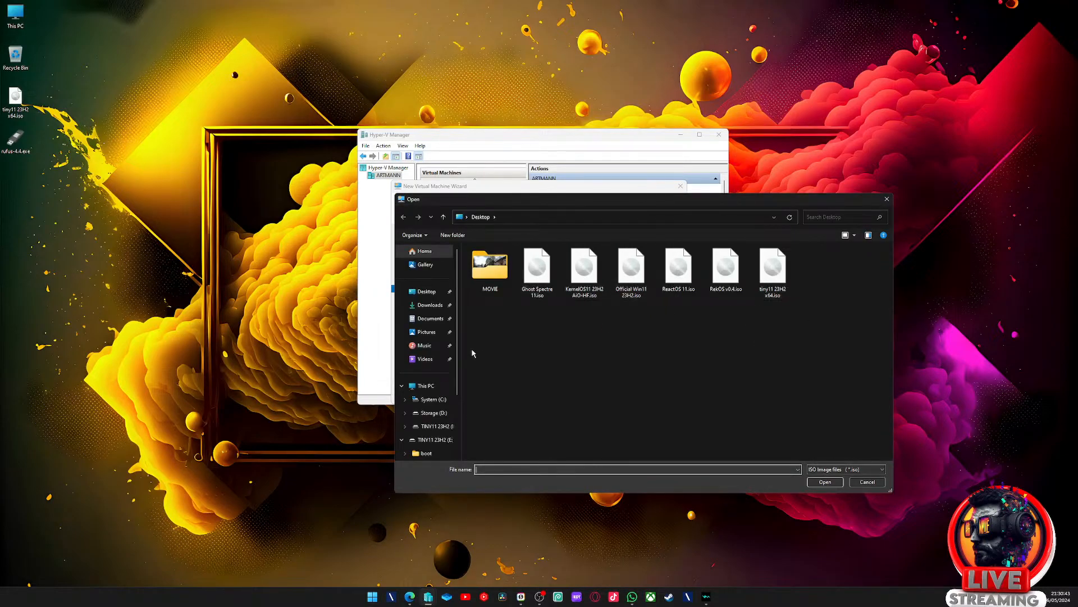
click(824, 481)
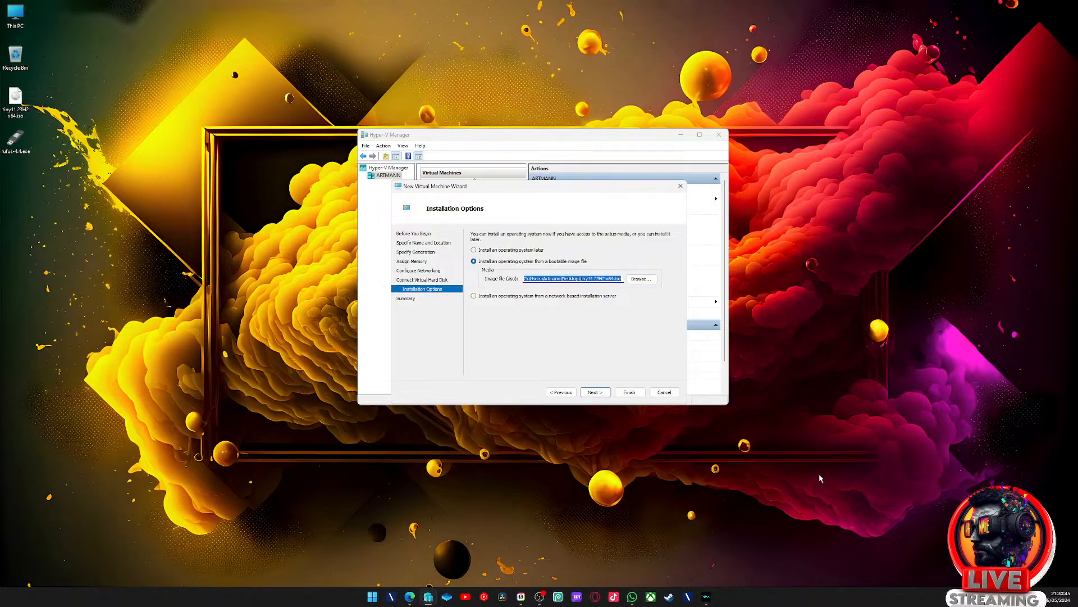
click(593, 392)
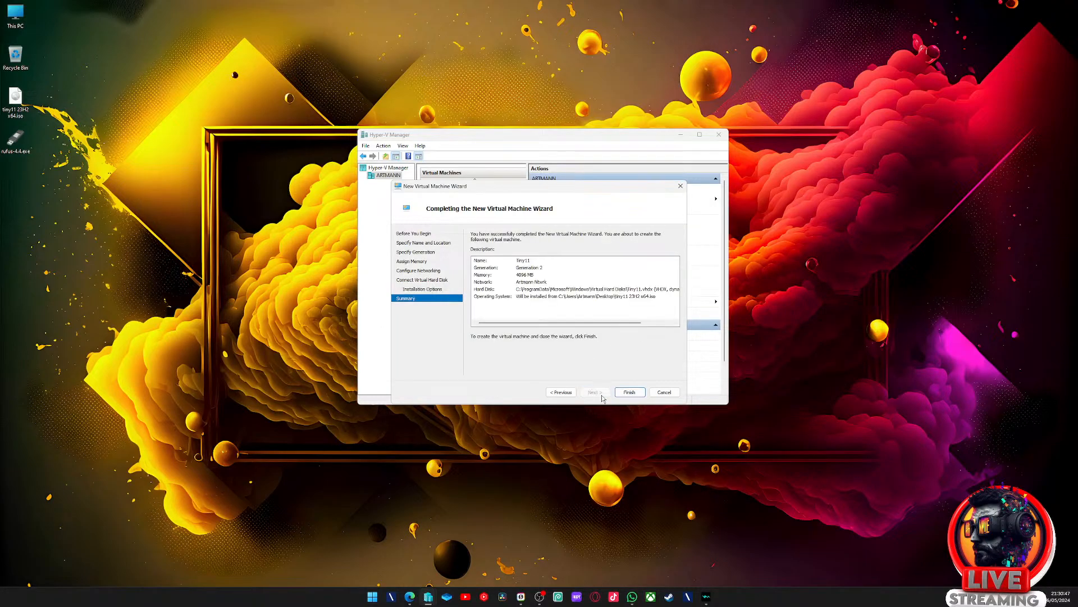
click(628, 392)
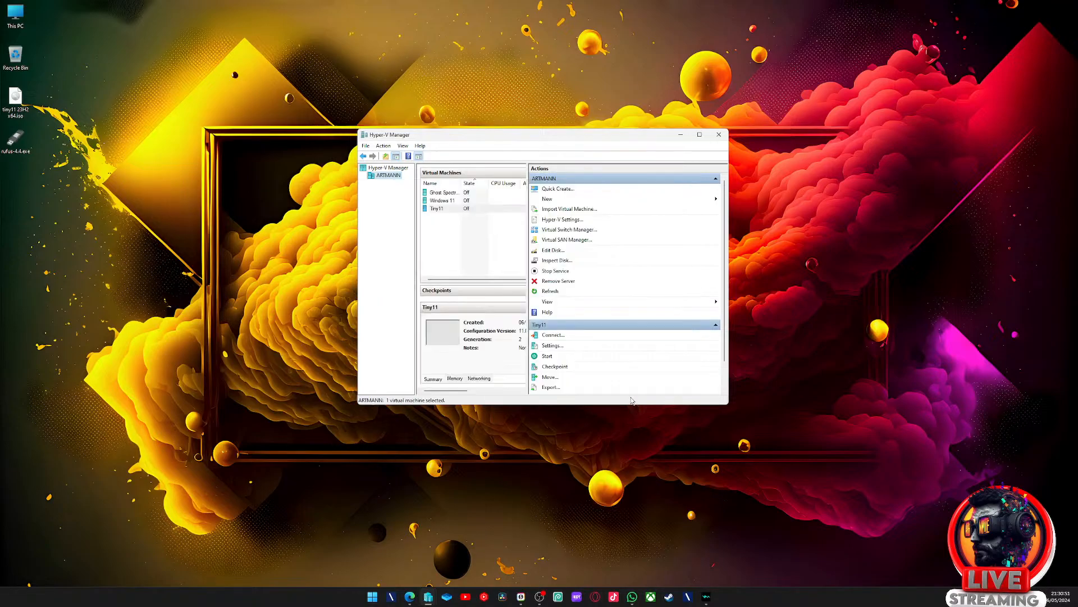
- Set the Tiny11 VM's Processor setting to 14 virtual processors and confirm with OK
right_click(438, 208)
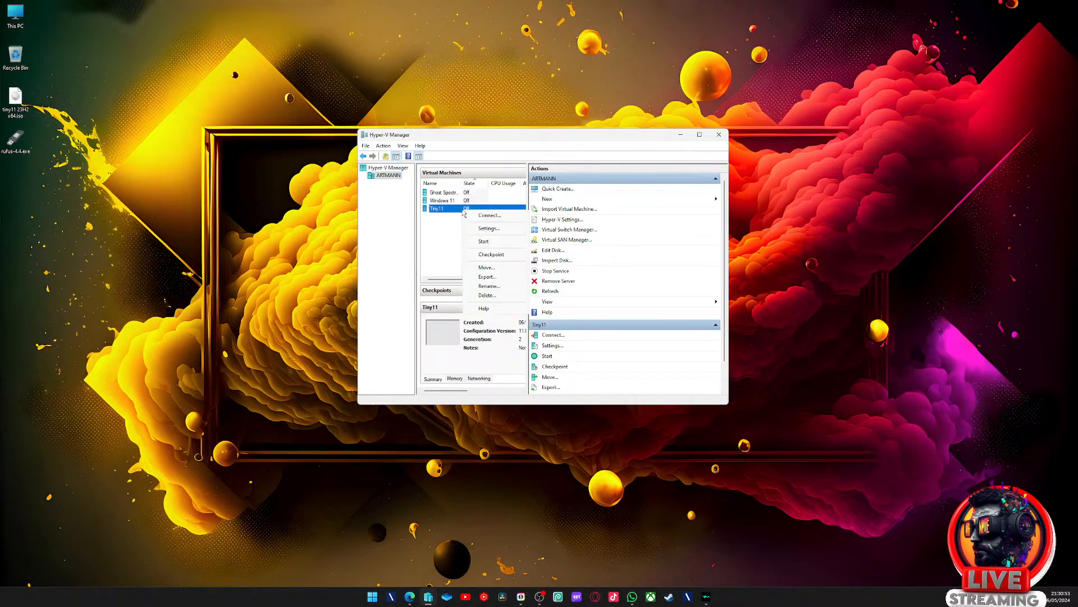
click(488, 227)
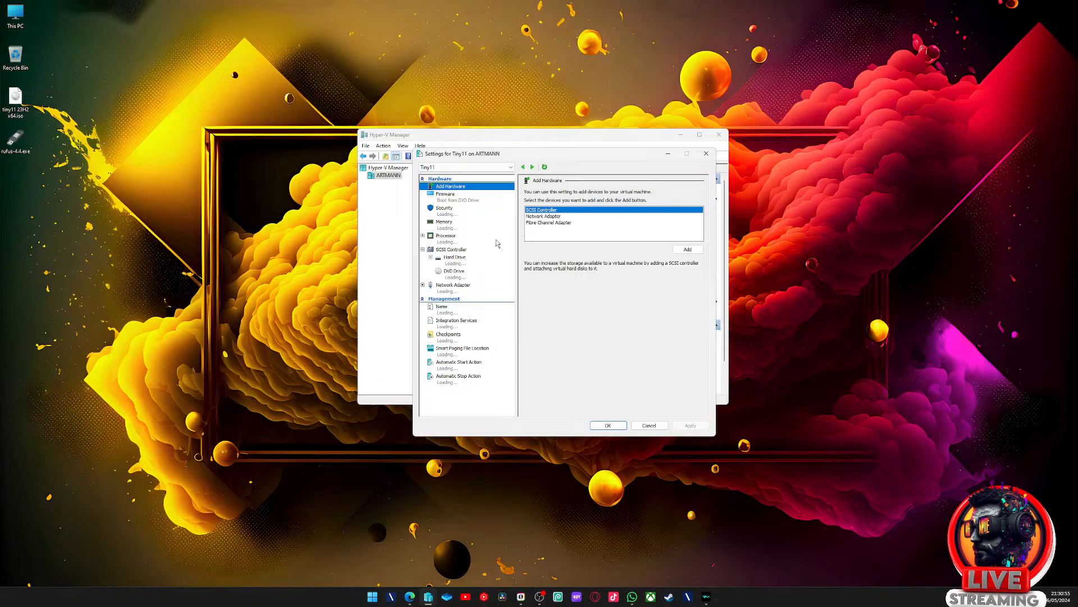
click(446, 235)
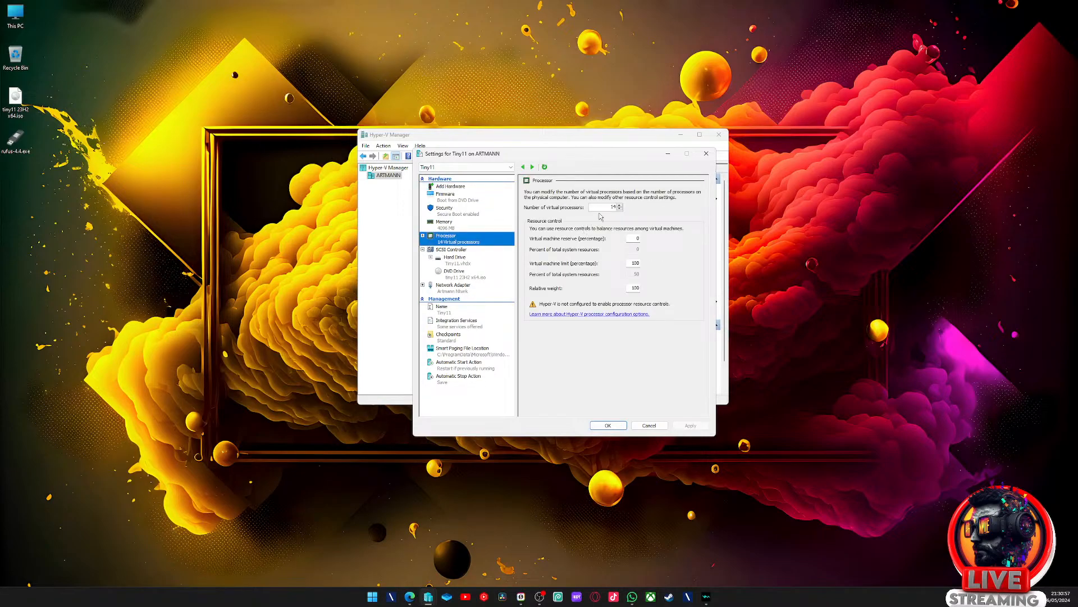
click(619, 209)
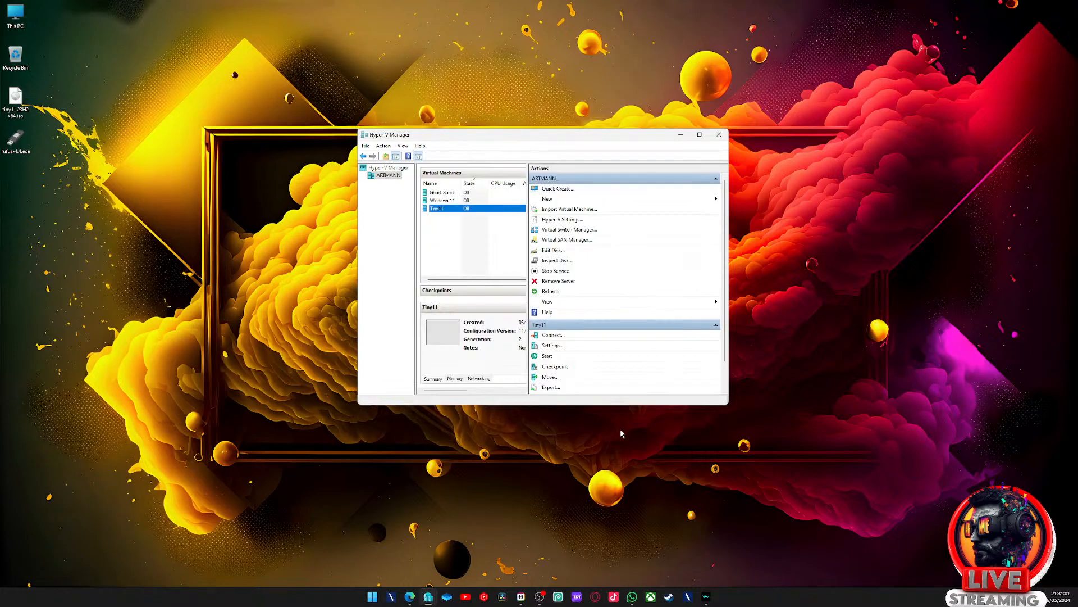
mouse_move(447, 212)
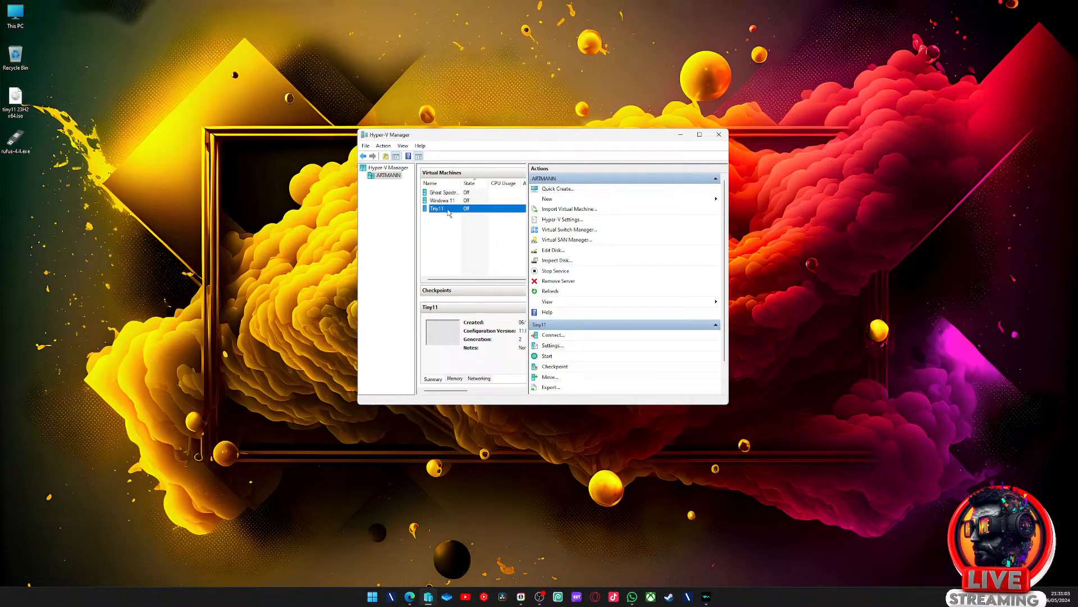
mouse_move(460, 218)
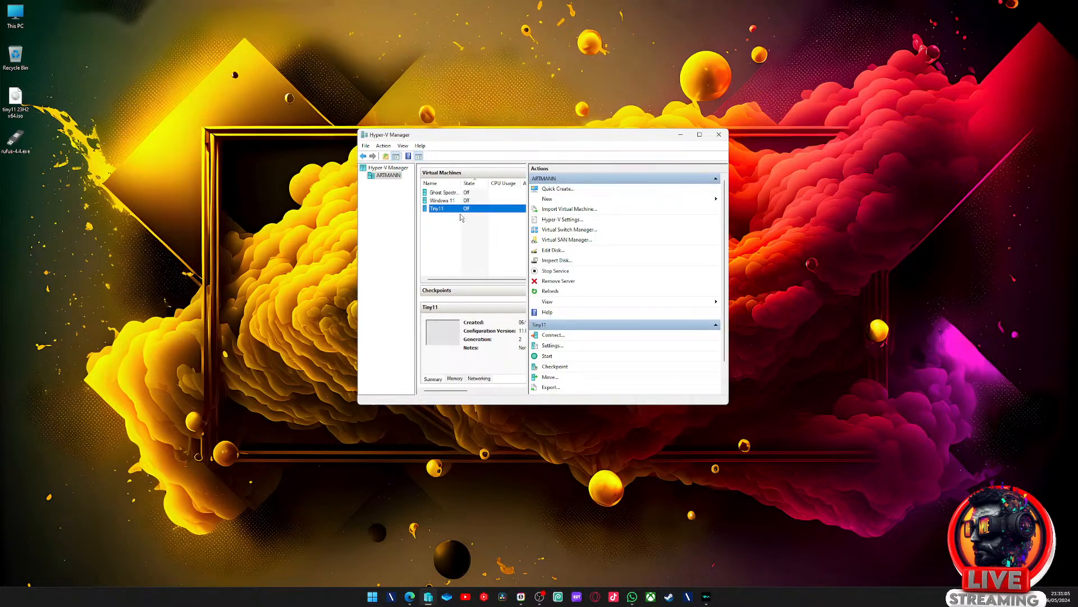
- Start the Tiny11 VM from its ISO so it boots into 'Setup is starting'
click(552, 334)
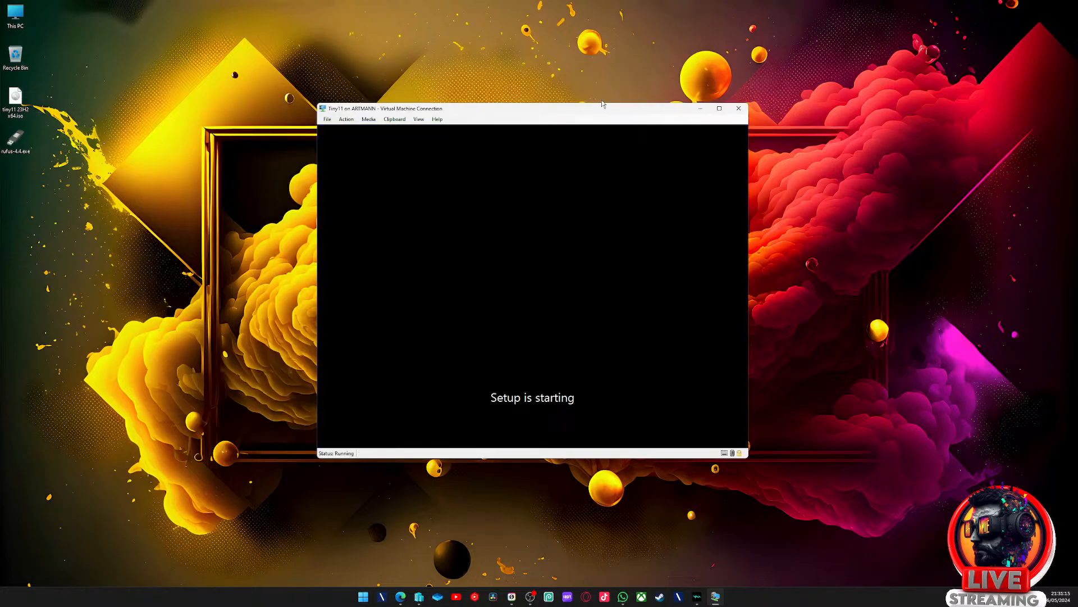
mouse_move(528, 116)
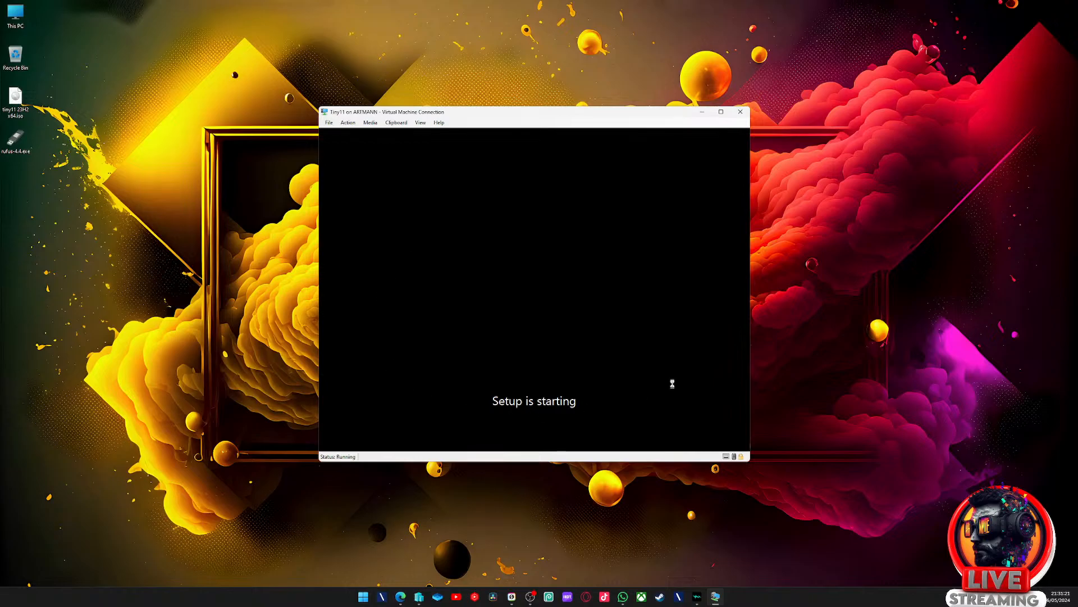
mouse_move(568, 273)
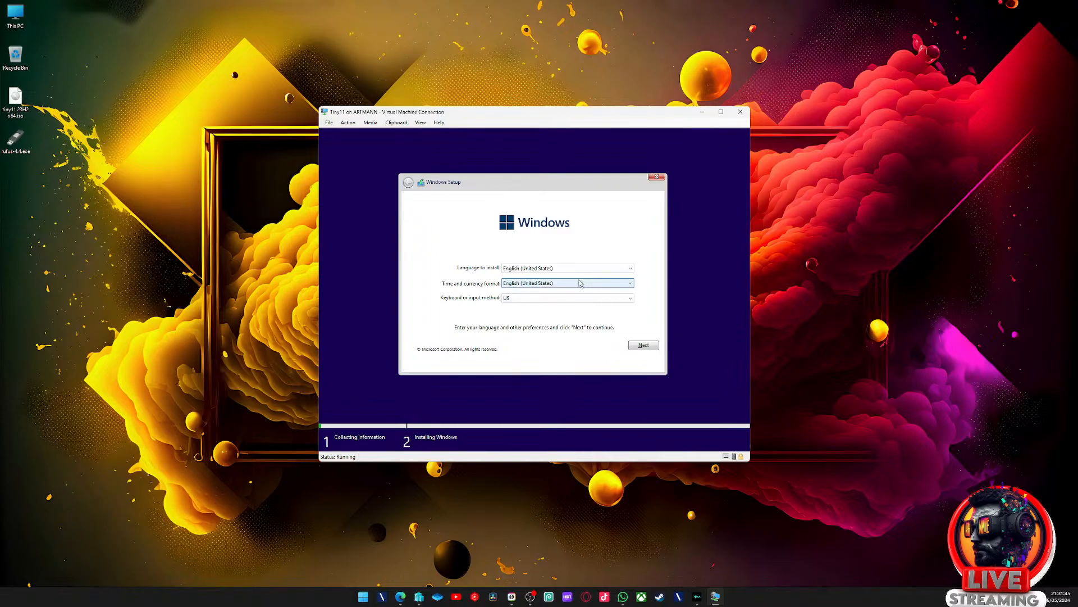
mouse_move(566, 306)
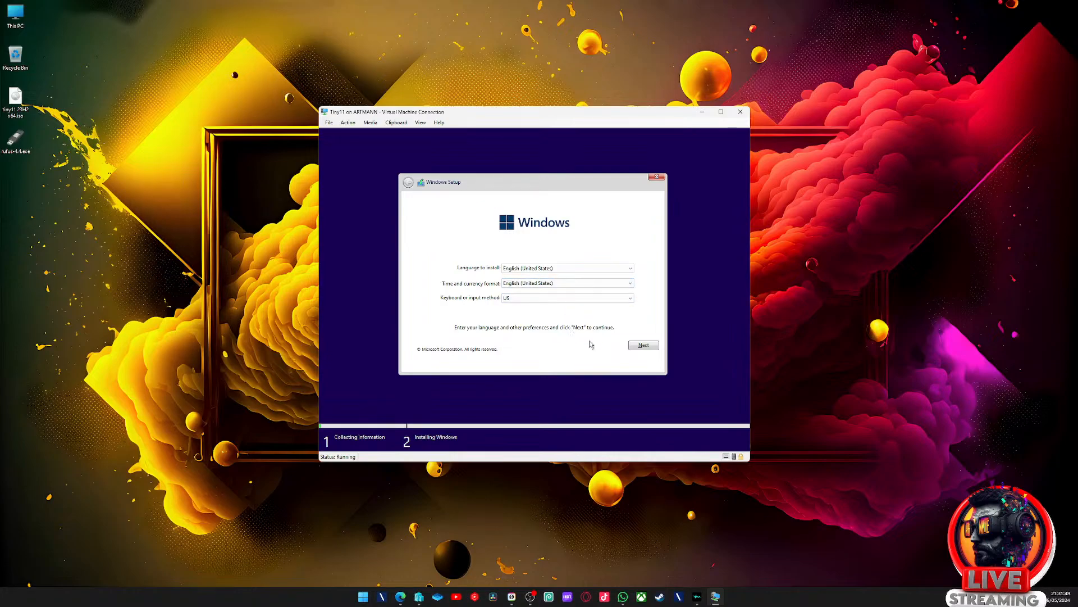
mouse_move(580, 332)
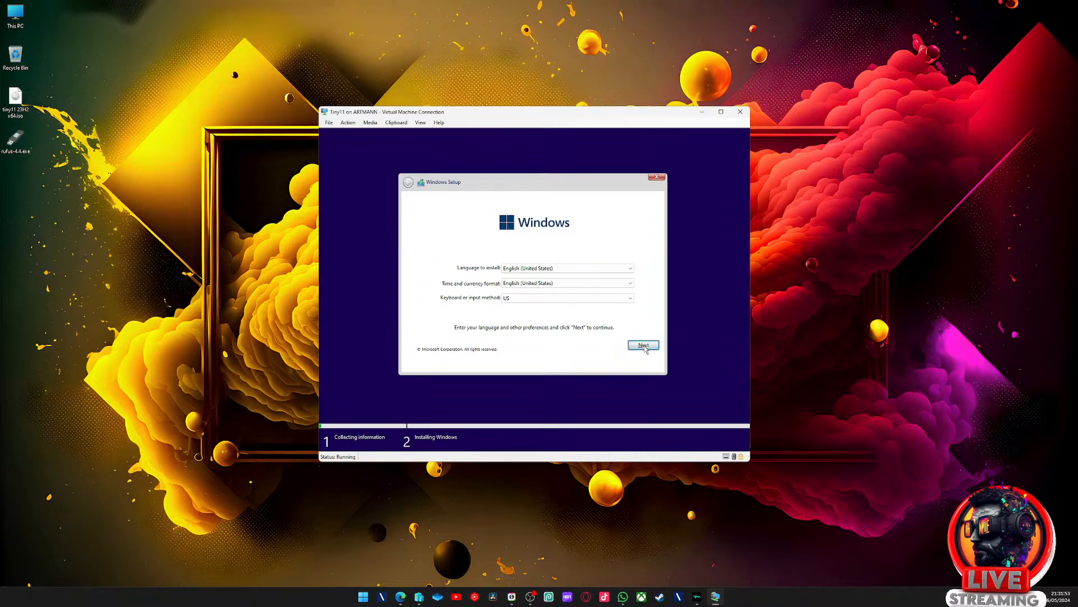
mouse_move(653, 389)
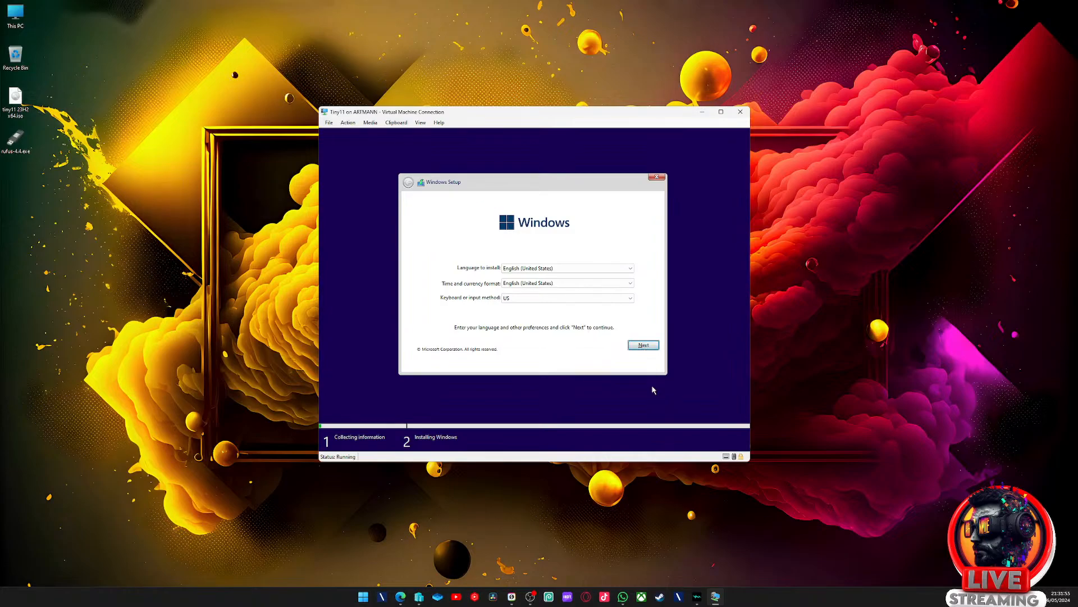
- Accept English (United States) language, time and keyboard defaults, reaching the License Terms screen
click(642, 345)
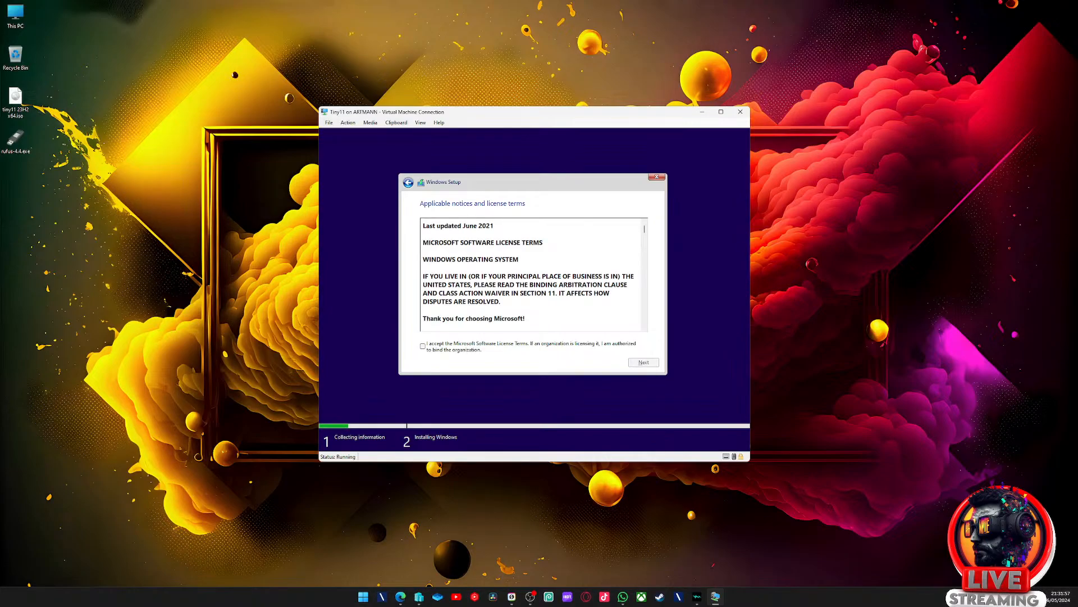